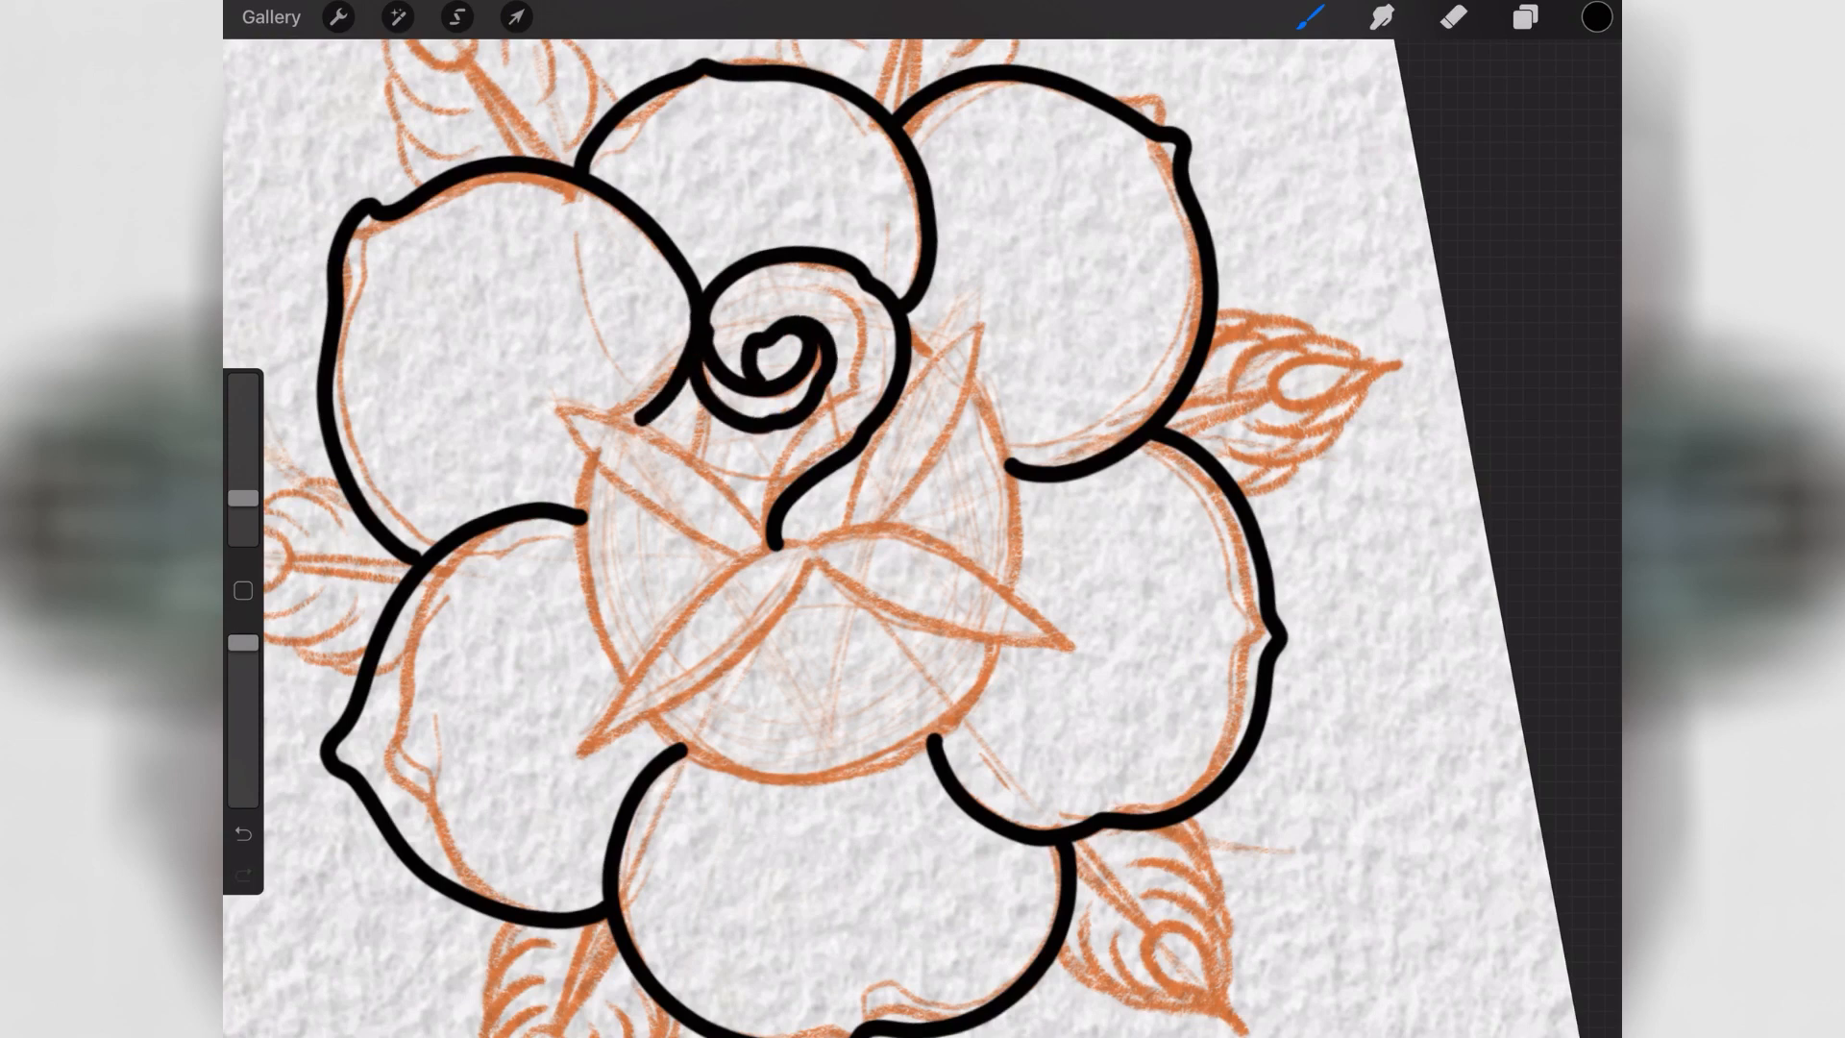
# - Trace the pointed centre leaf shapes in bold black over the orange sketch on Layer 3
pyautogui.moveTo(565, 423); pyautogui.dragTo(730, 554)
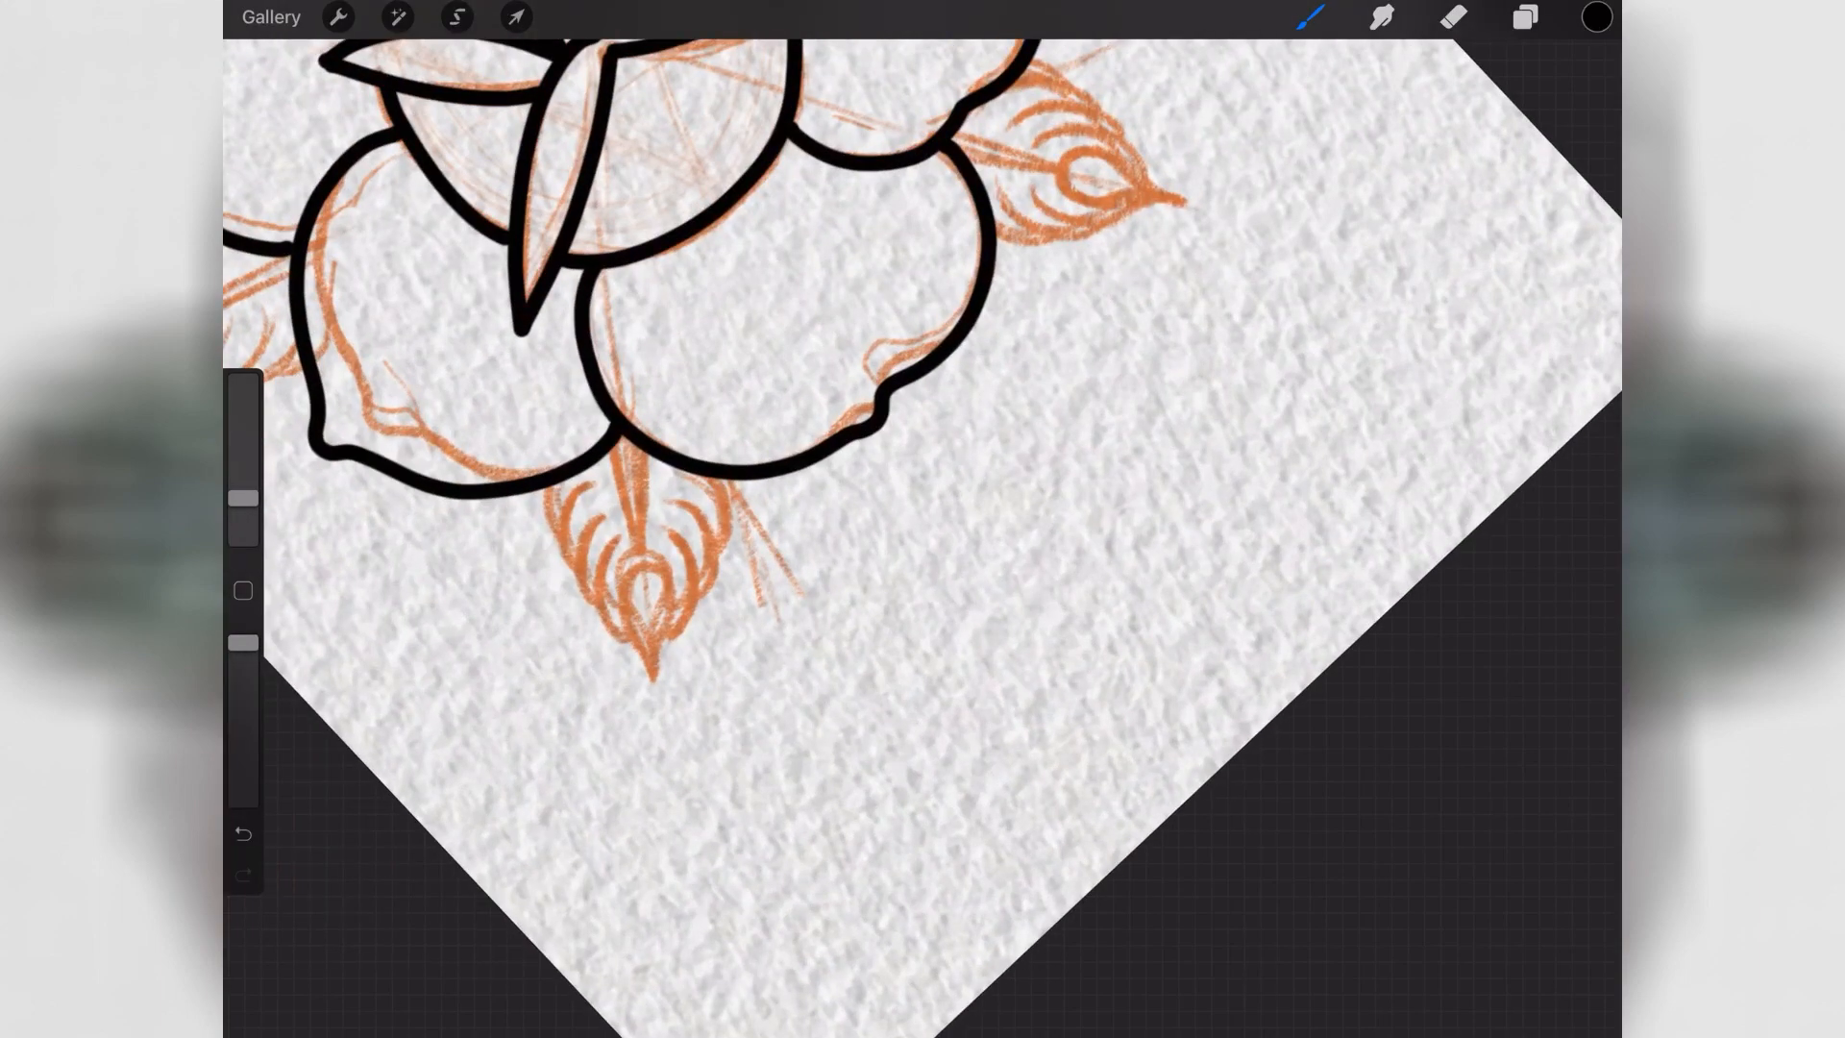
# - On a new layer, ink a leaf outline at the rose's lower left with the 14 Round Shader
pyautogui.click(1522, 19)
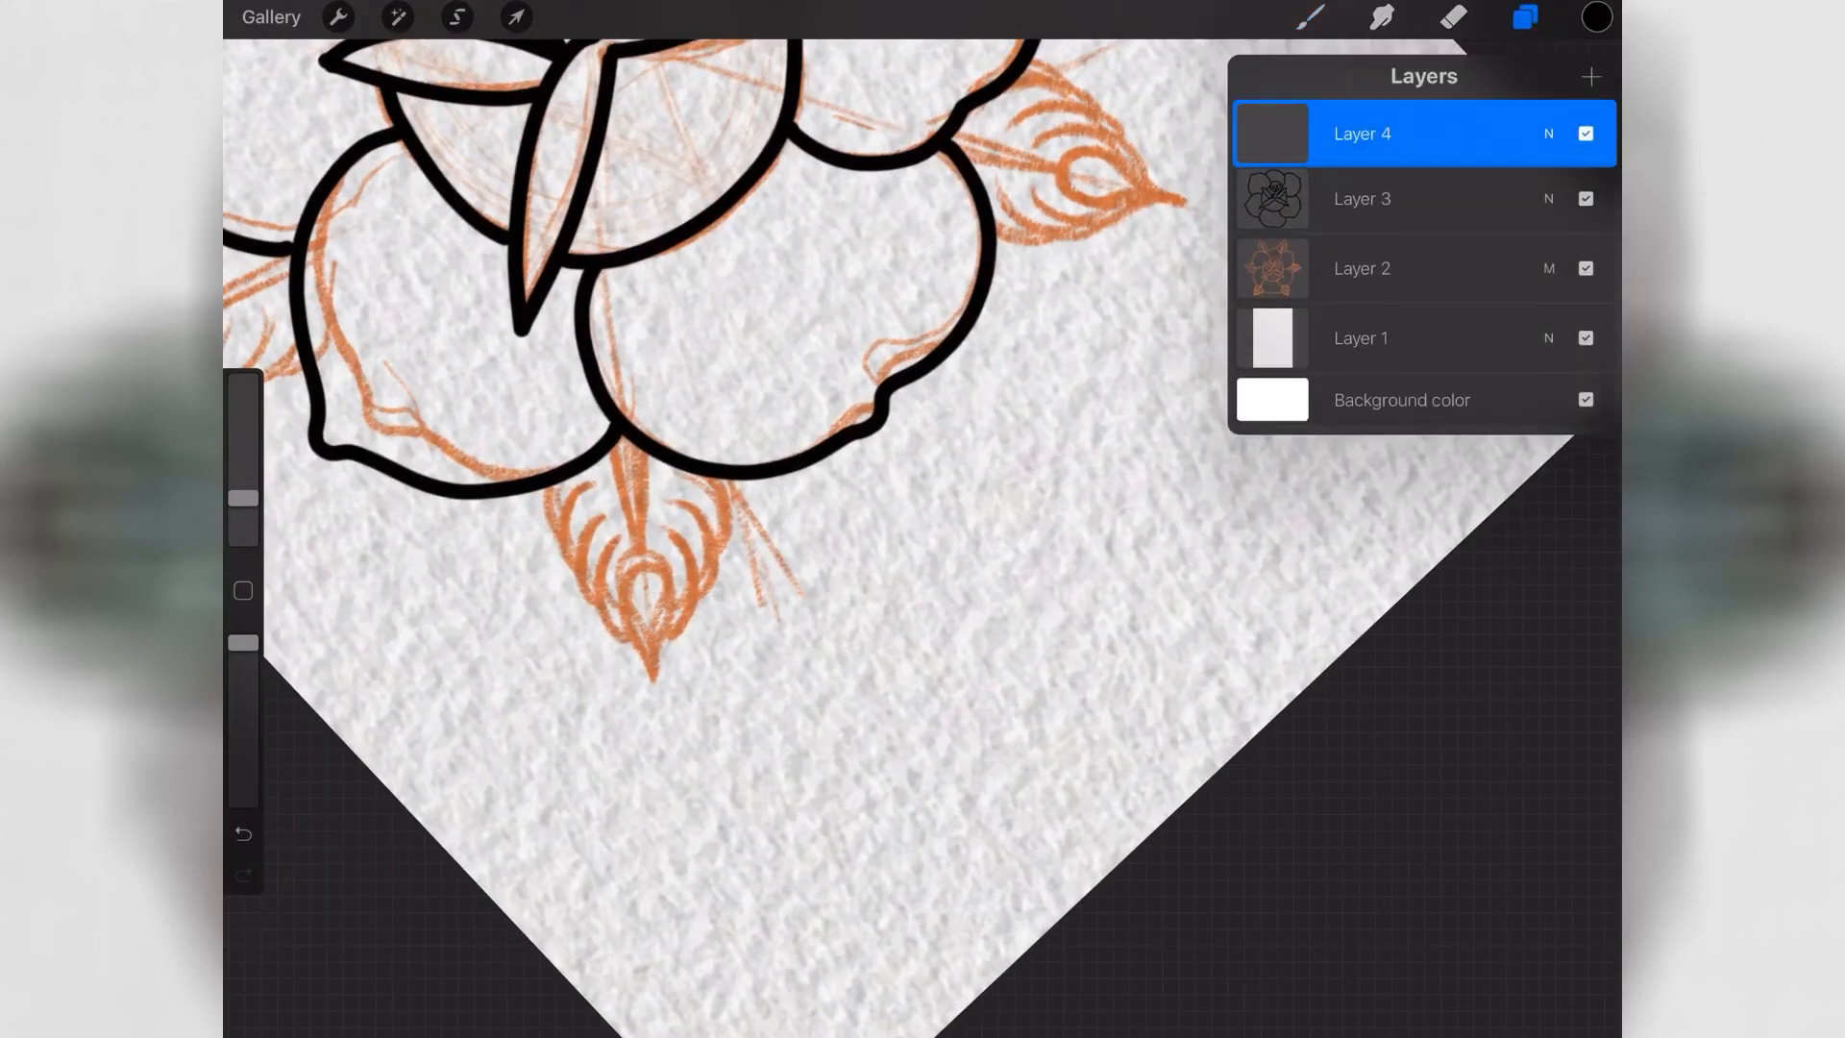
pyautogui.click(1307, 20)
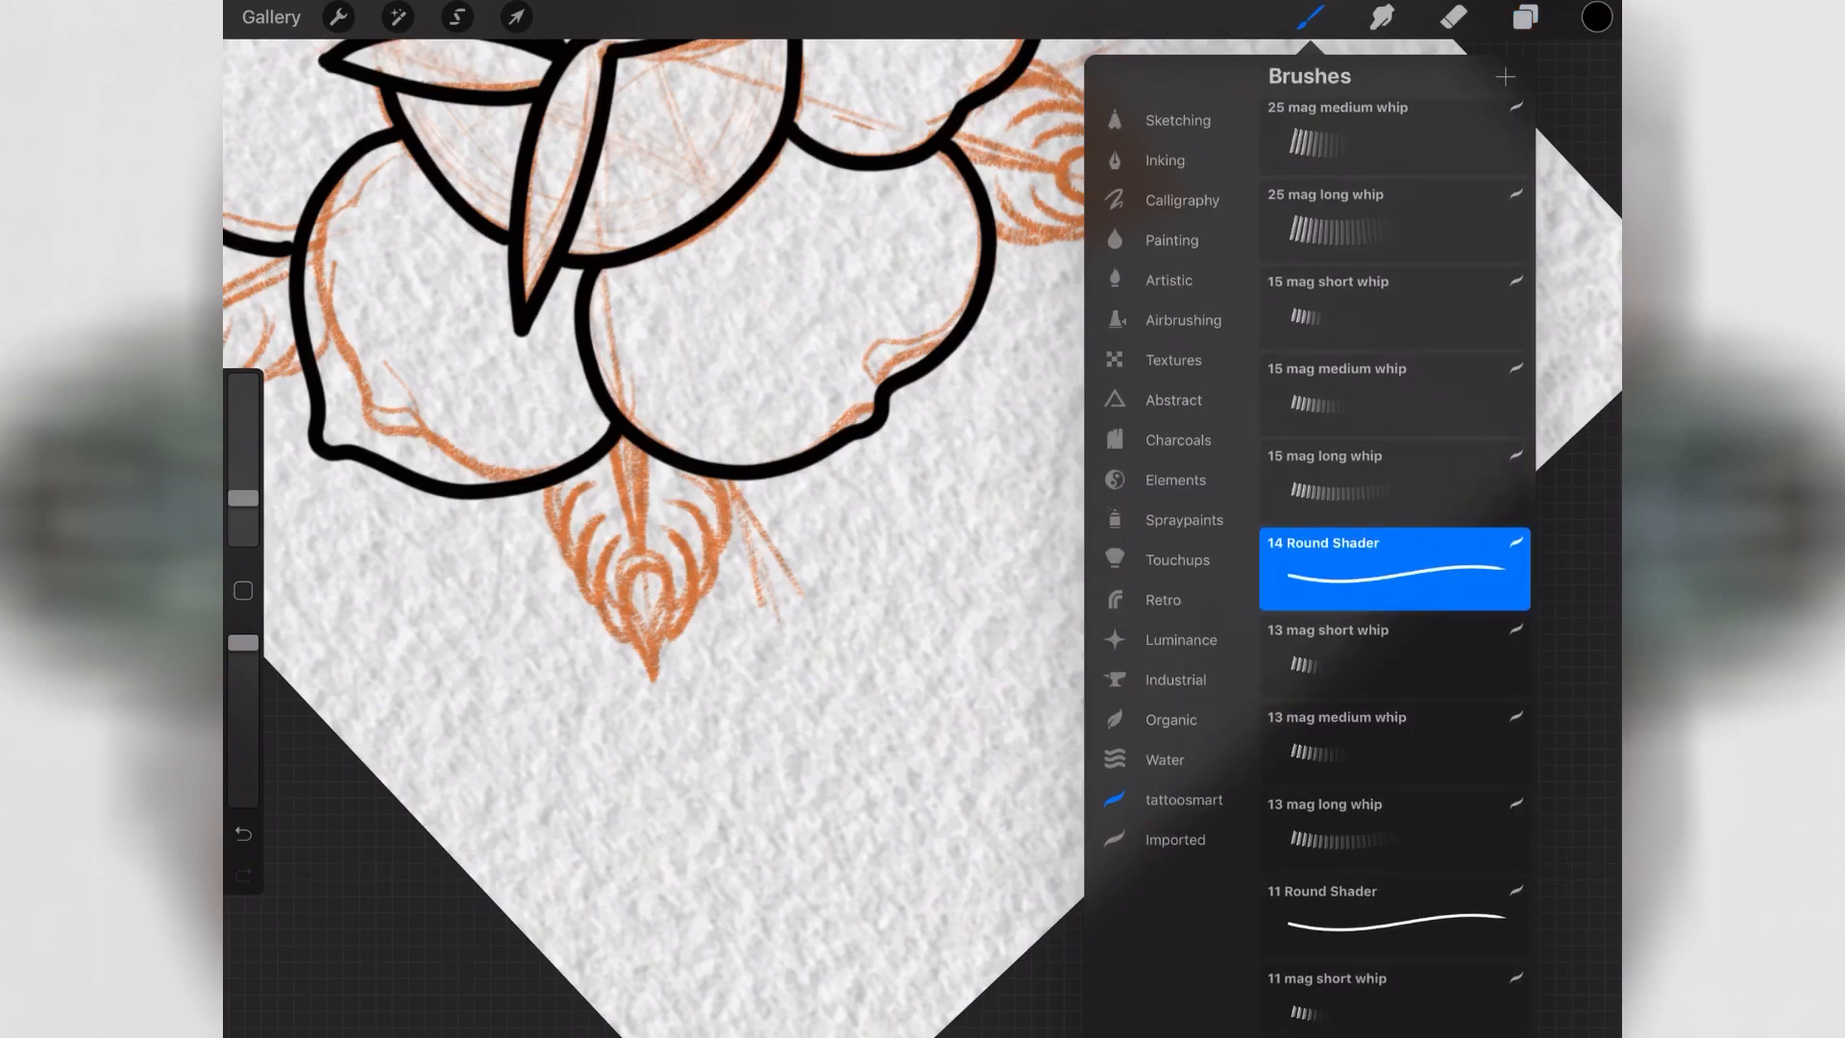
pyautogui.click(1307, 19)
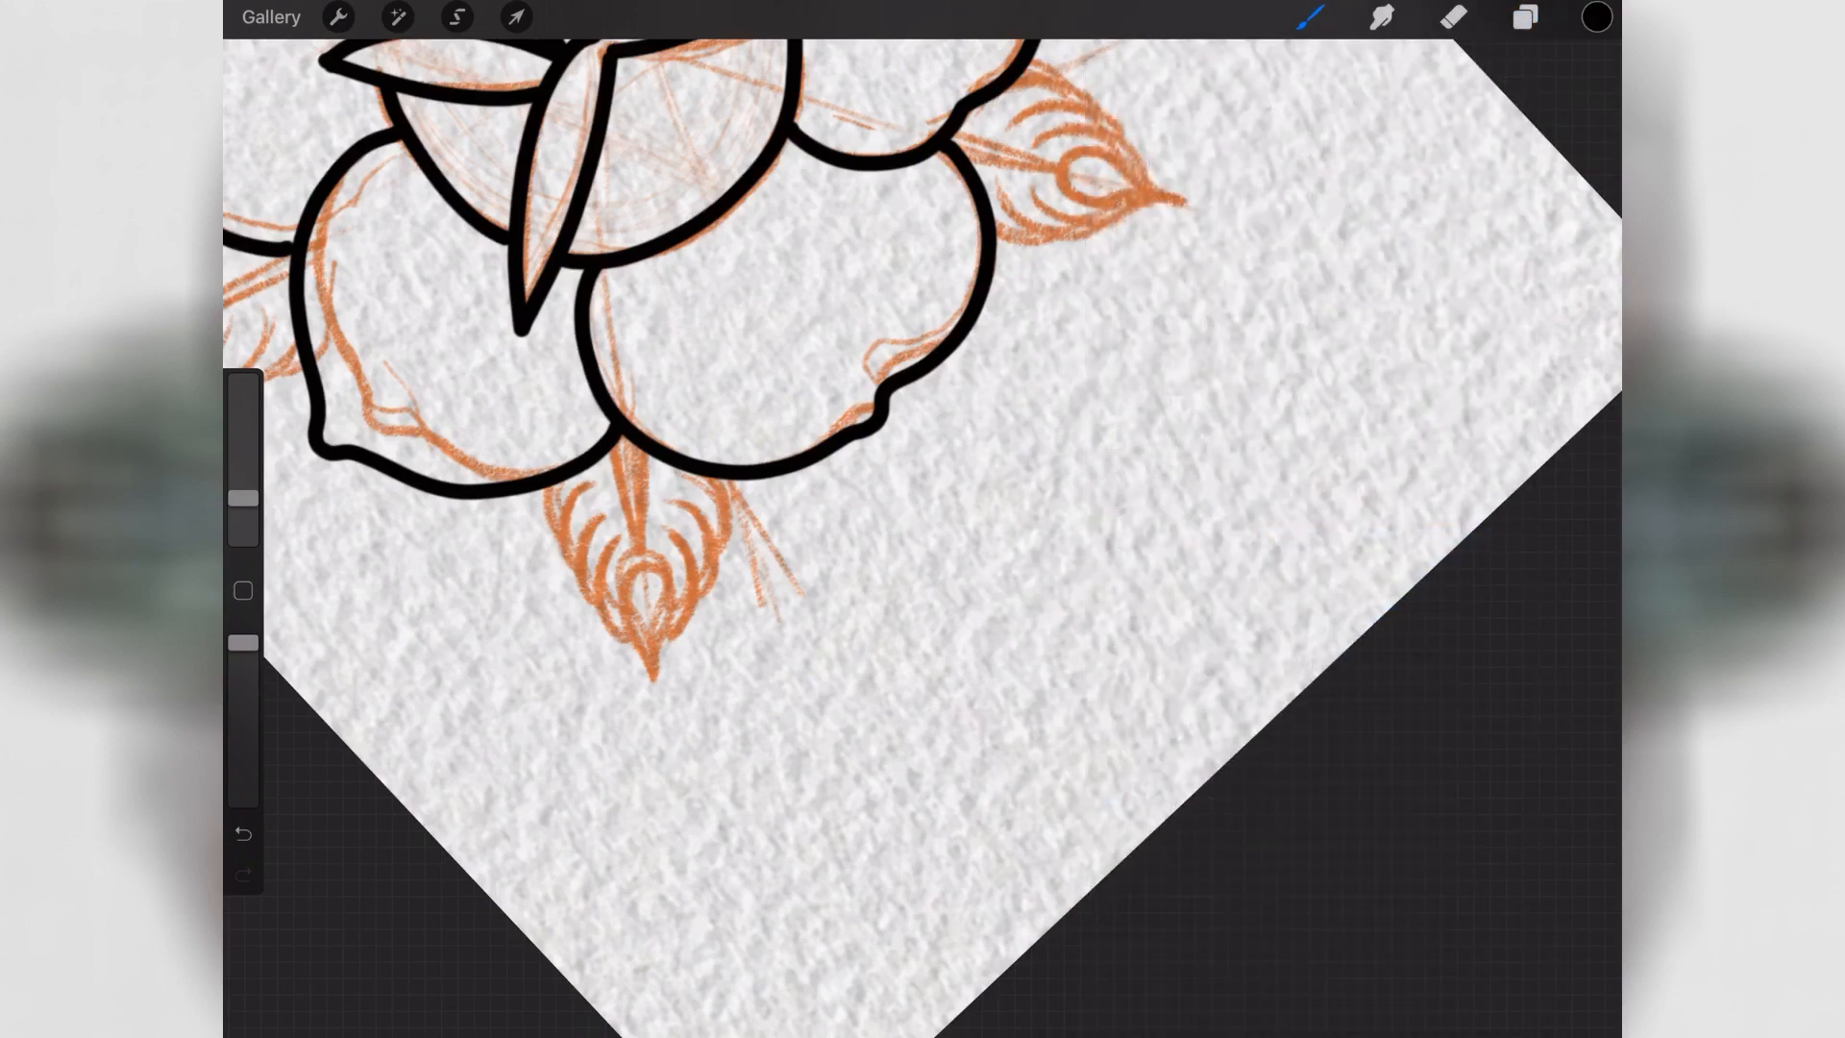
pyautogui.moveTo(594, 559); pyautogui.dragTo(653, 660)
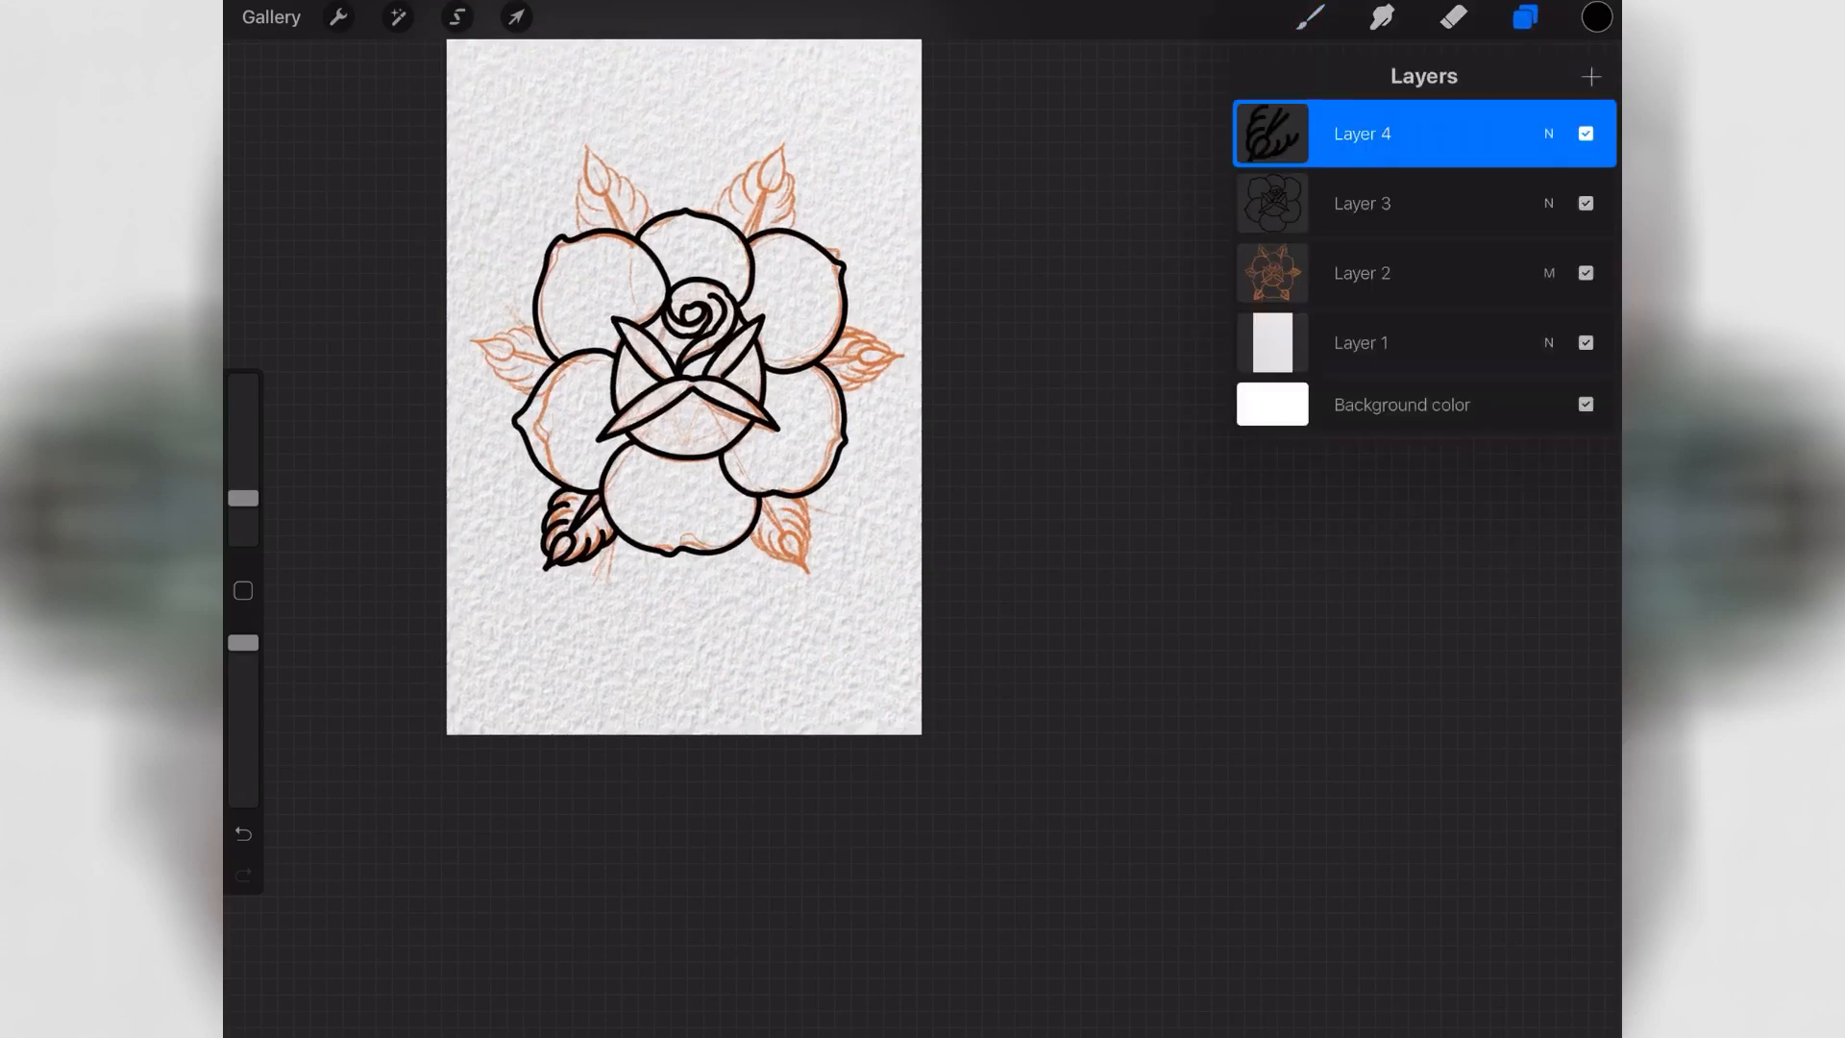
# - Duplicate the leaf layer and move the copy to the rose's left side
pyautogui.click(1400, 133)
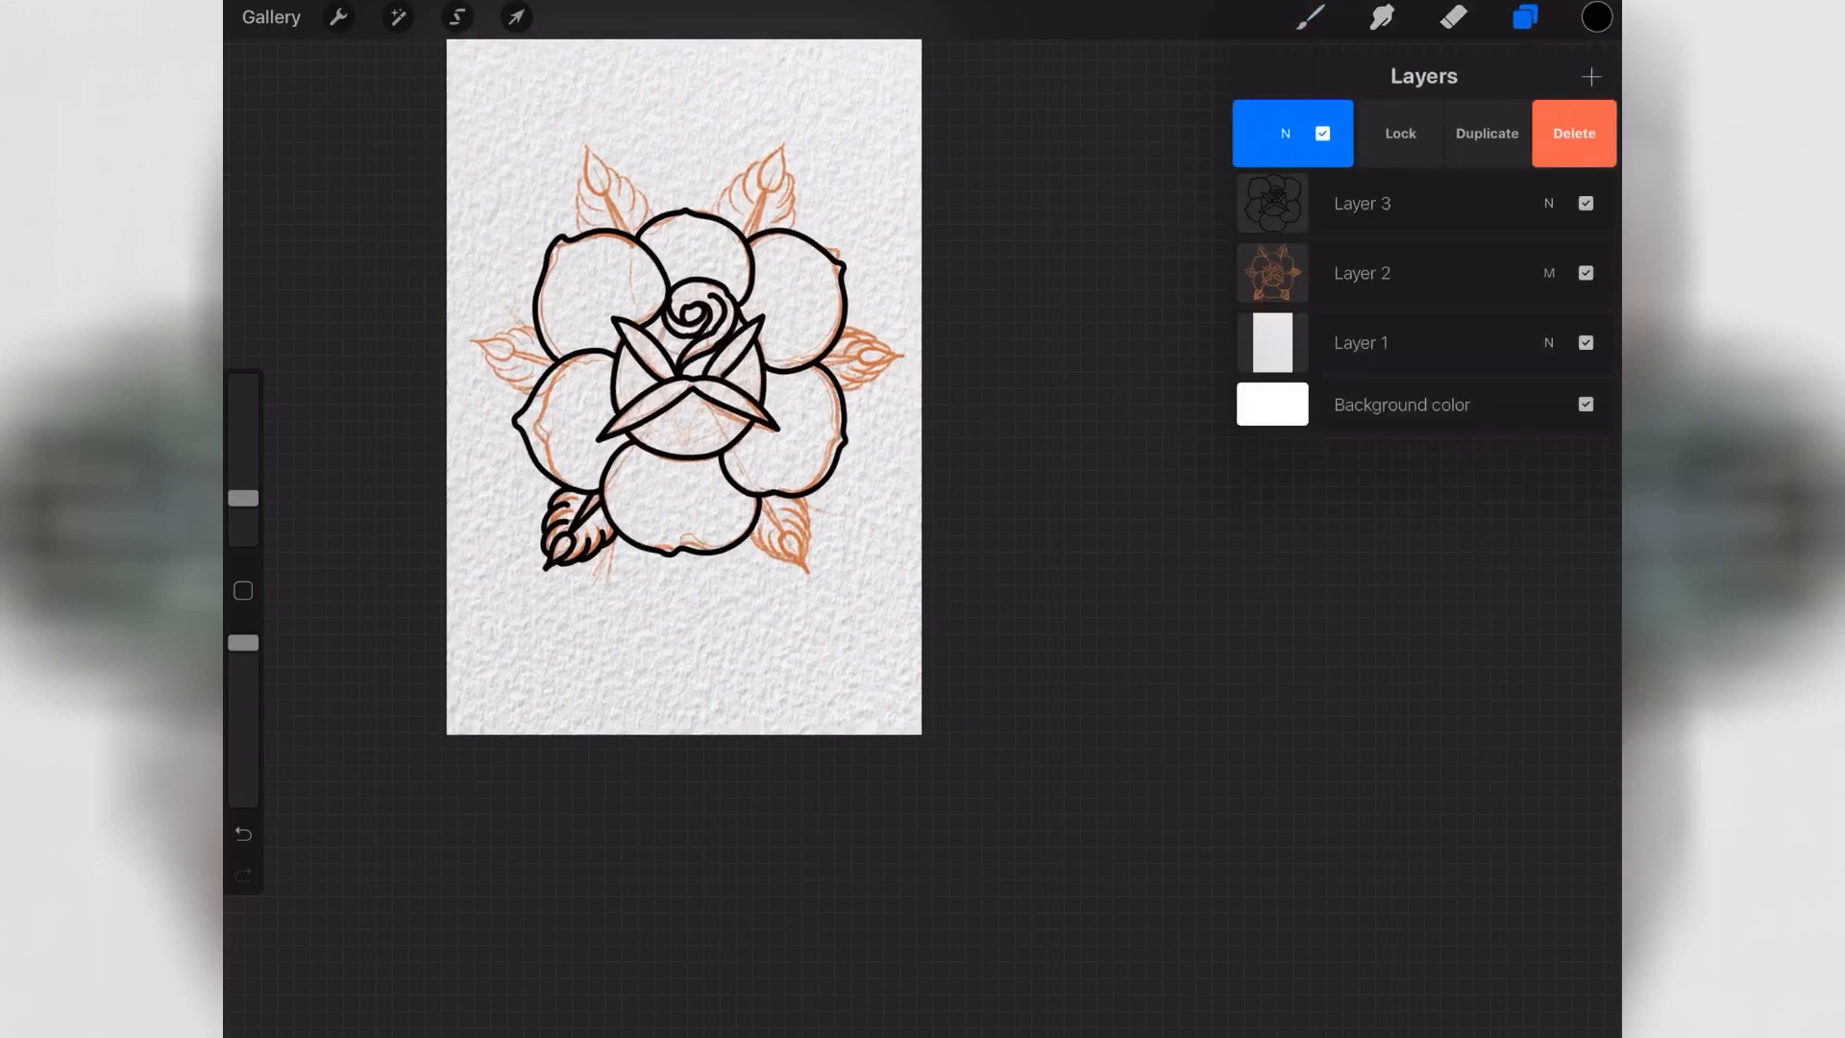
pyautogui.click(1488, 132)
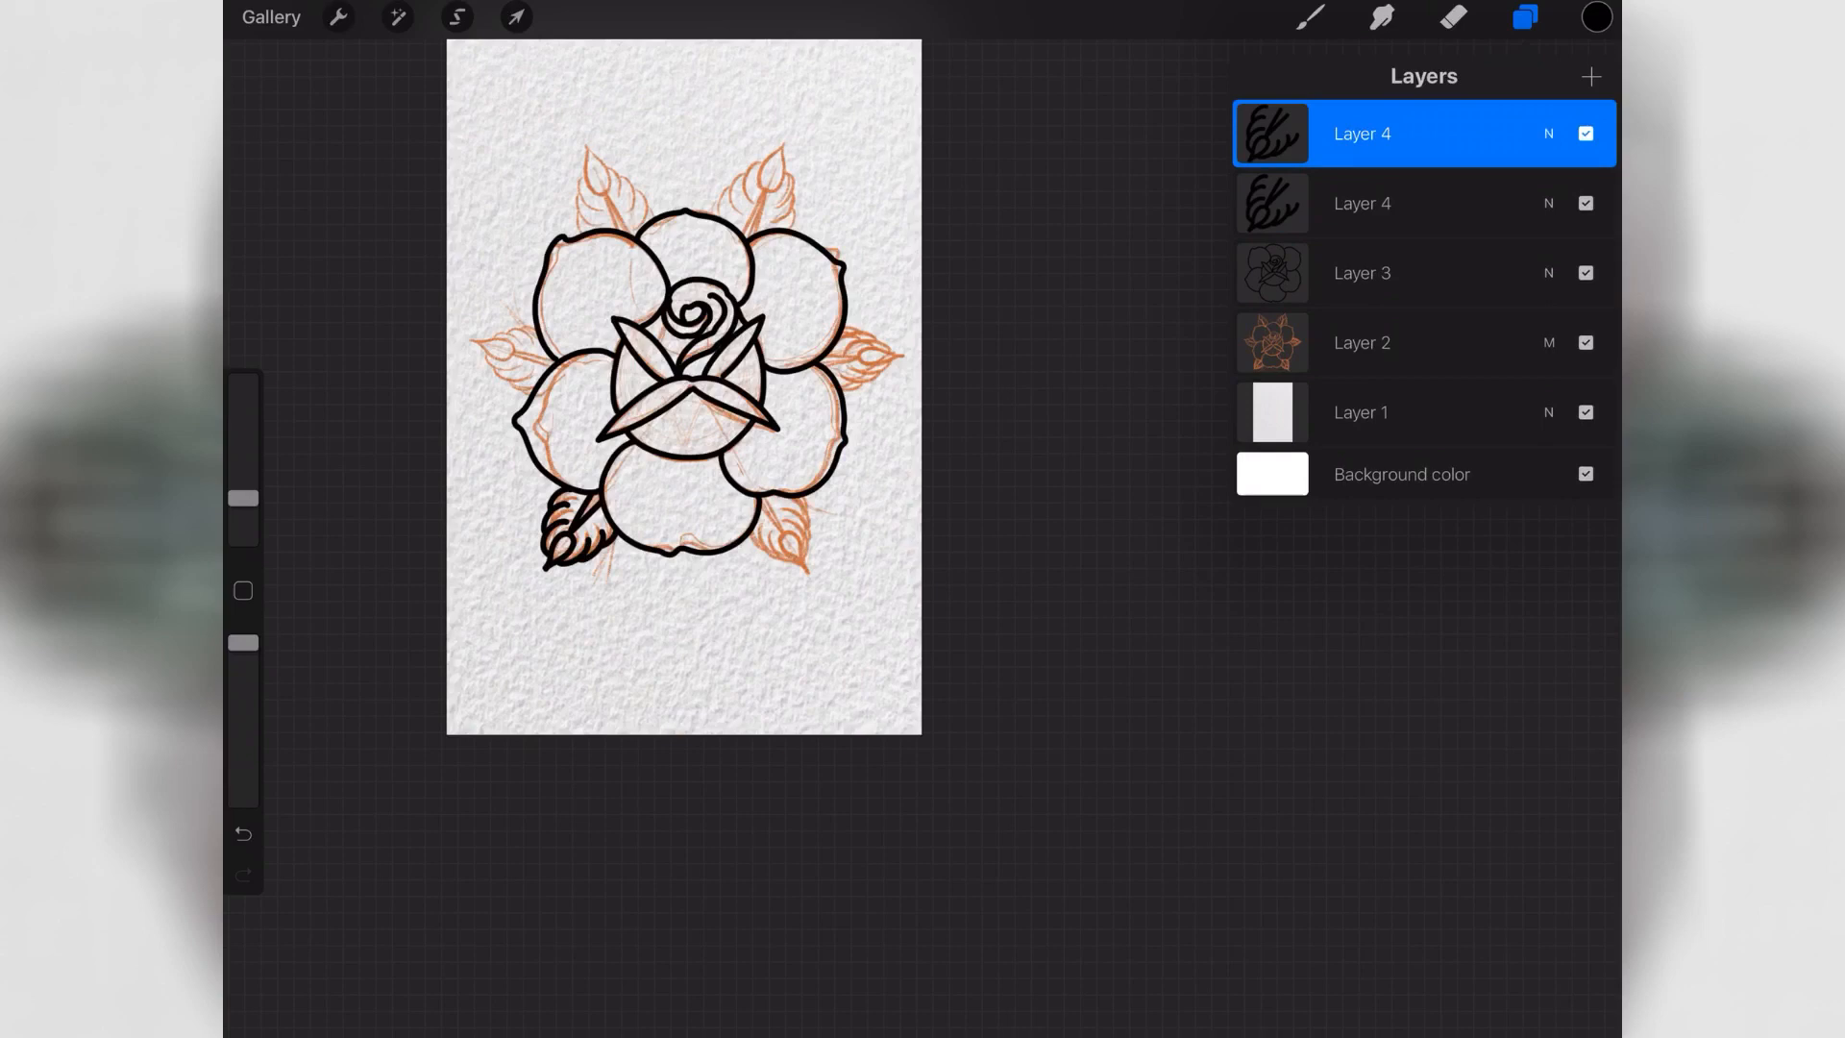
pyautogui.click(517, 17)
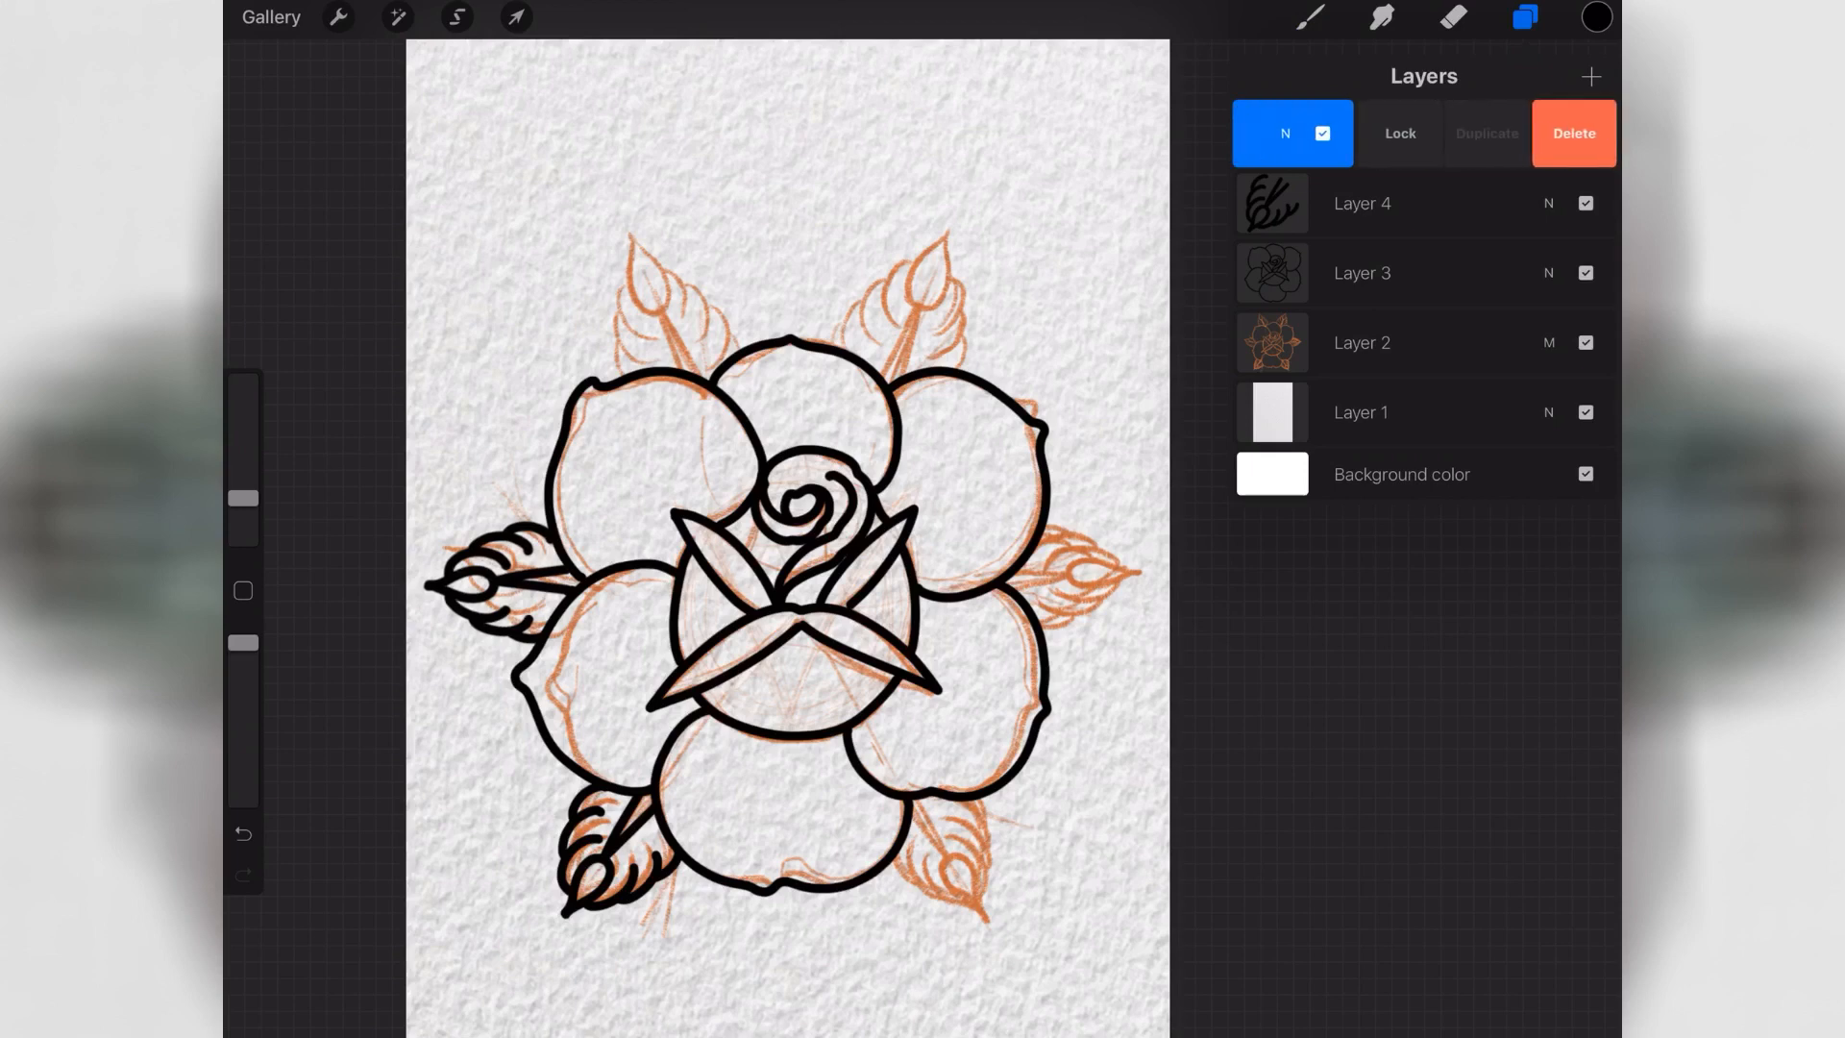
# - Duplicate the leaf and place copies at the top-left and top-right points between petals
pyautogui.click(1488, 133)
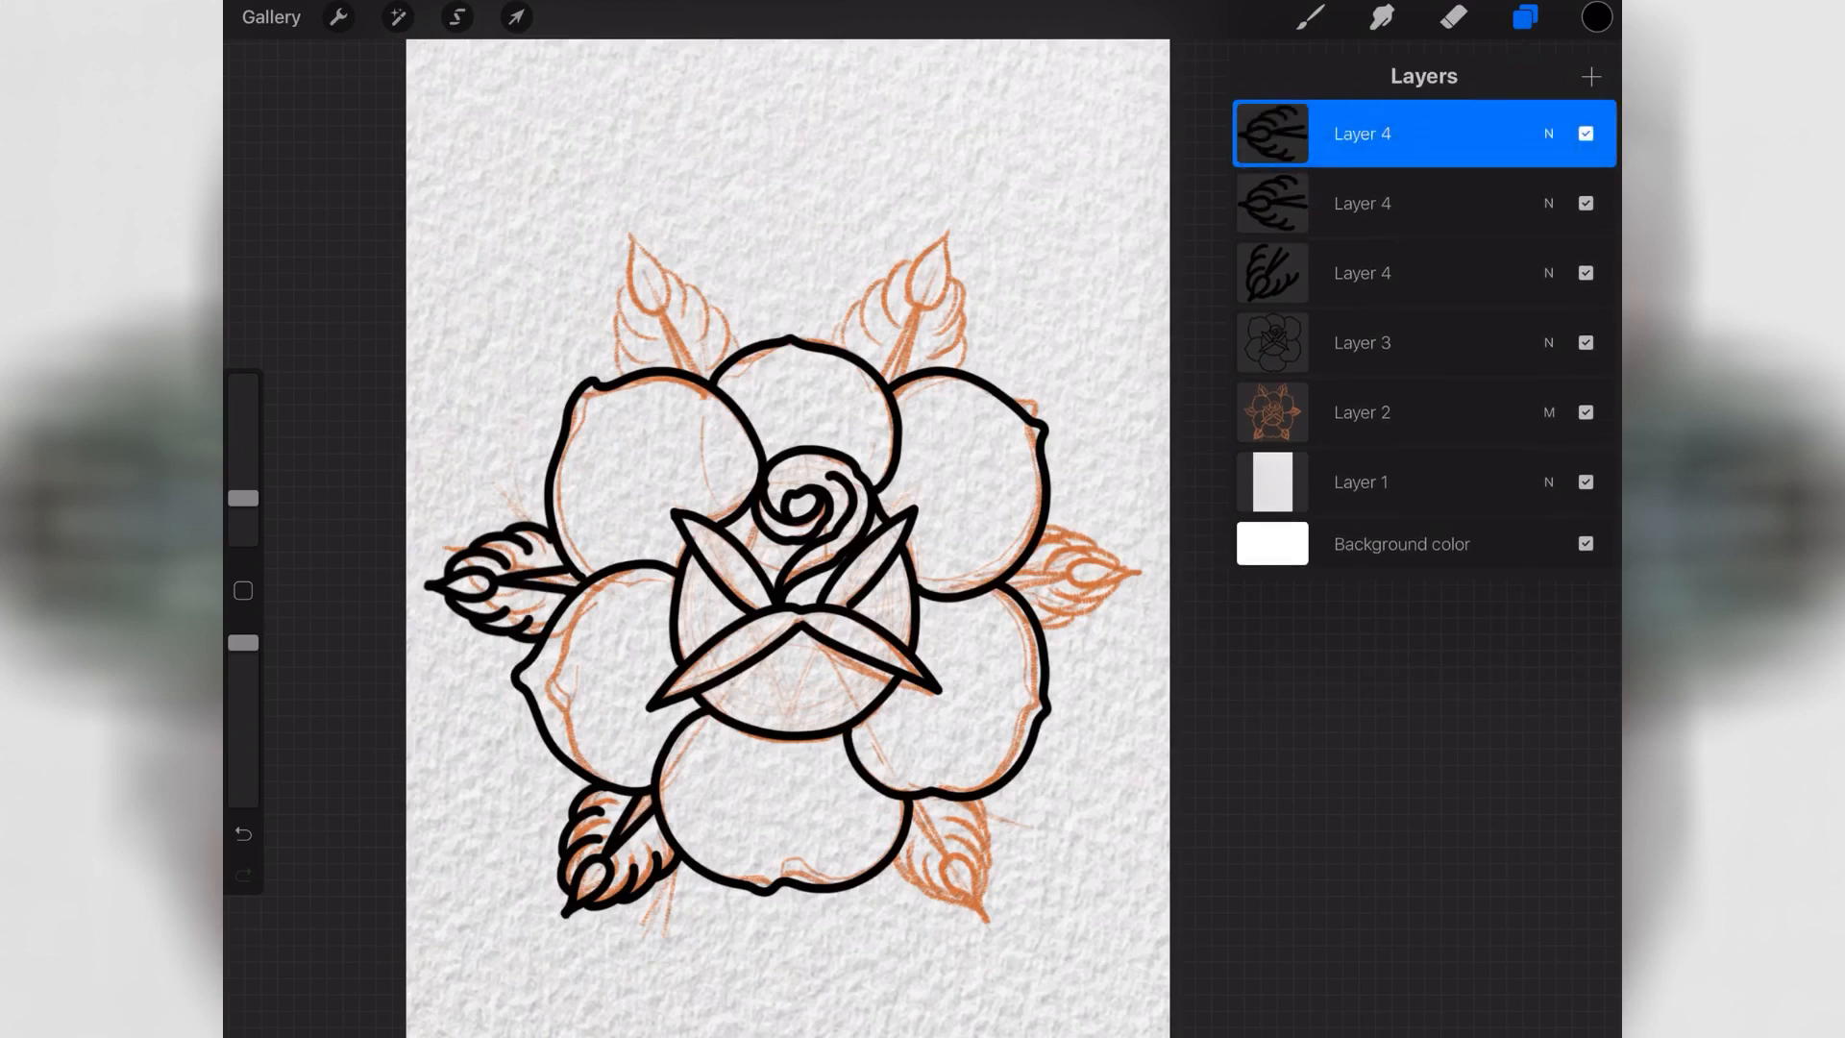
pyautogui.click(519, 18)
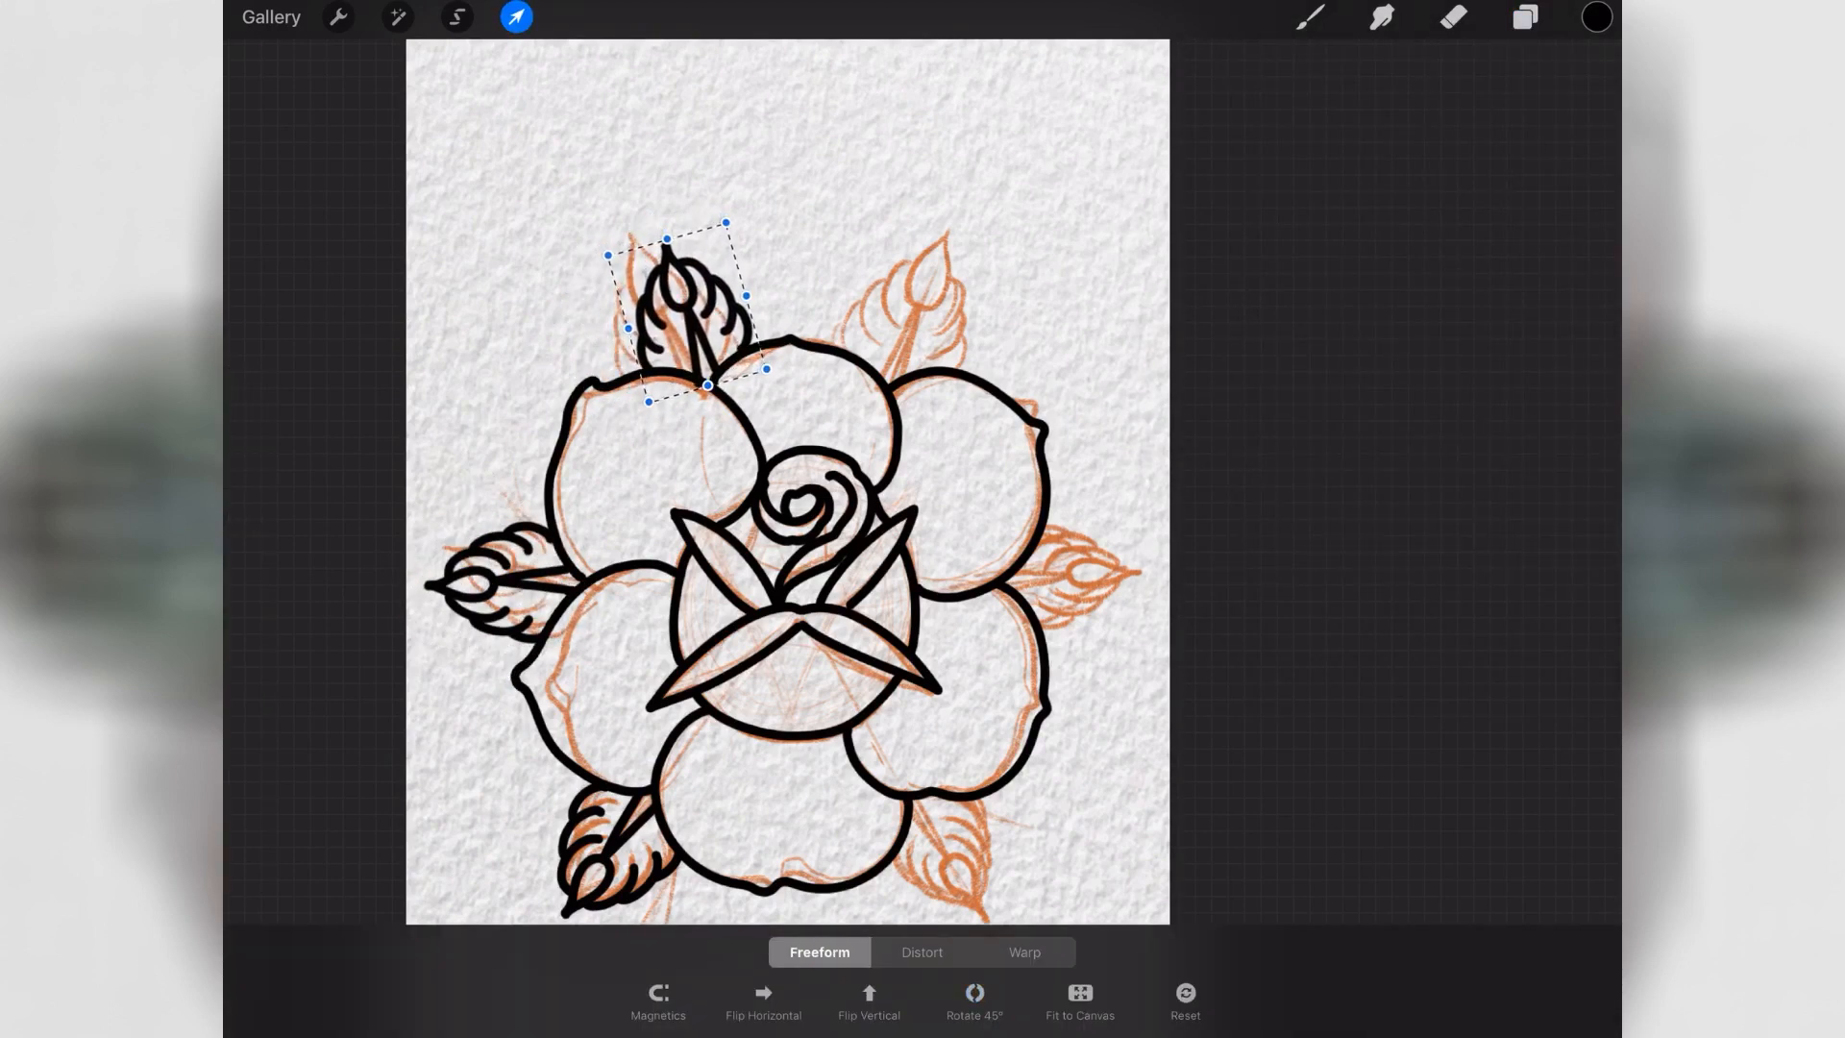
pyautogui.click(1522, 20)
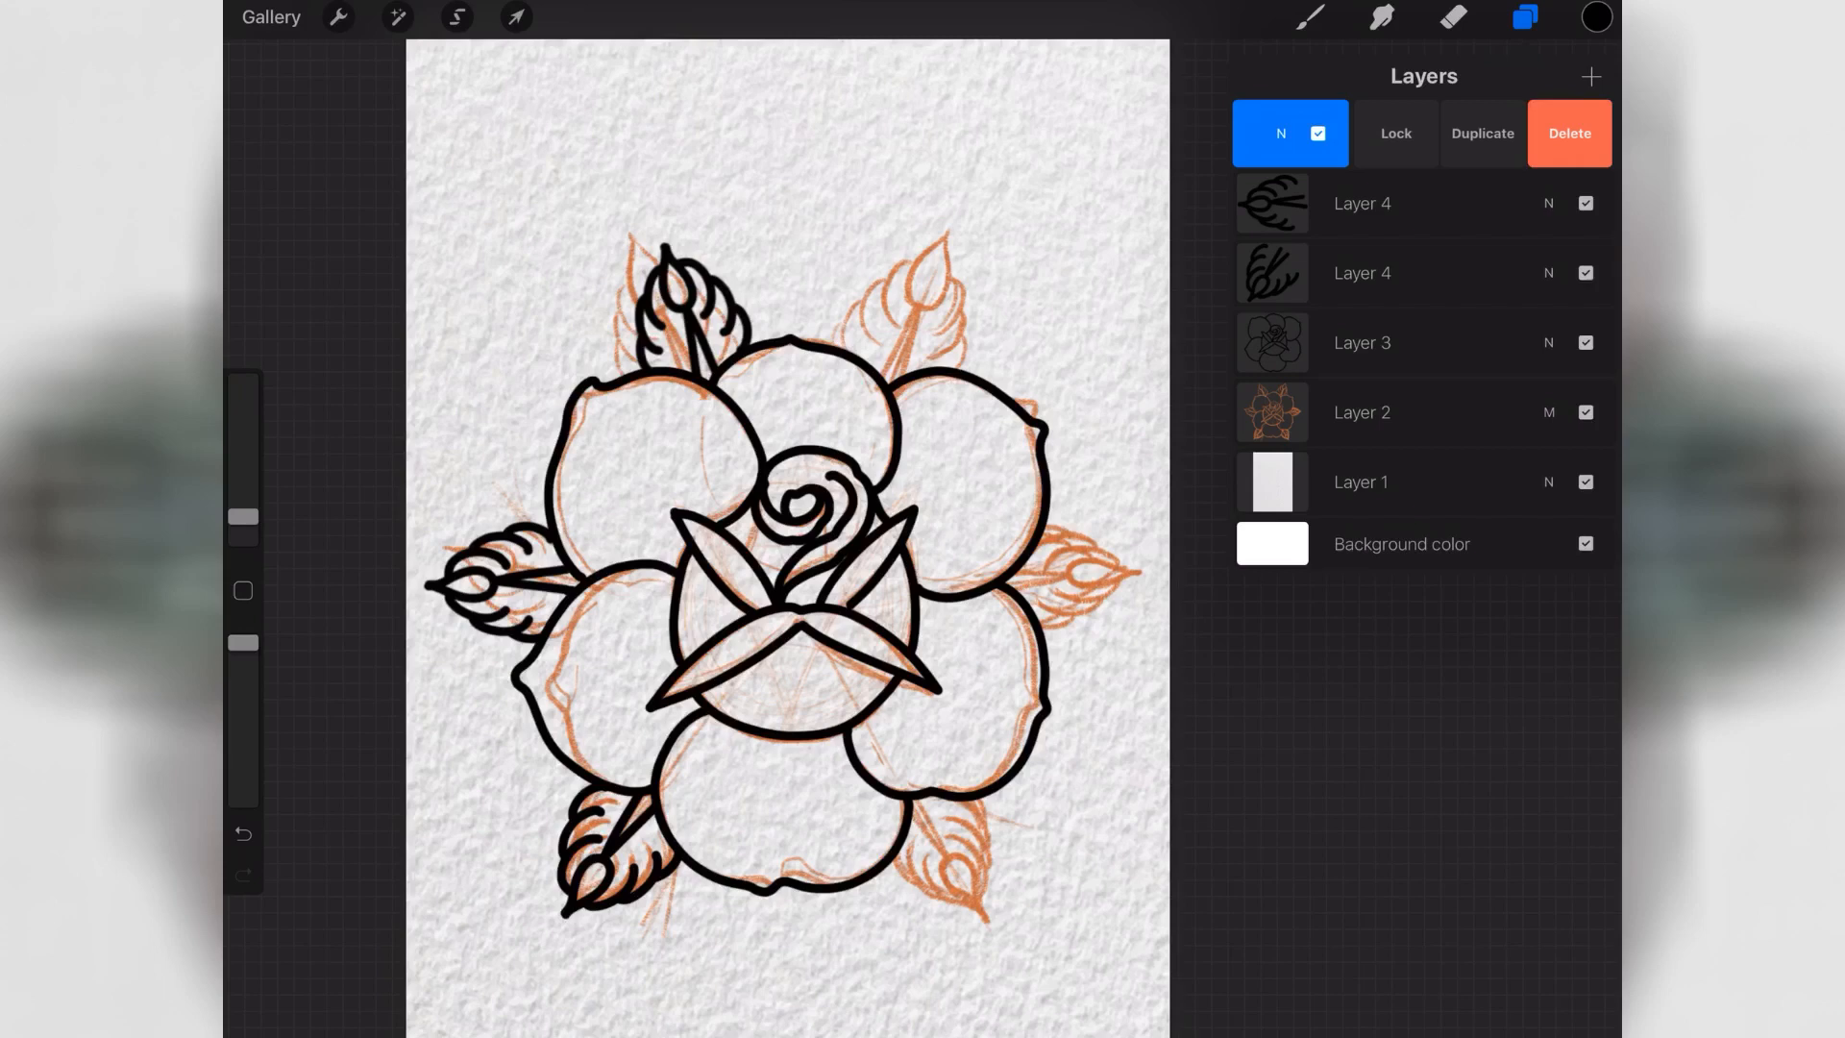
pyautogui.click(515, 17)
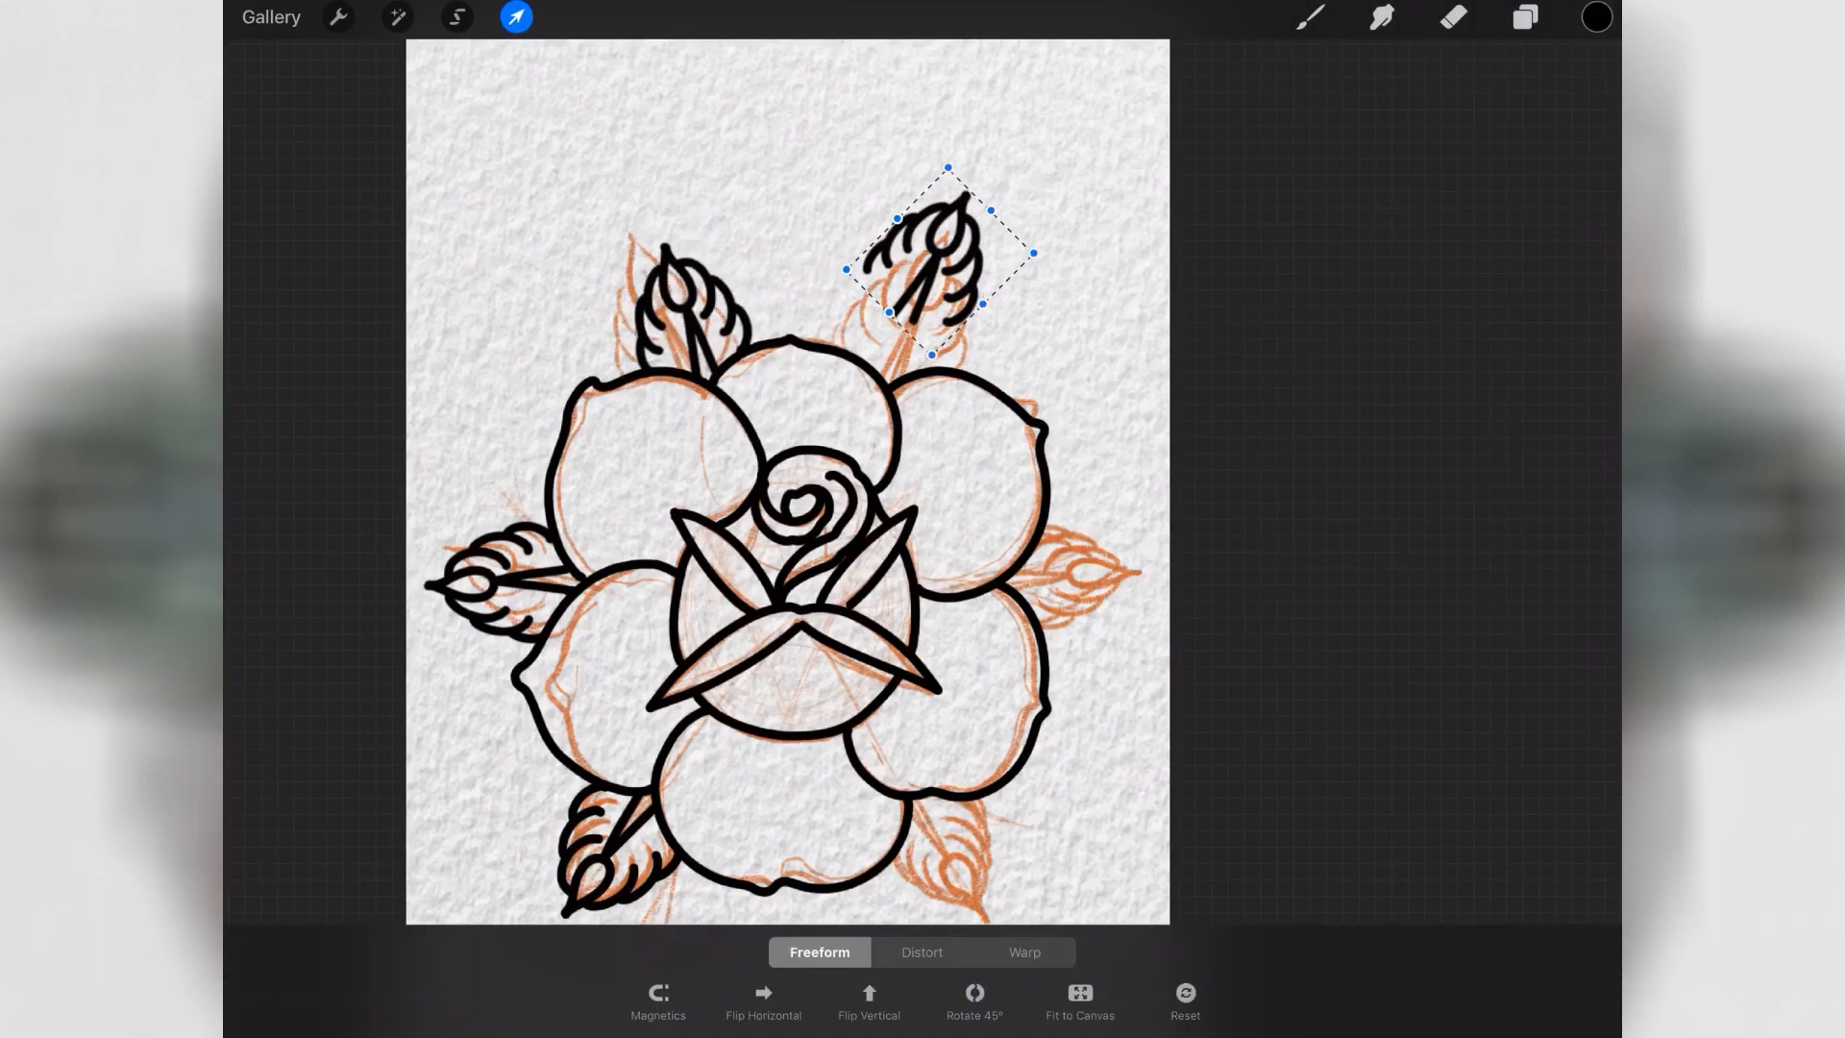
pyautogui.moveTo(941, 247); pyautogui.dragTo(930, 317)
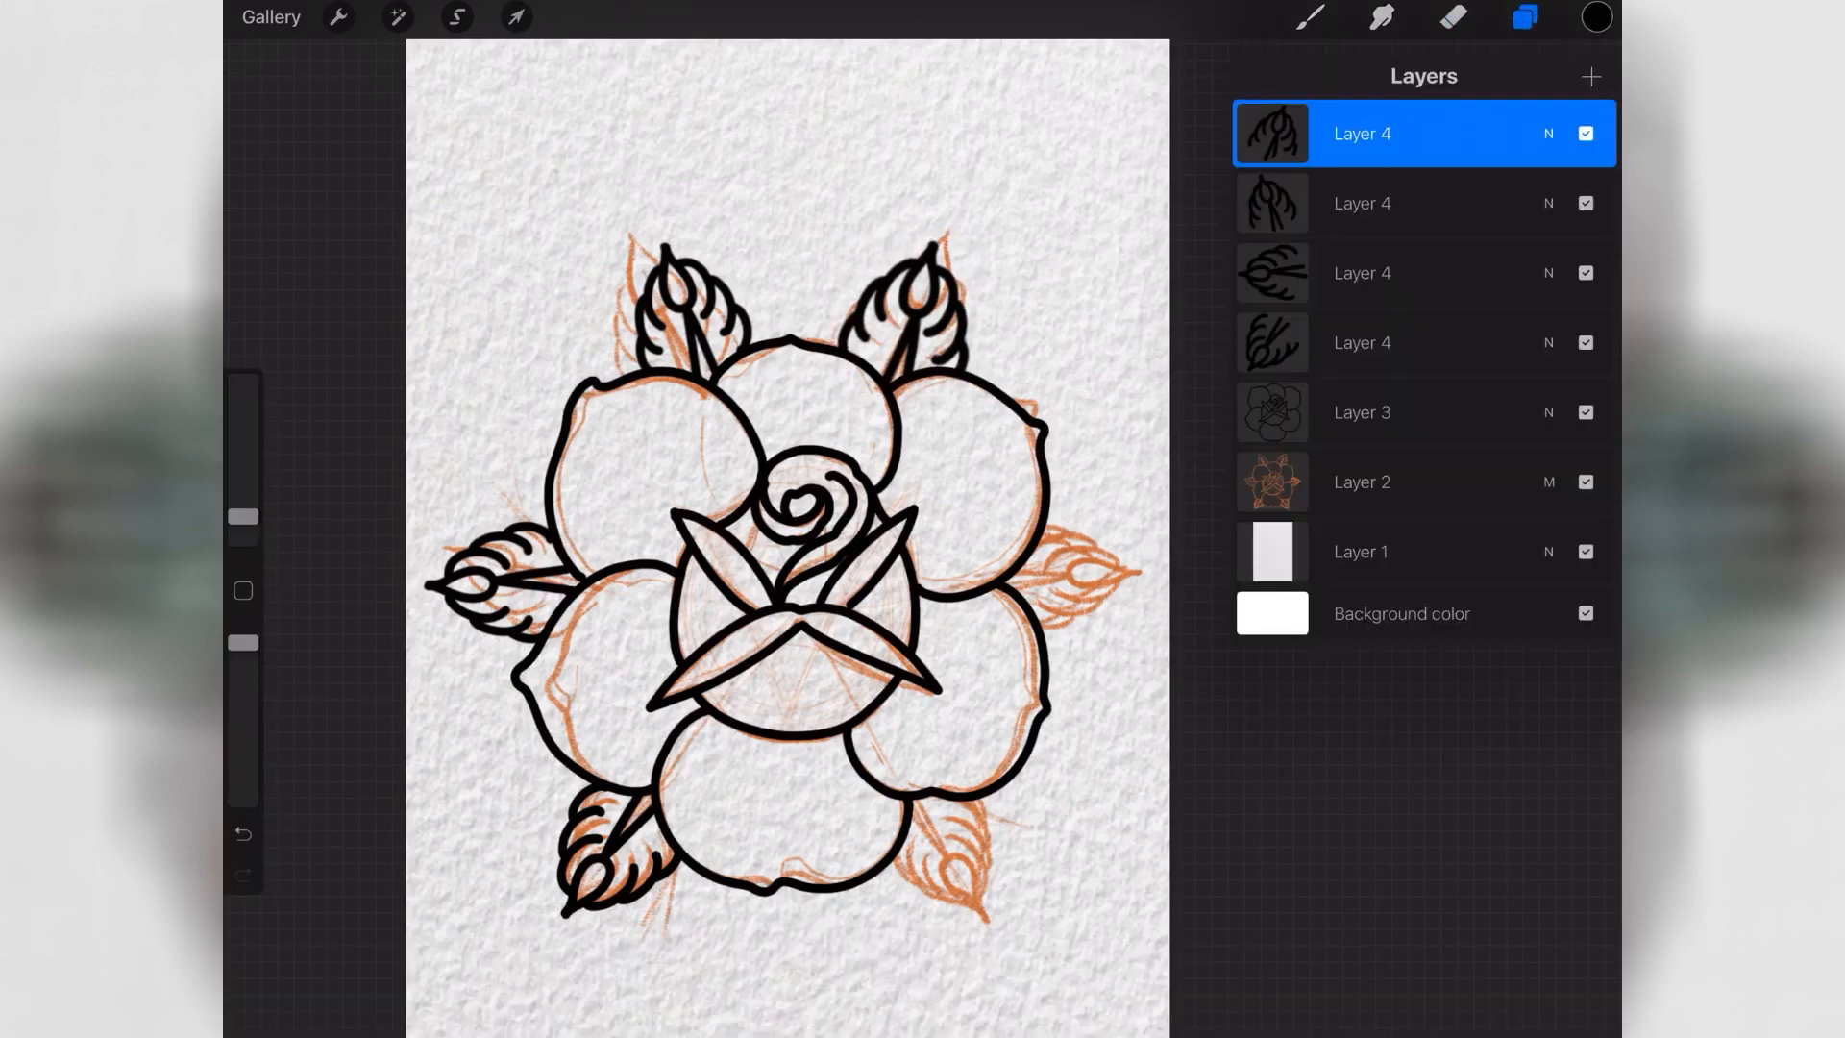
# - Place the remaining leaf copies at the bottom-right and right-side points
pyautogui.click(517, 17)
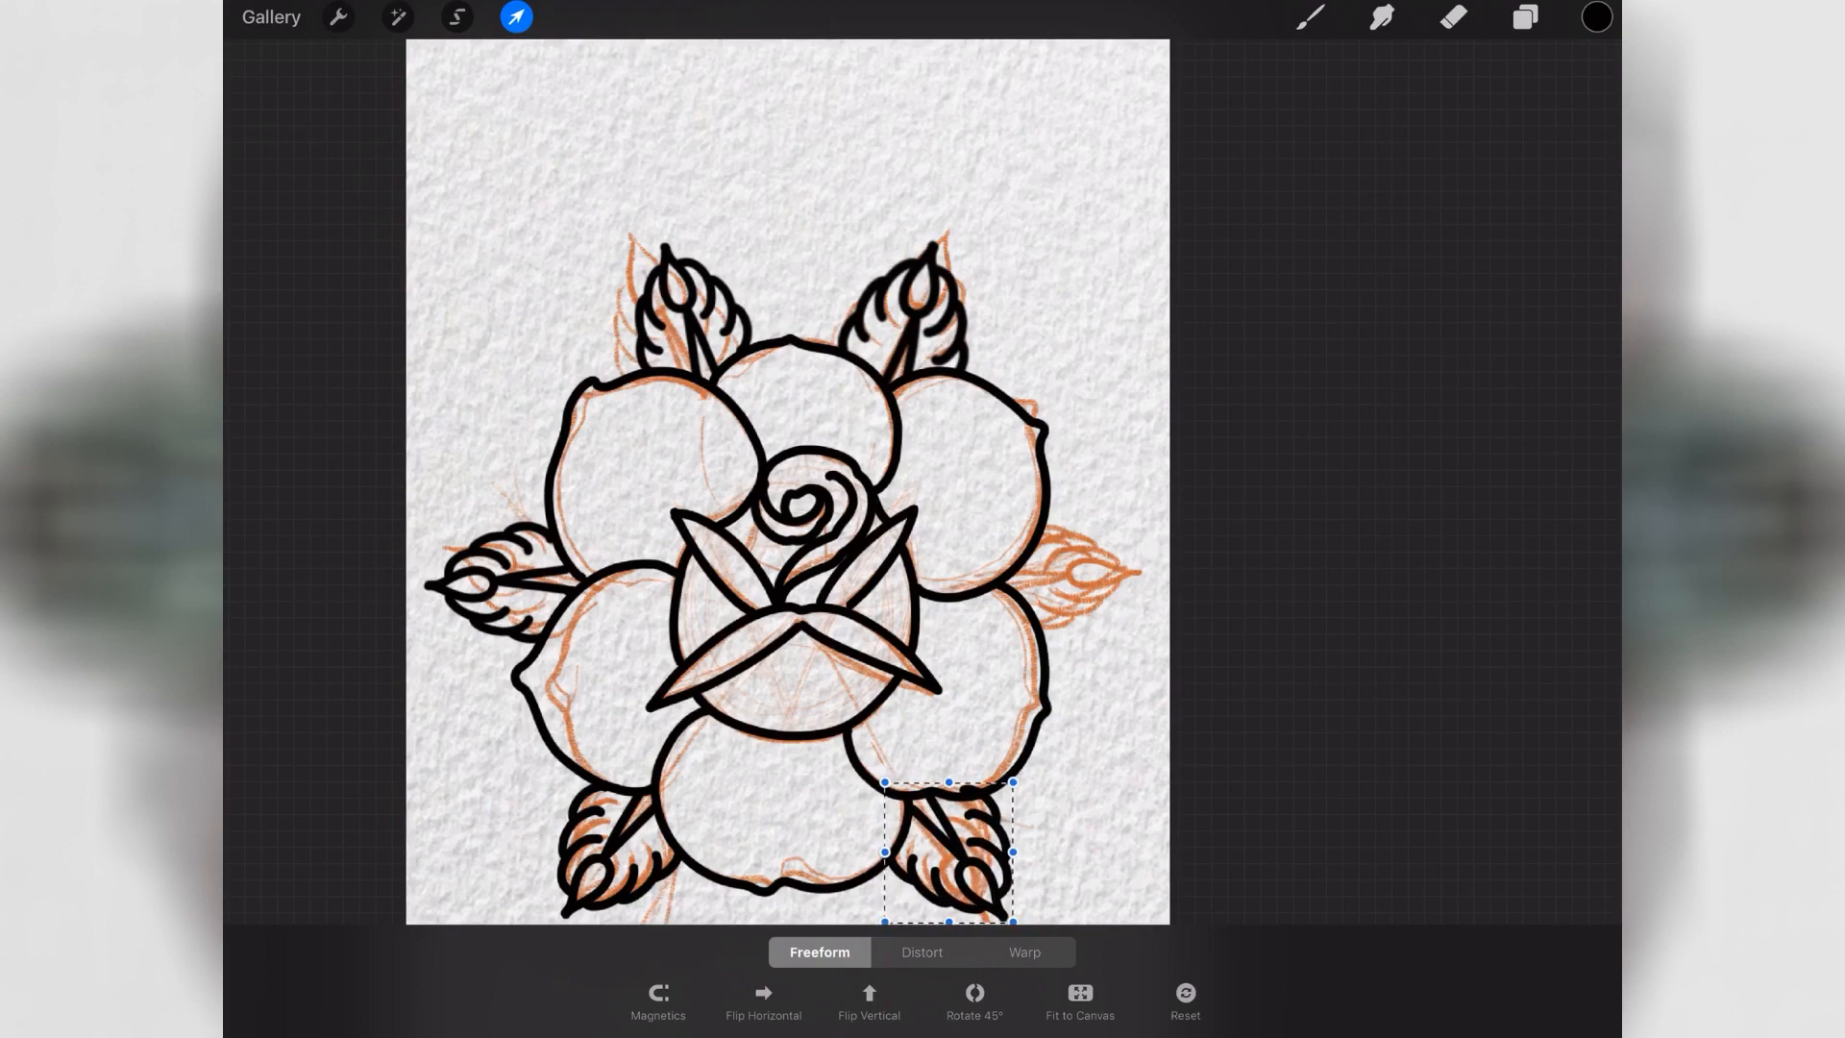
pyautogui.click(1526, 19)
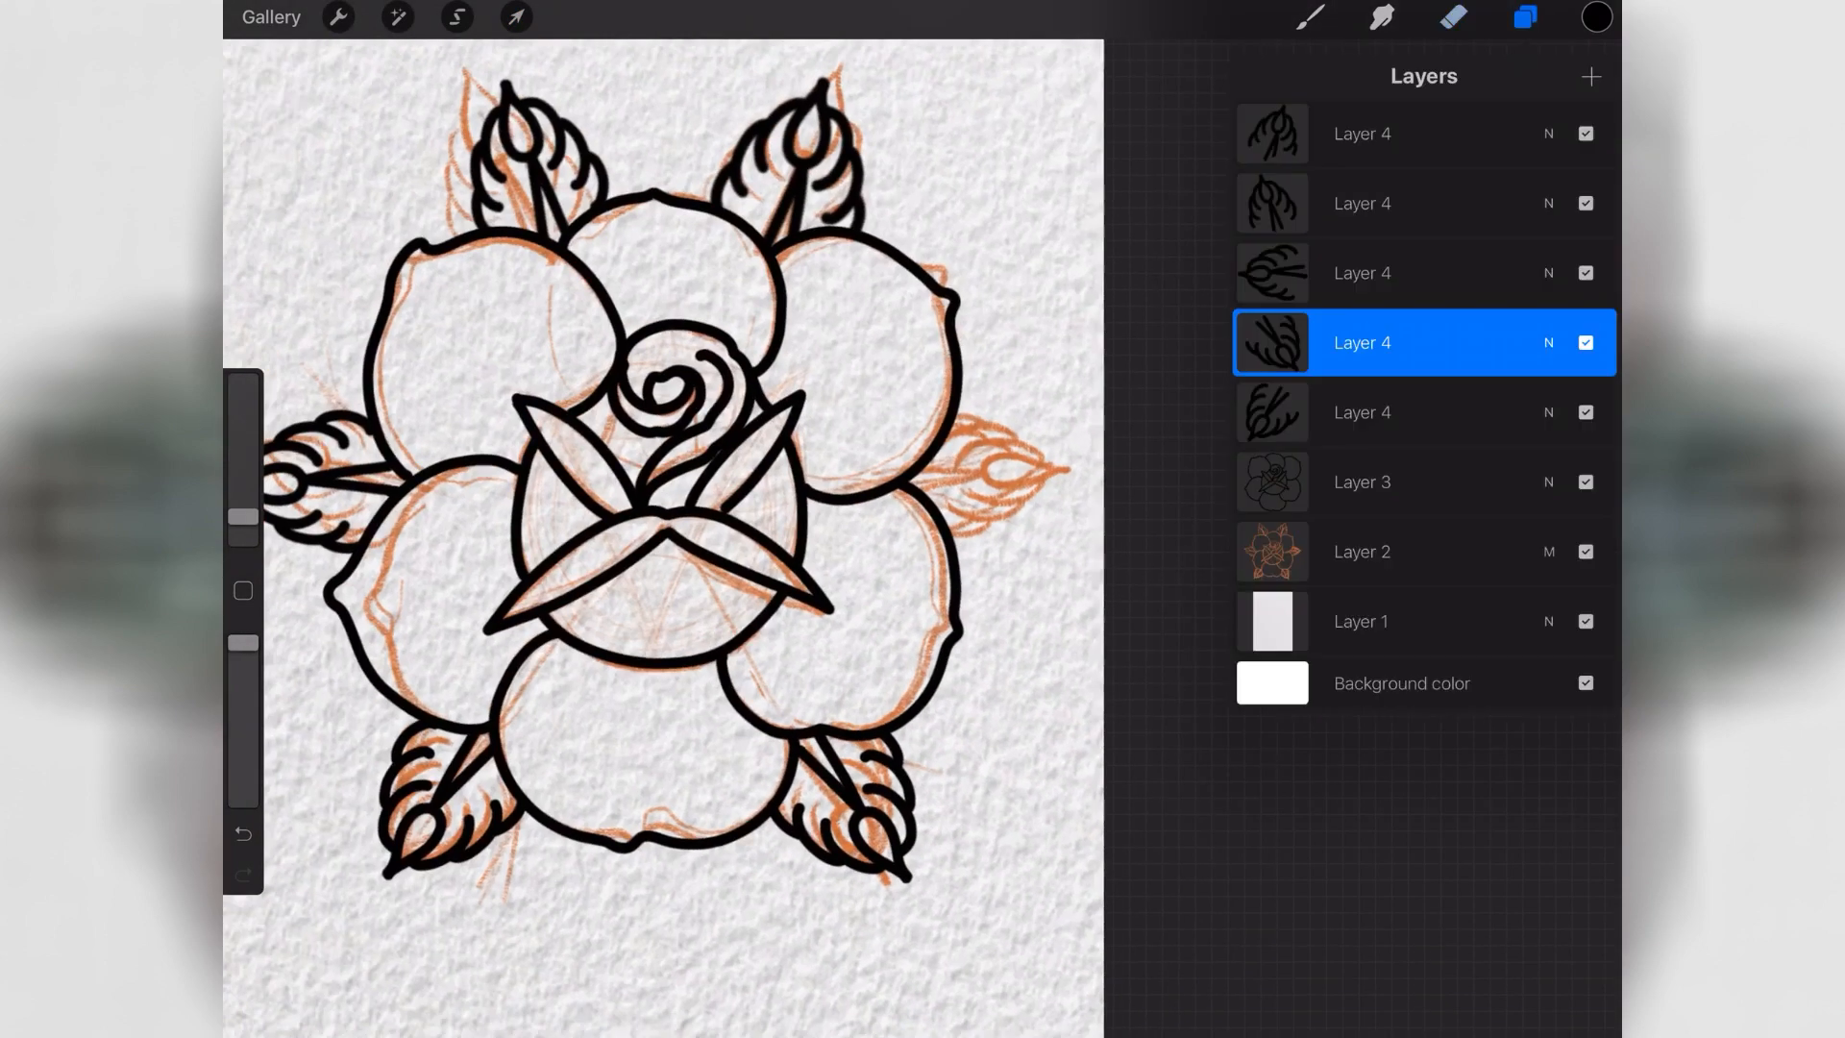
pyautogui.click(515, 17)
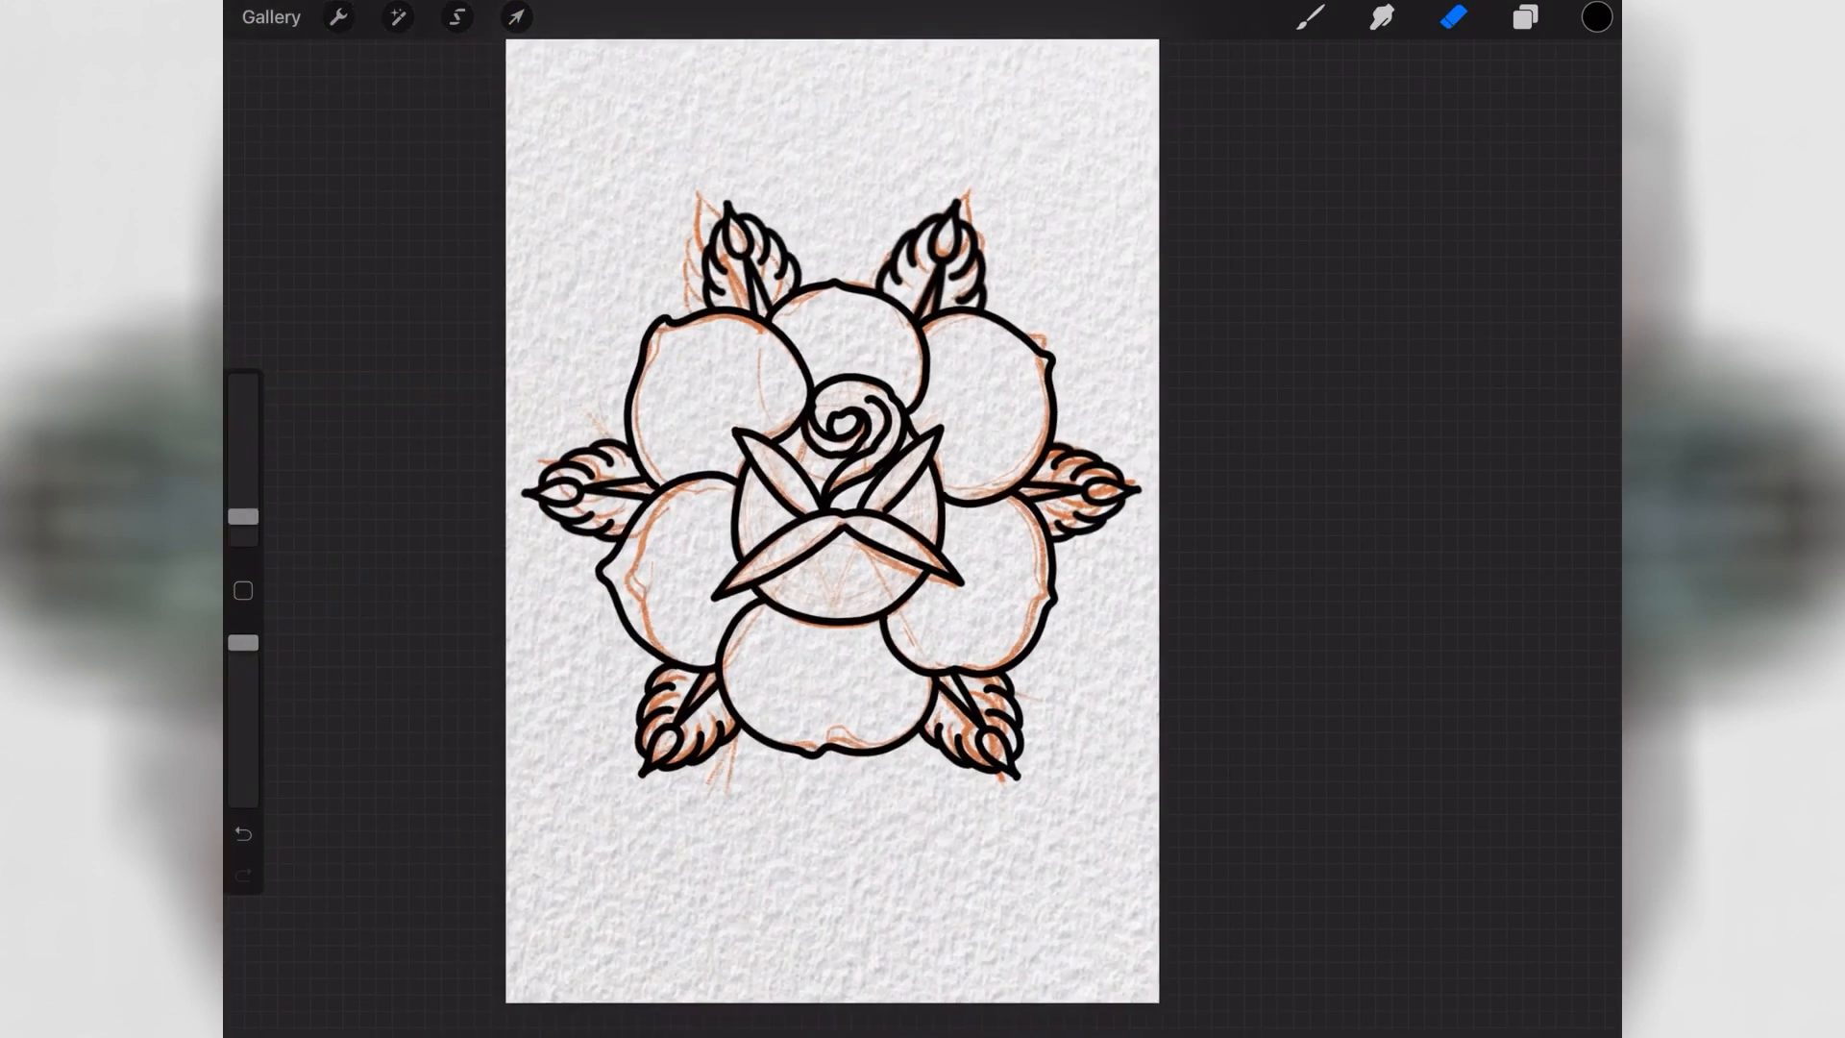
# - Merge the Layer 4 leaf copies into Layer 3 and hide the Layer 2 orange sketch
pyautogui.click(1524, 18)
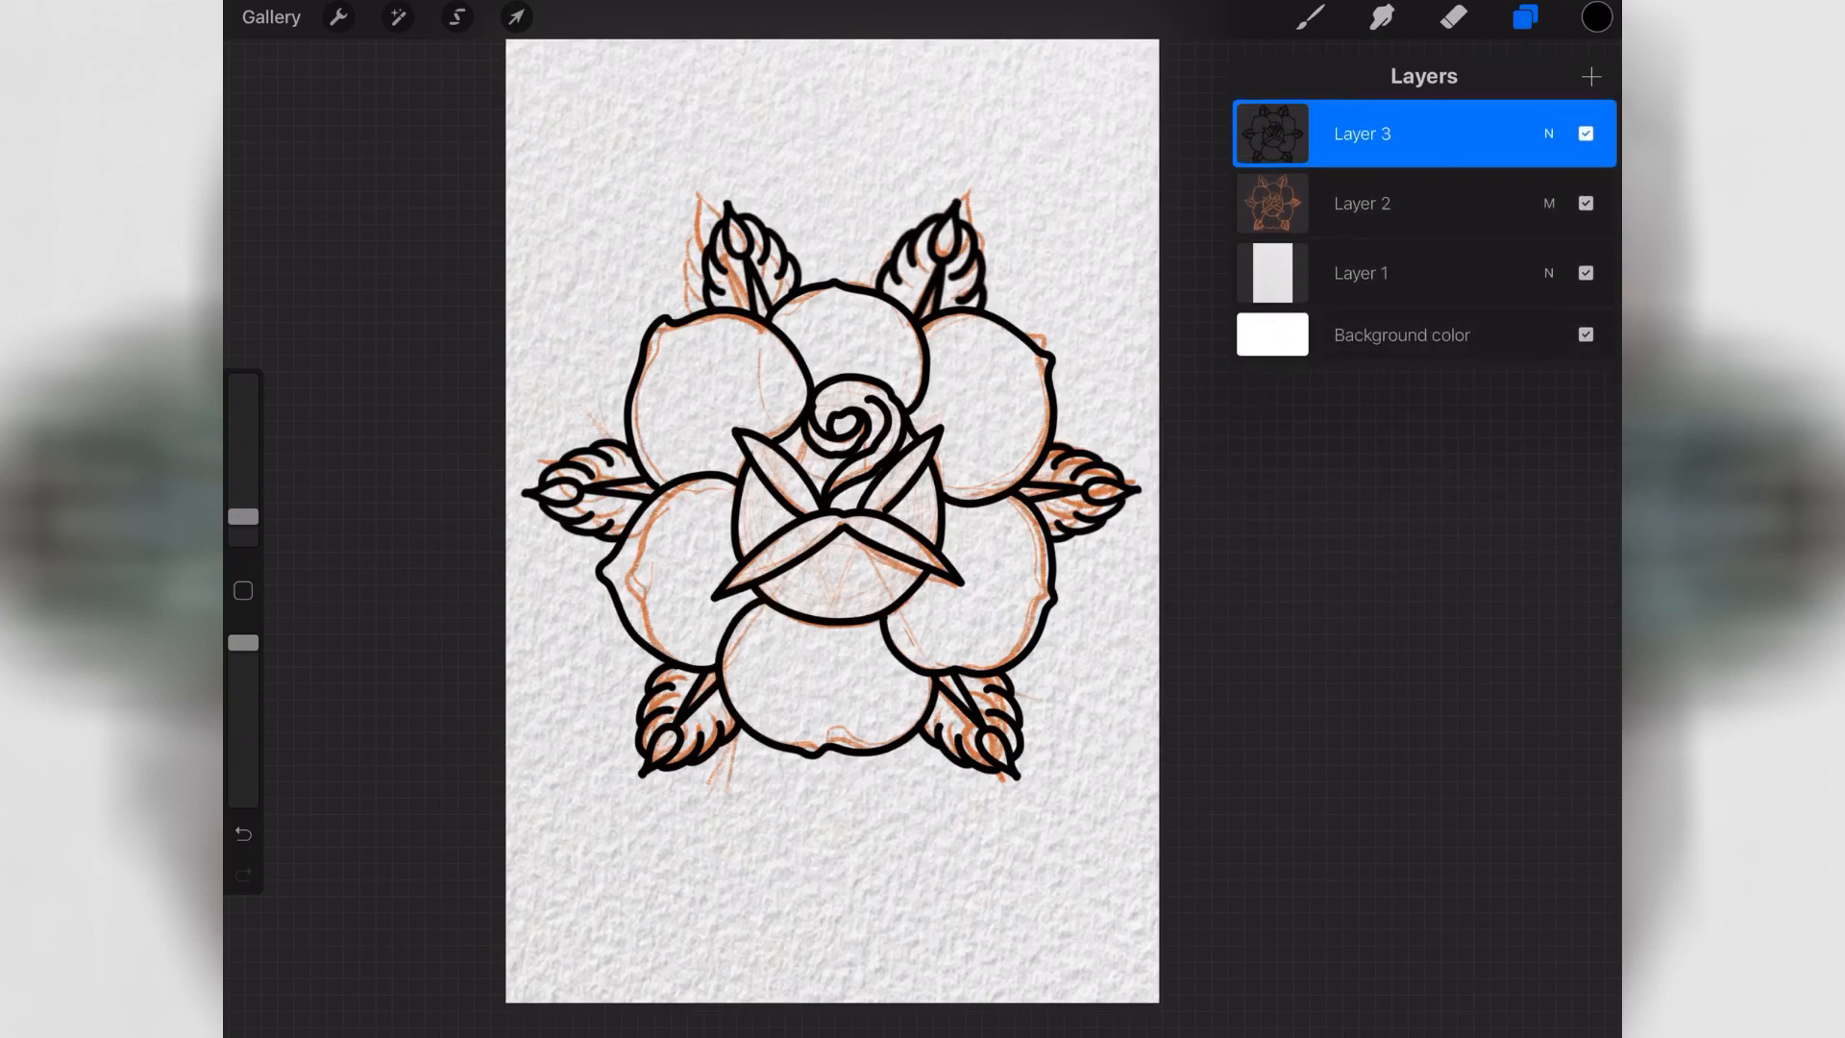
pyautogui.click(1585, 204)
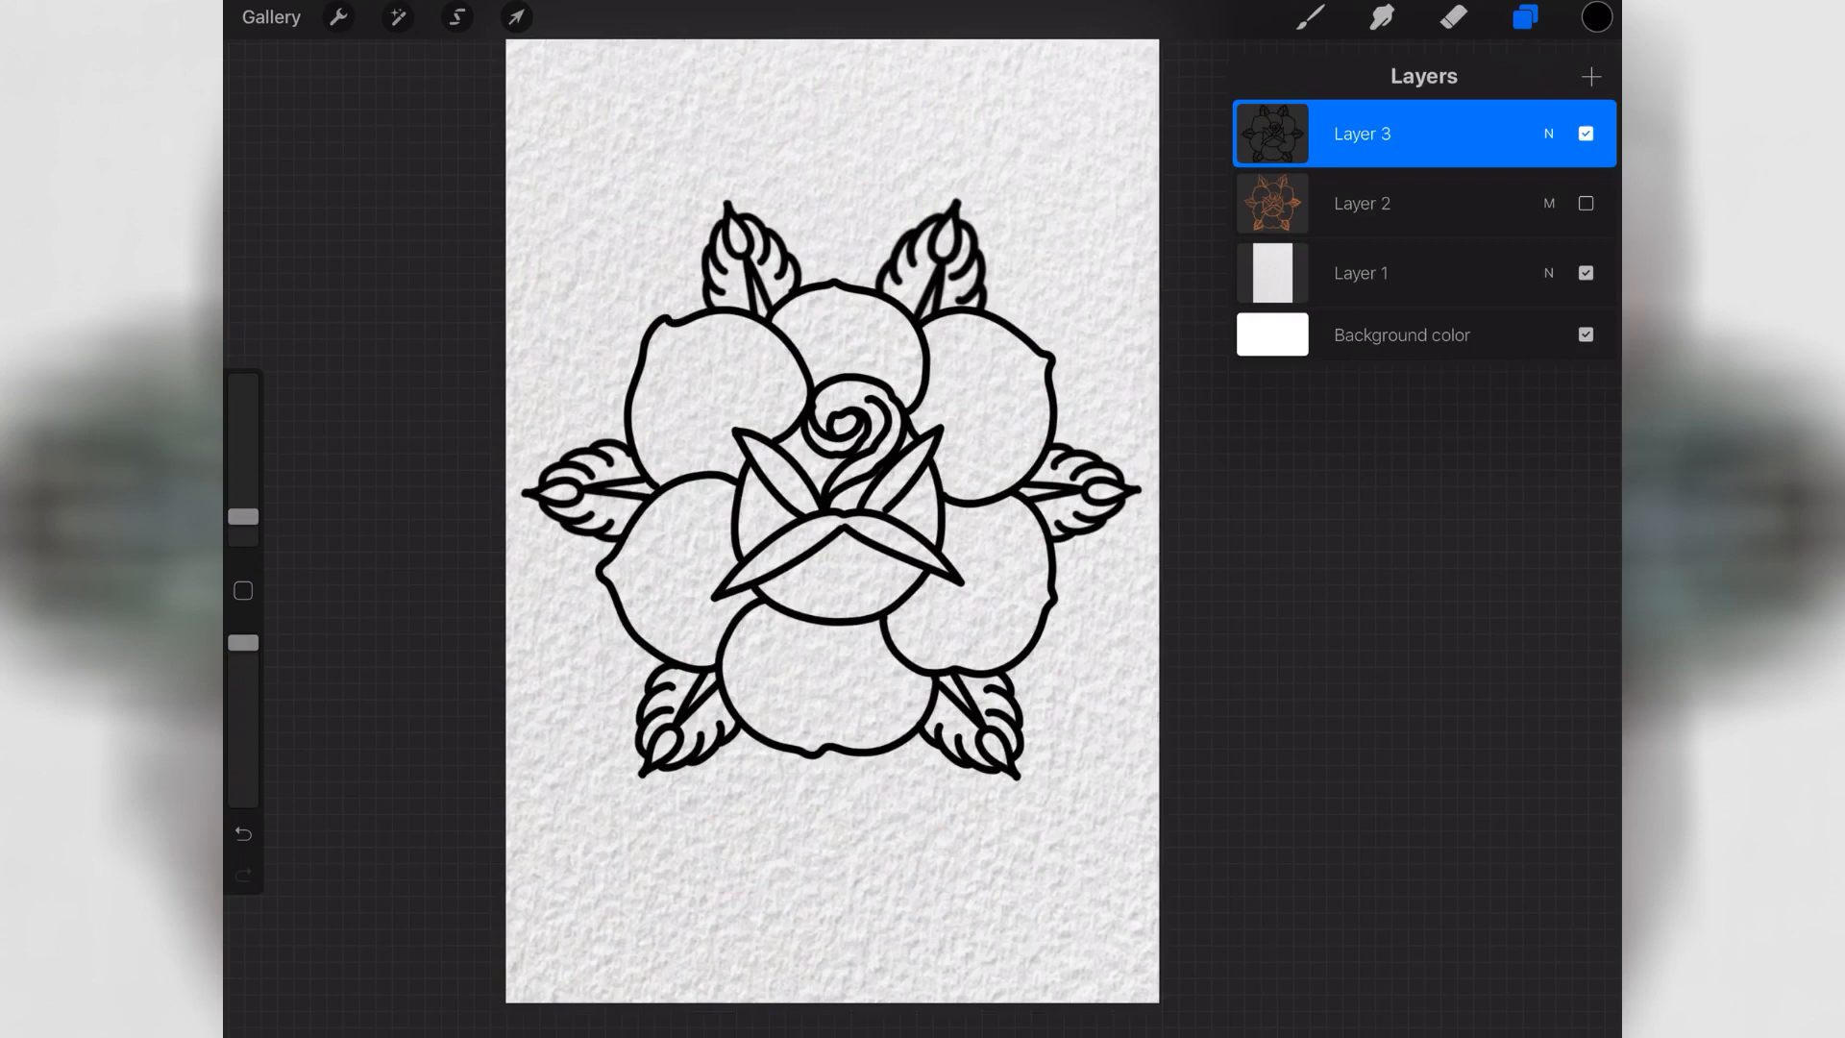
pyautogui.click(1591, 75)
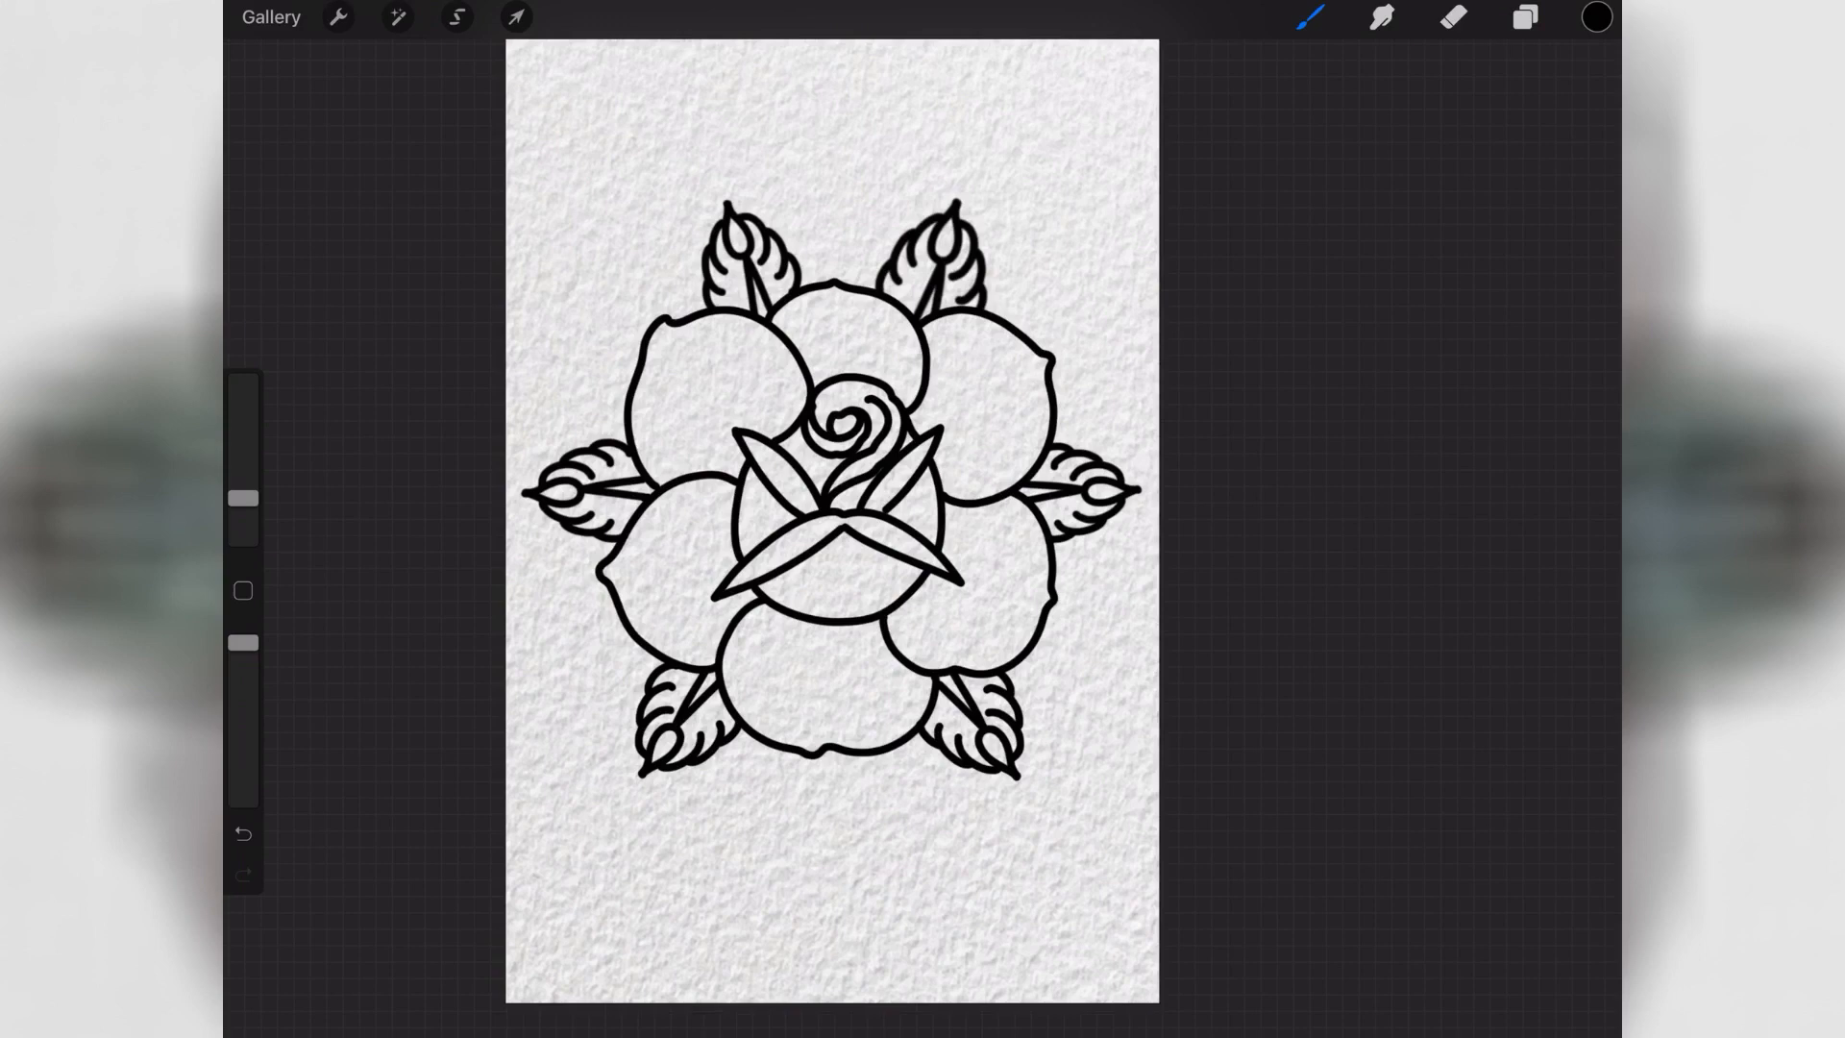
# - With the Artistic Watercolor brush, shade the lower-left petal grey on a Multiply layer
pyautogui.click(1311, 17)
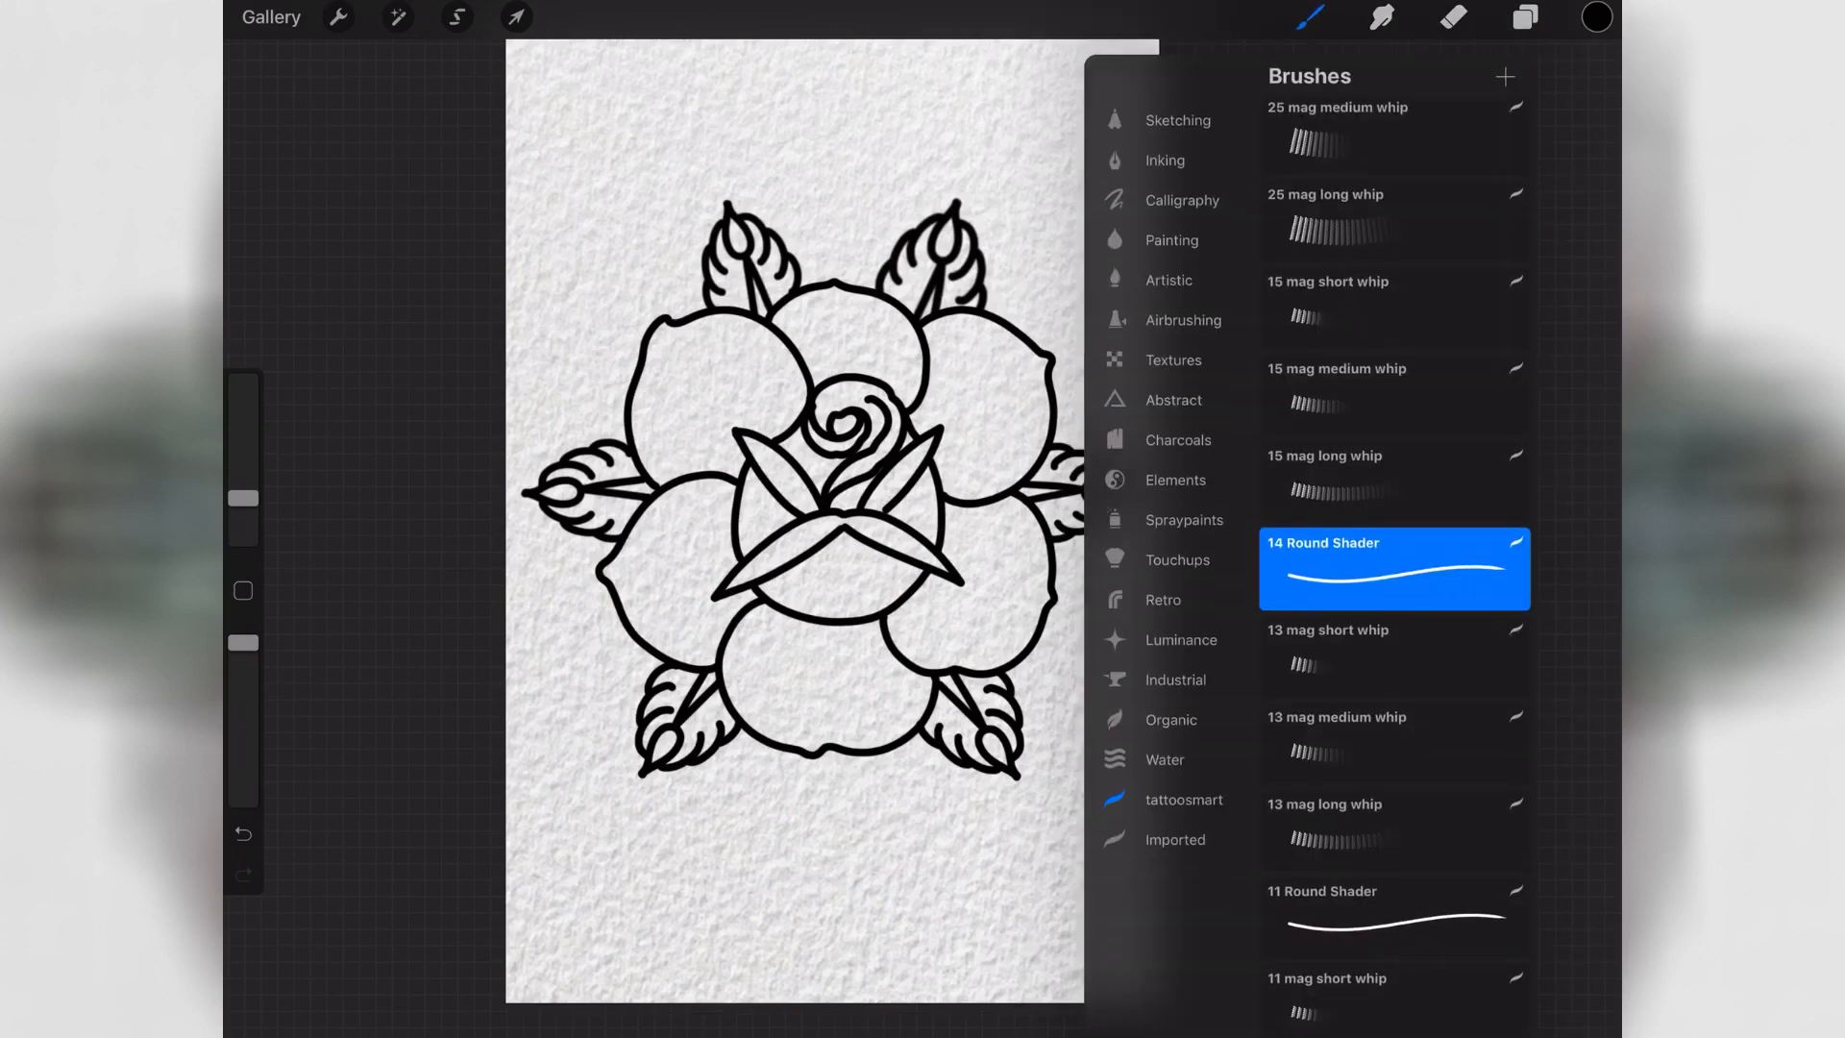
pyautogui.click(1168, 280)
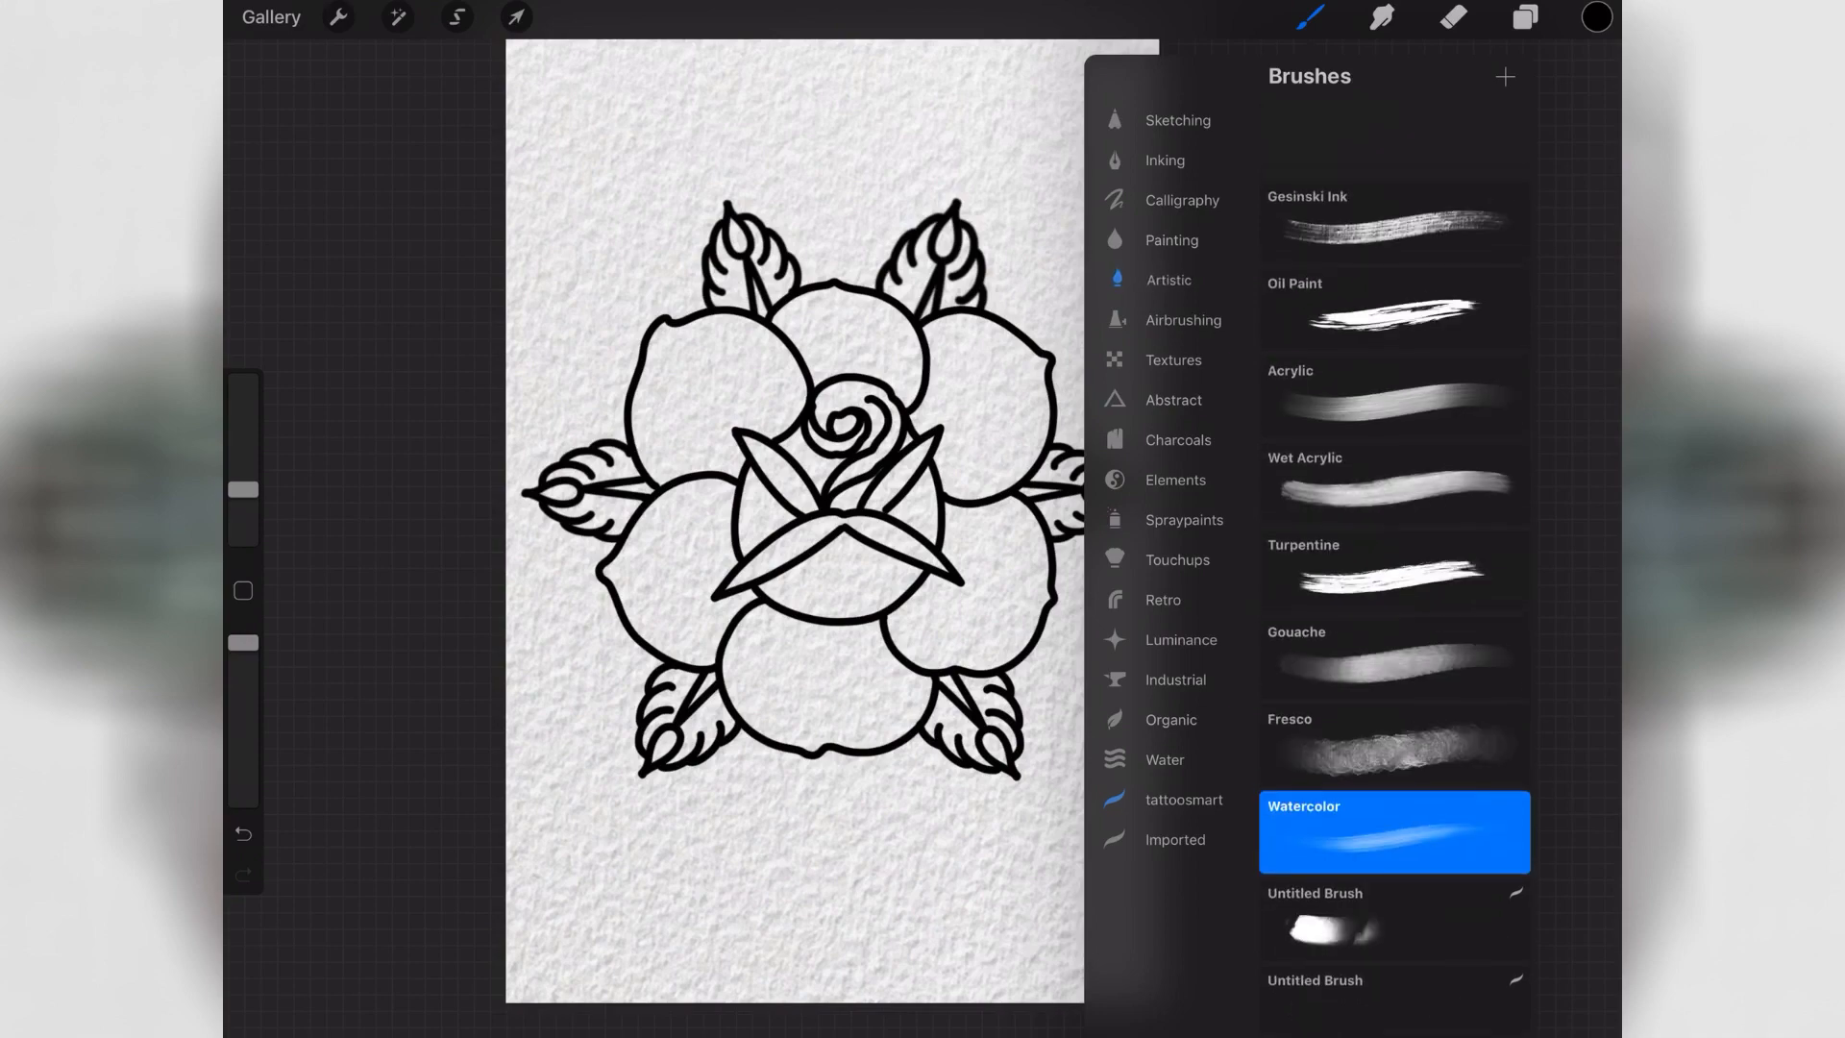
pyautogui.click(457, 17)
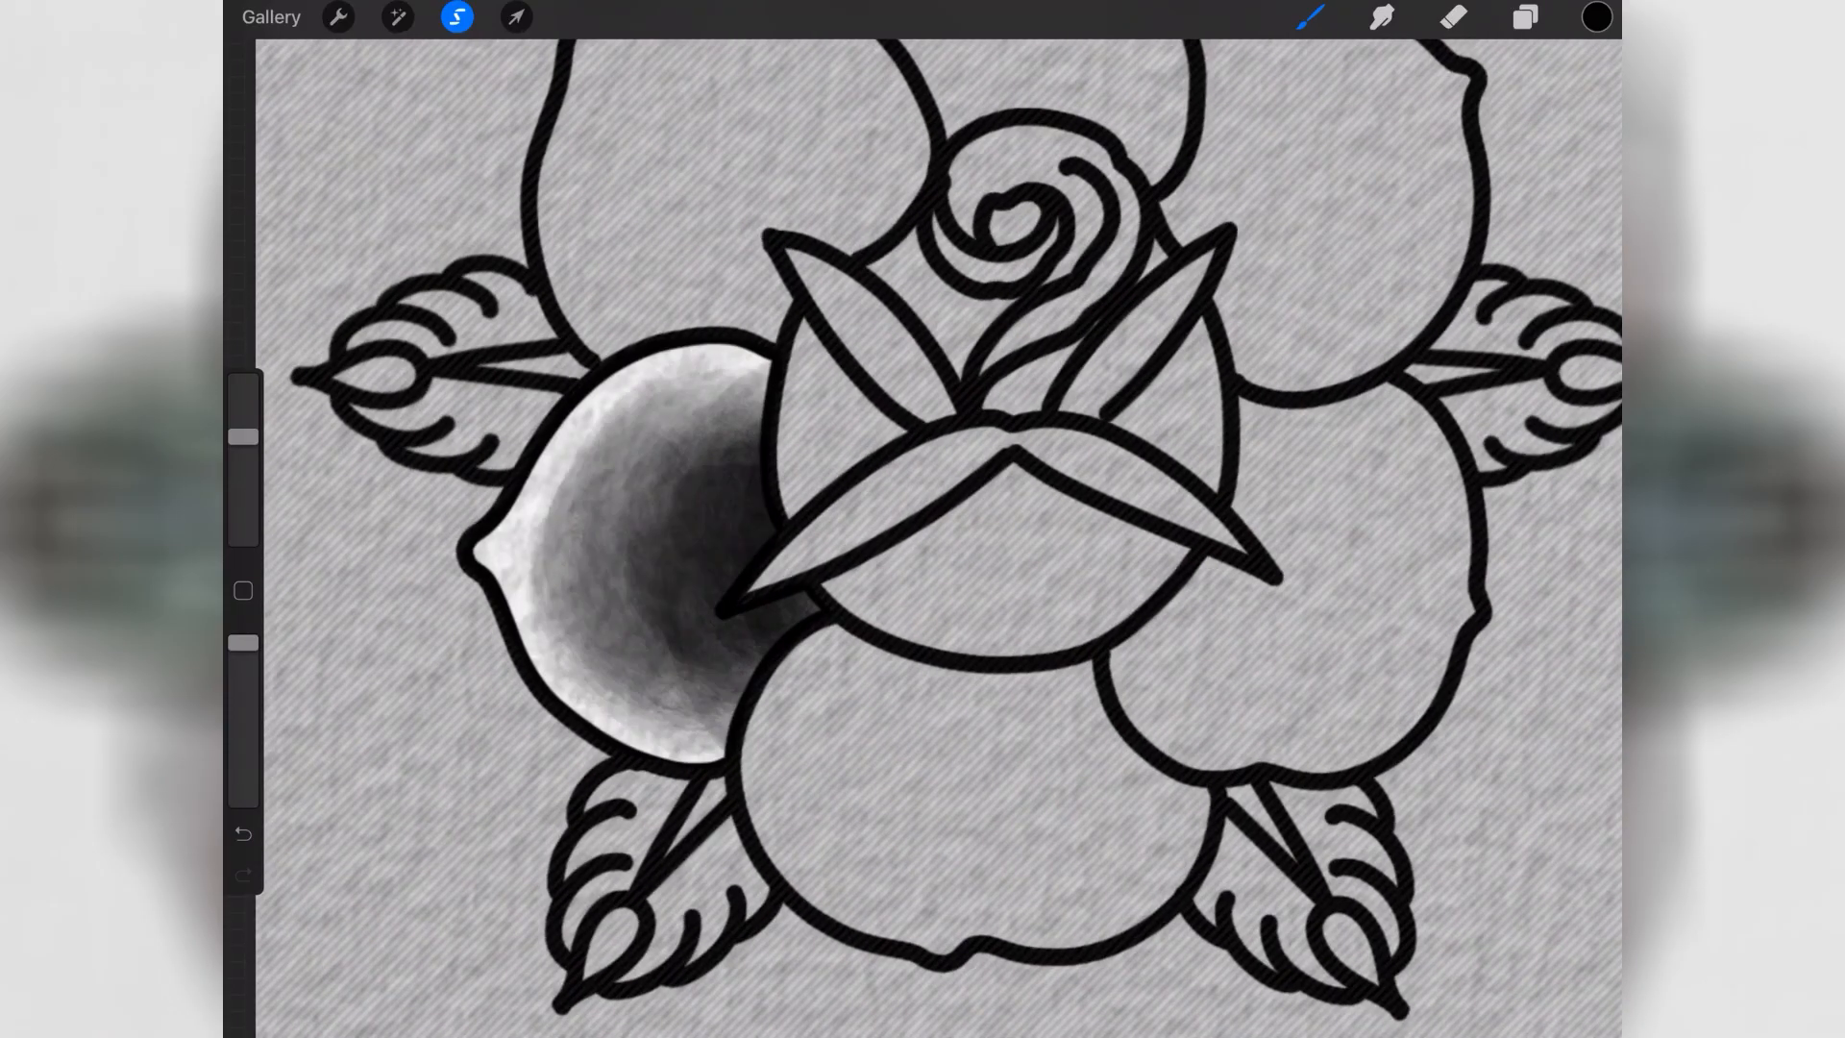
pyautogui.click(1523, 20)
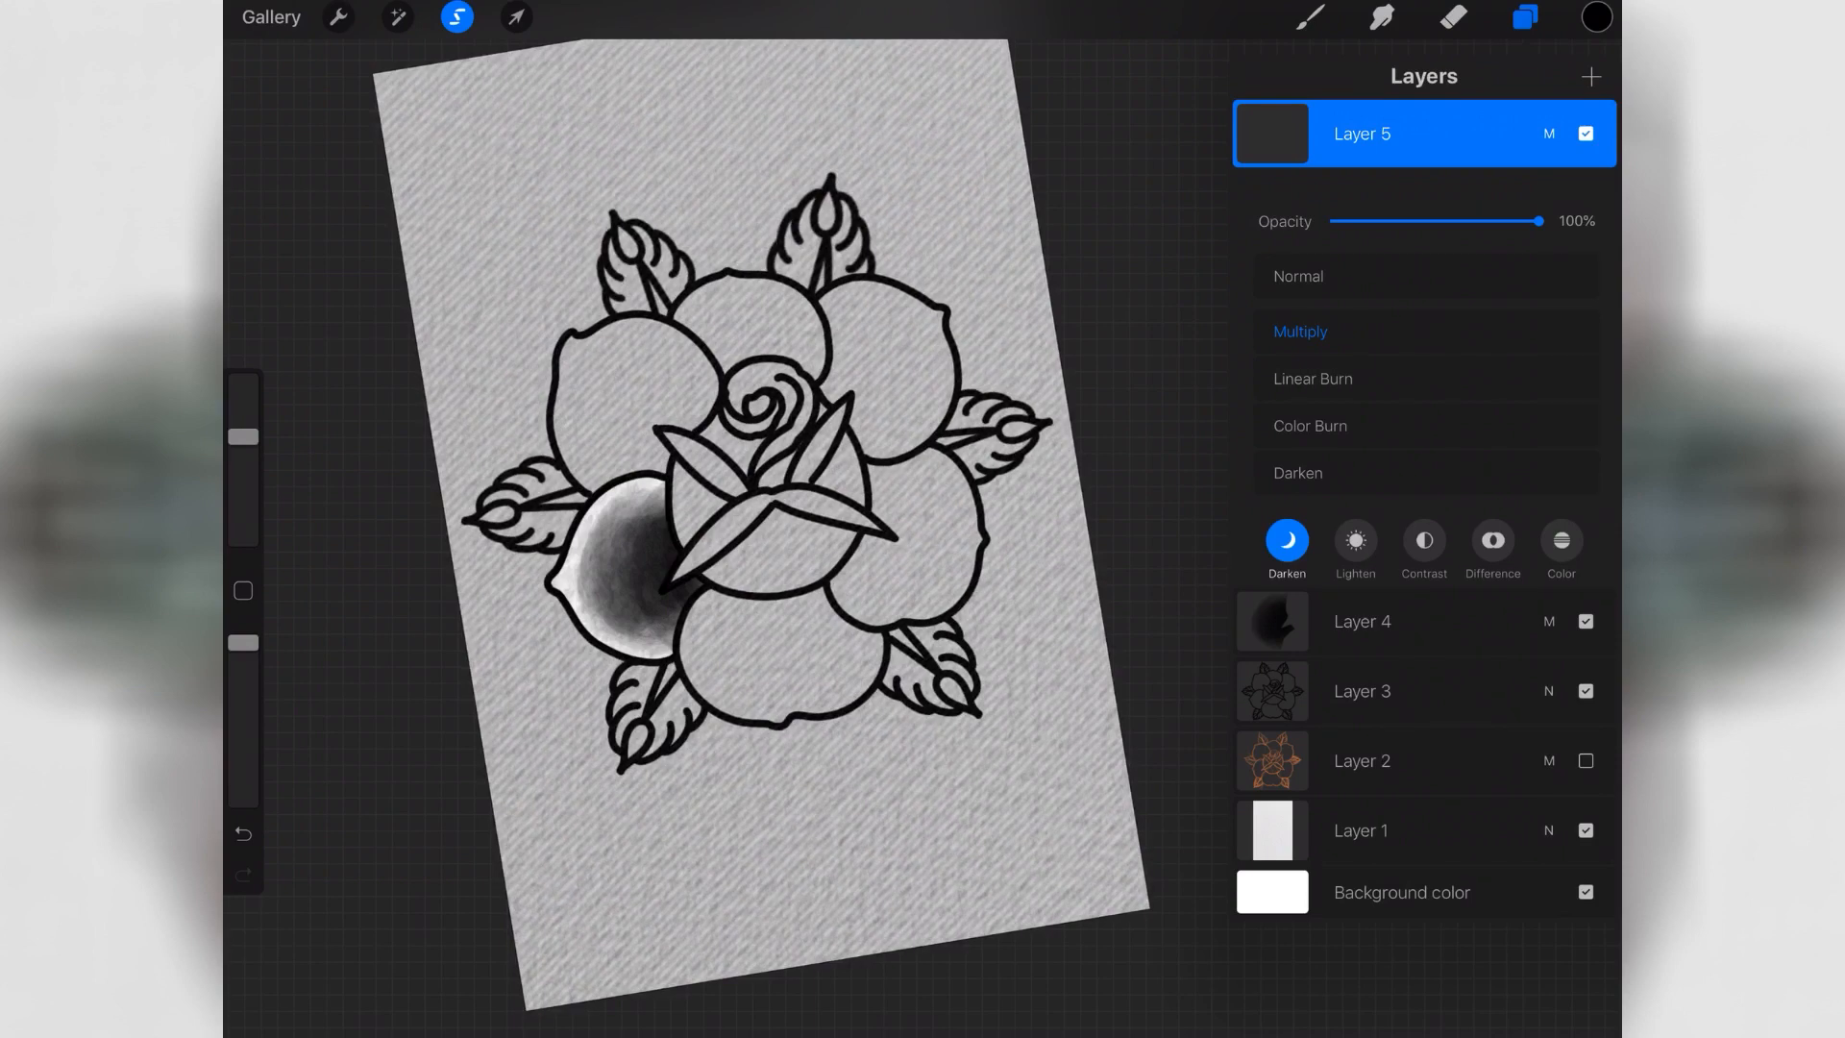
pyautogui.click(1523, 19)
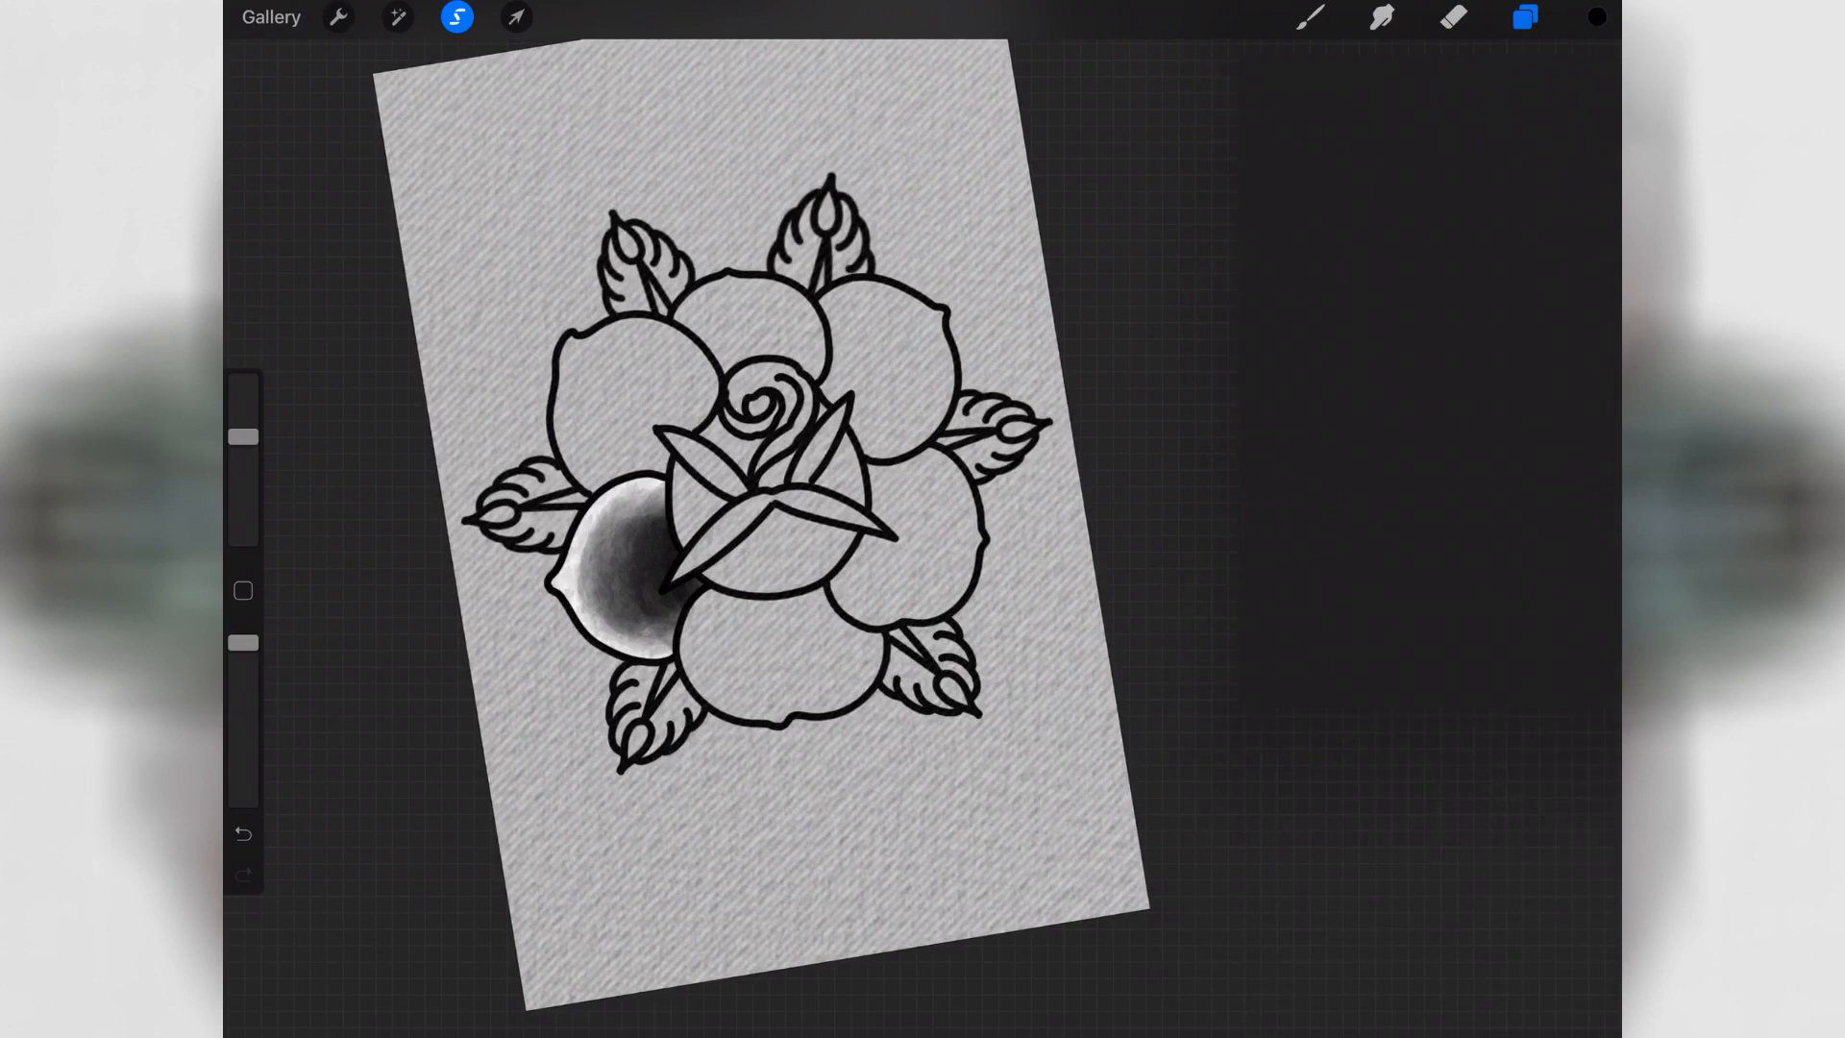
# - Paint dark red watercolor shading into the lower-left petal
pyautogui.click(1595, 15)
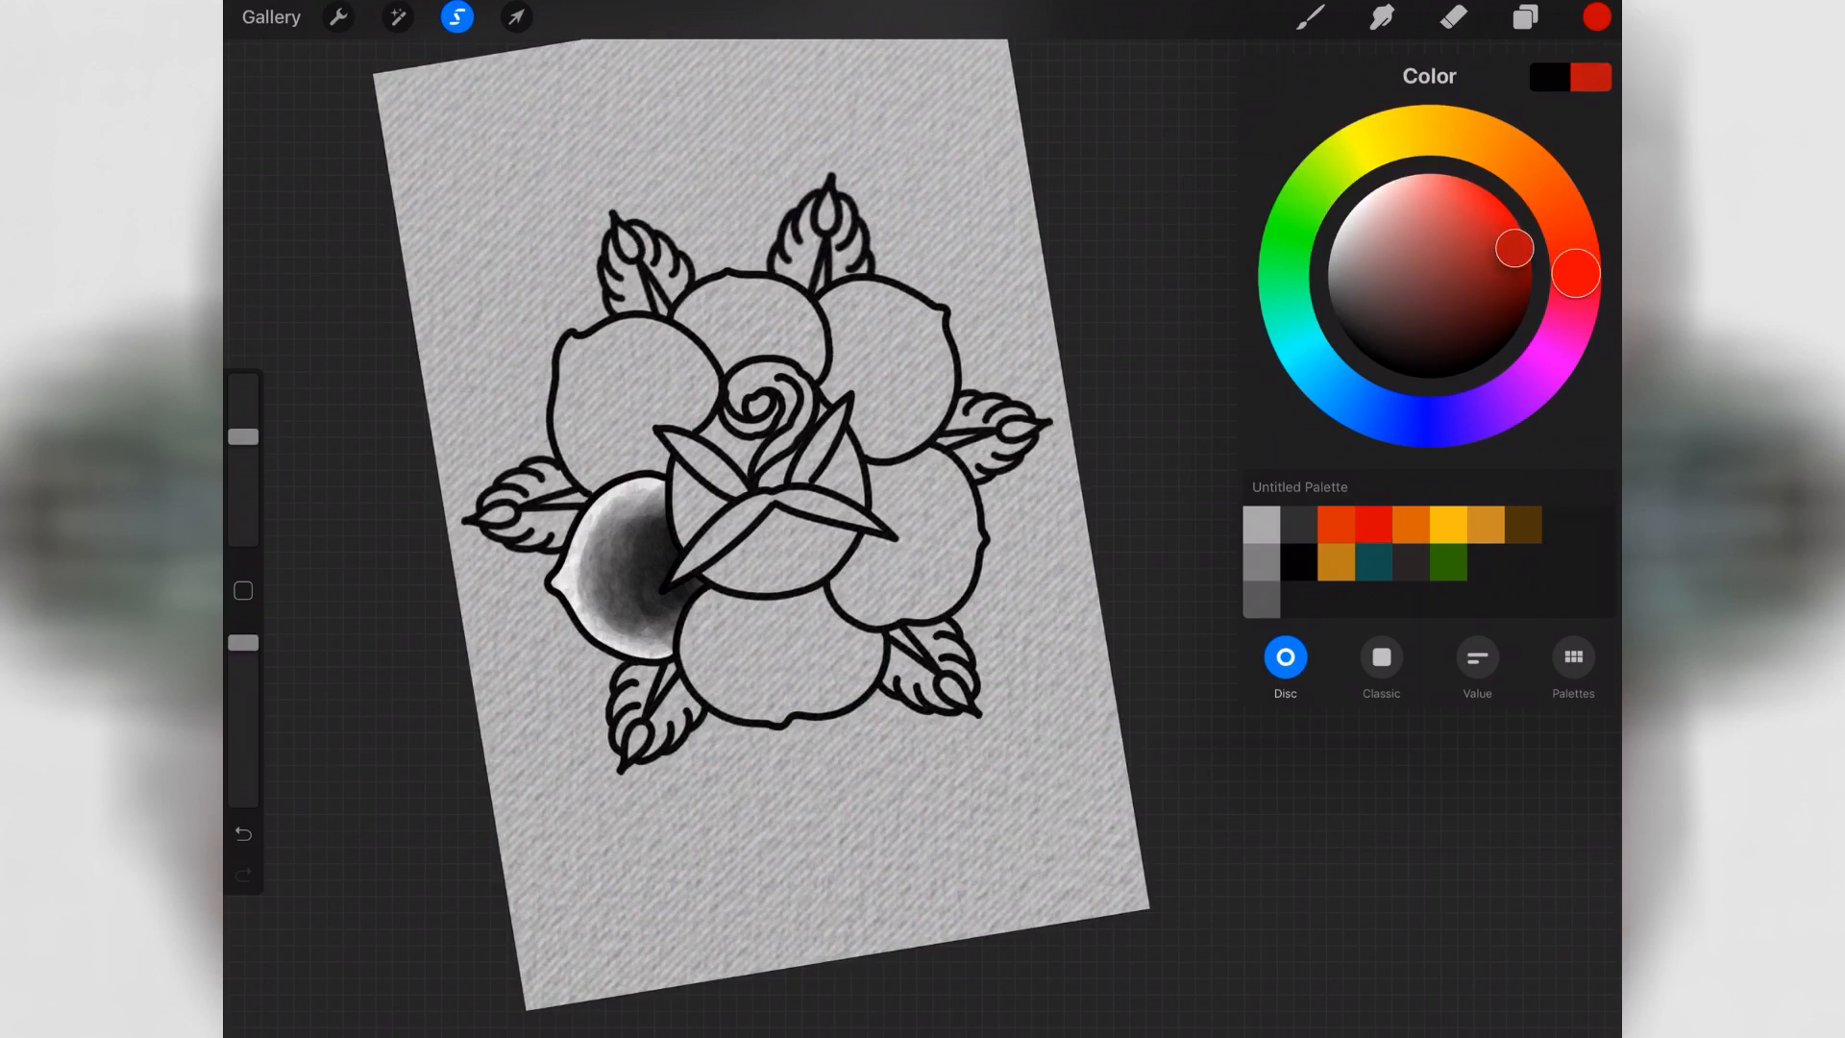
pyautogui.click(1311, 21)
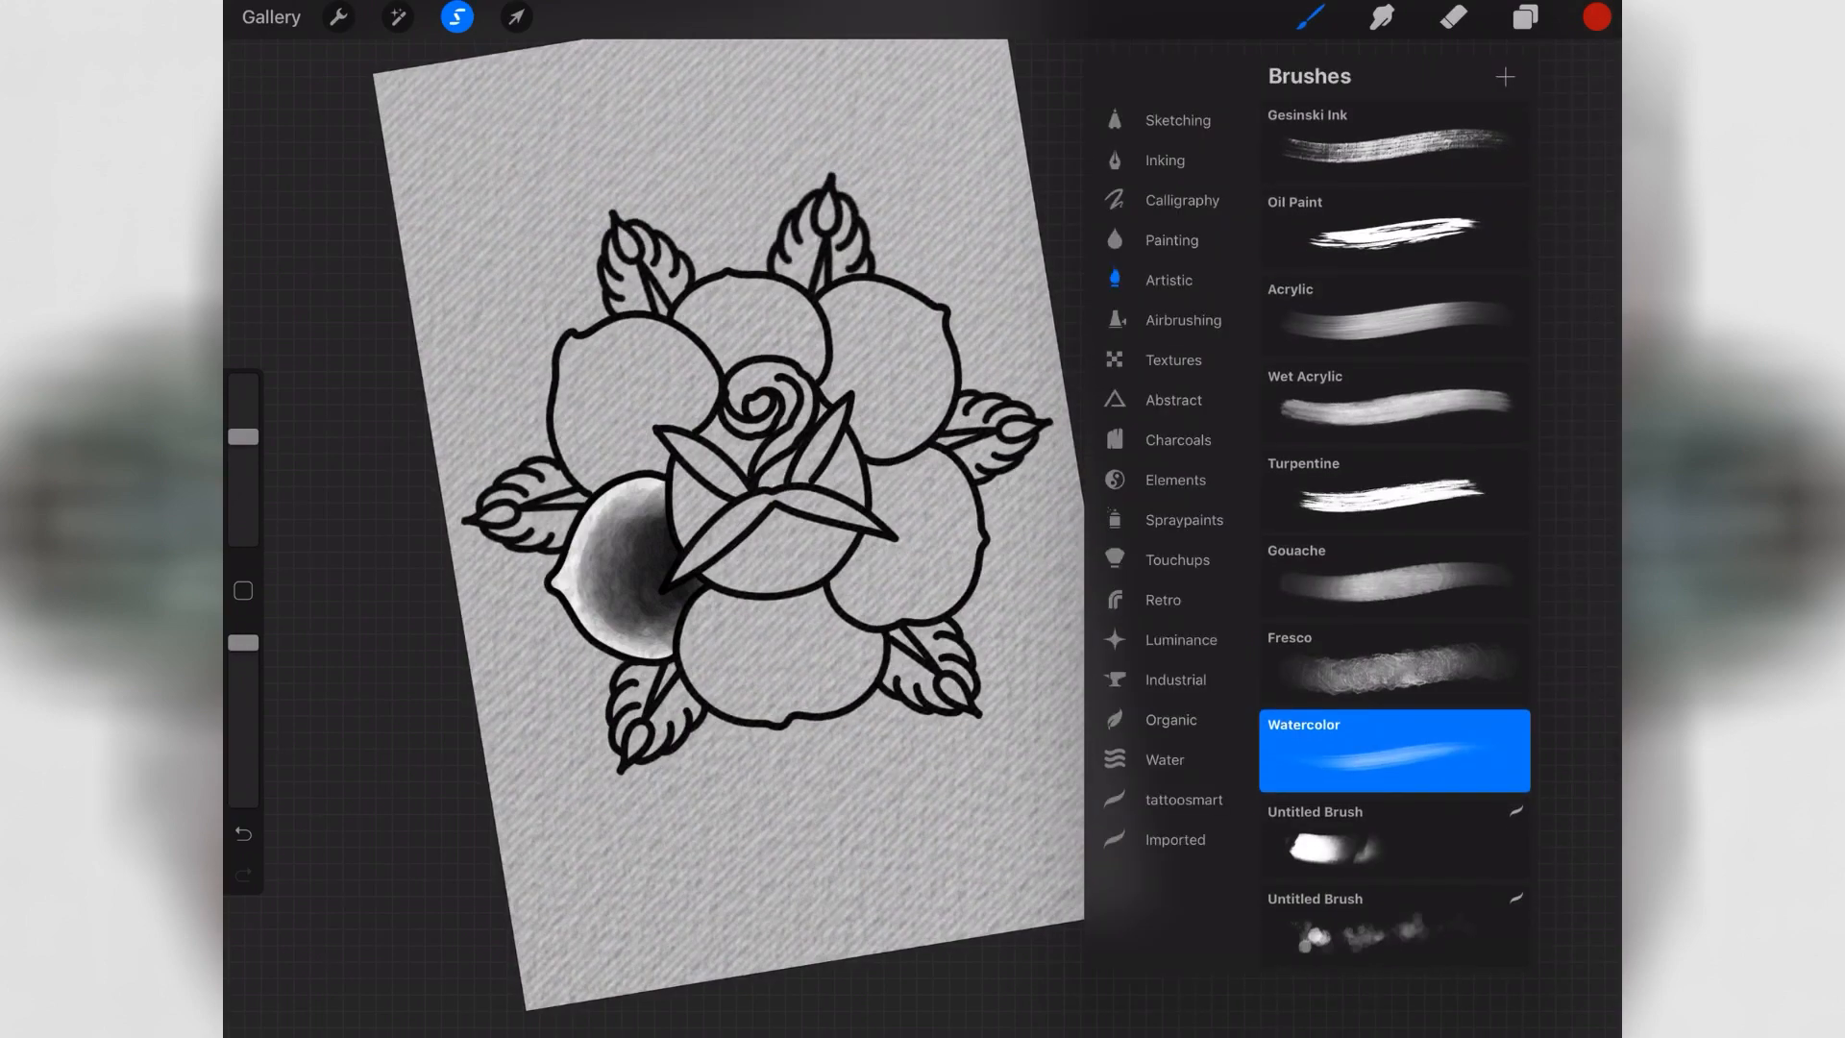
pyautogui.click(1597, 15)
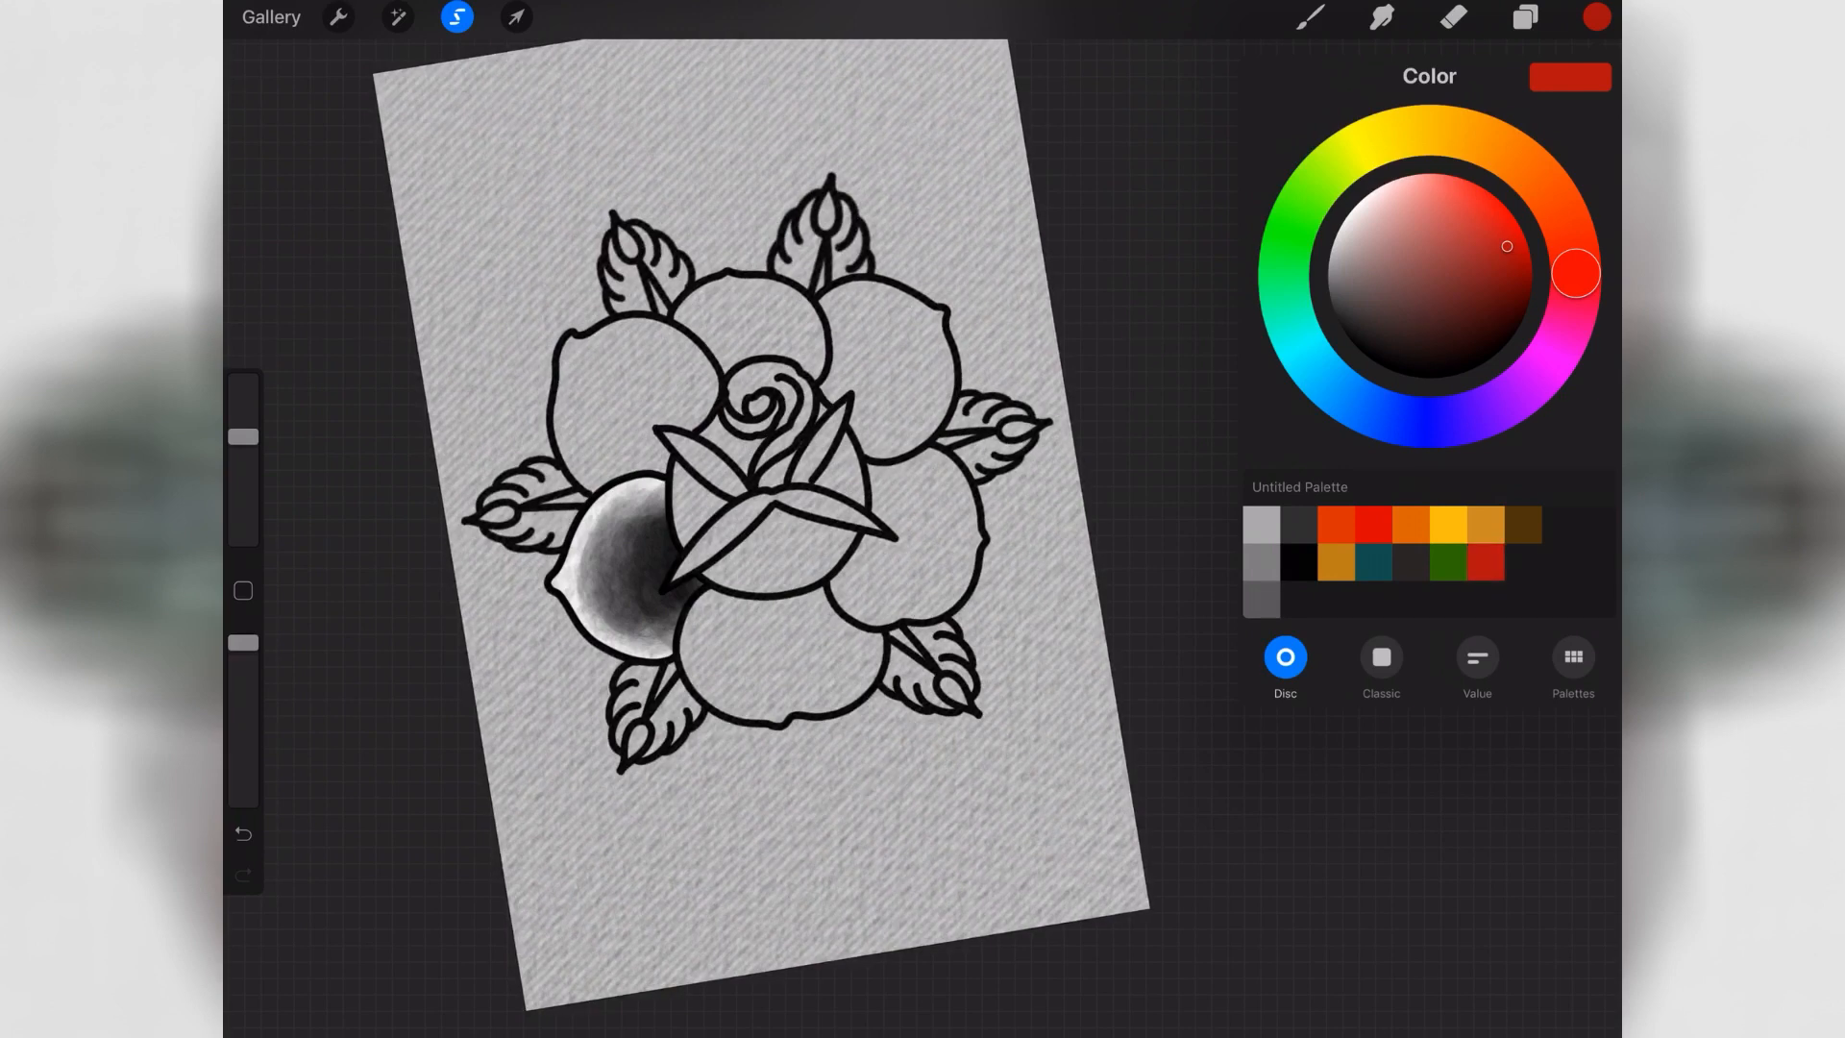
pyautogui.click(1311, 21)
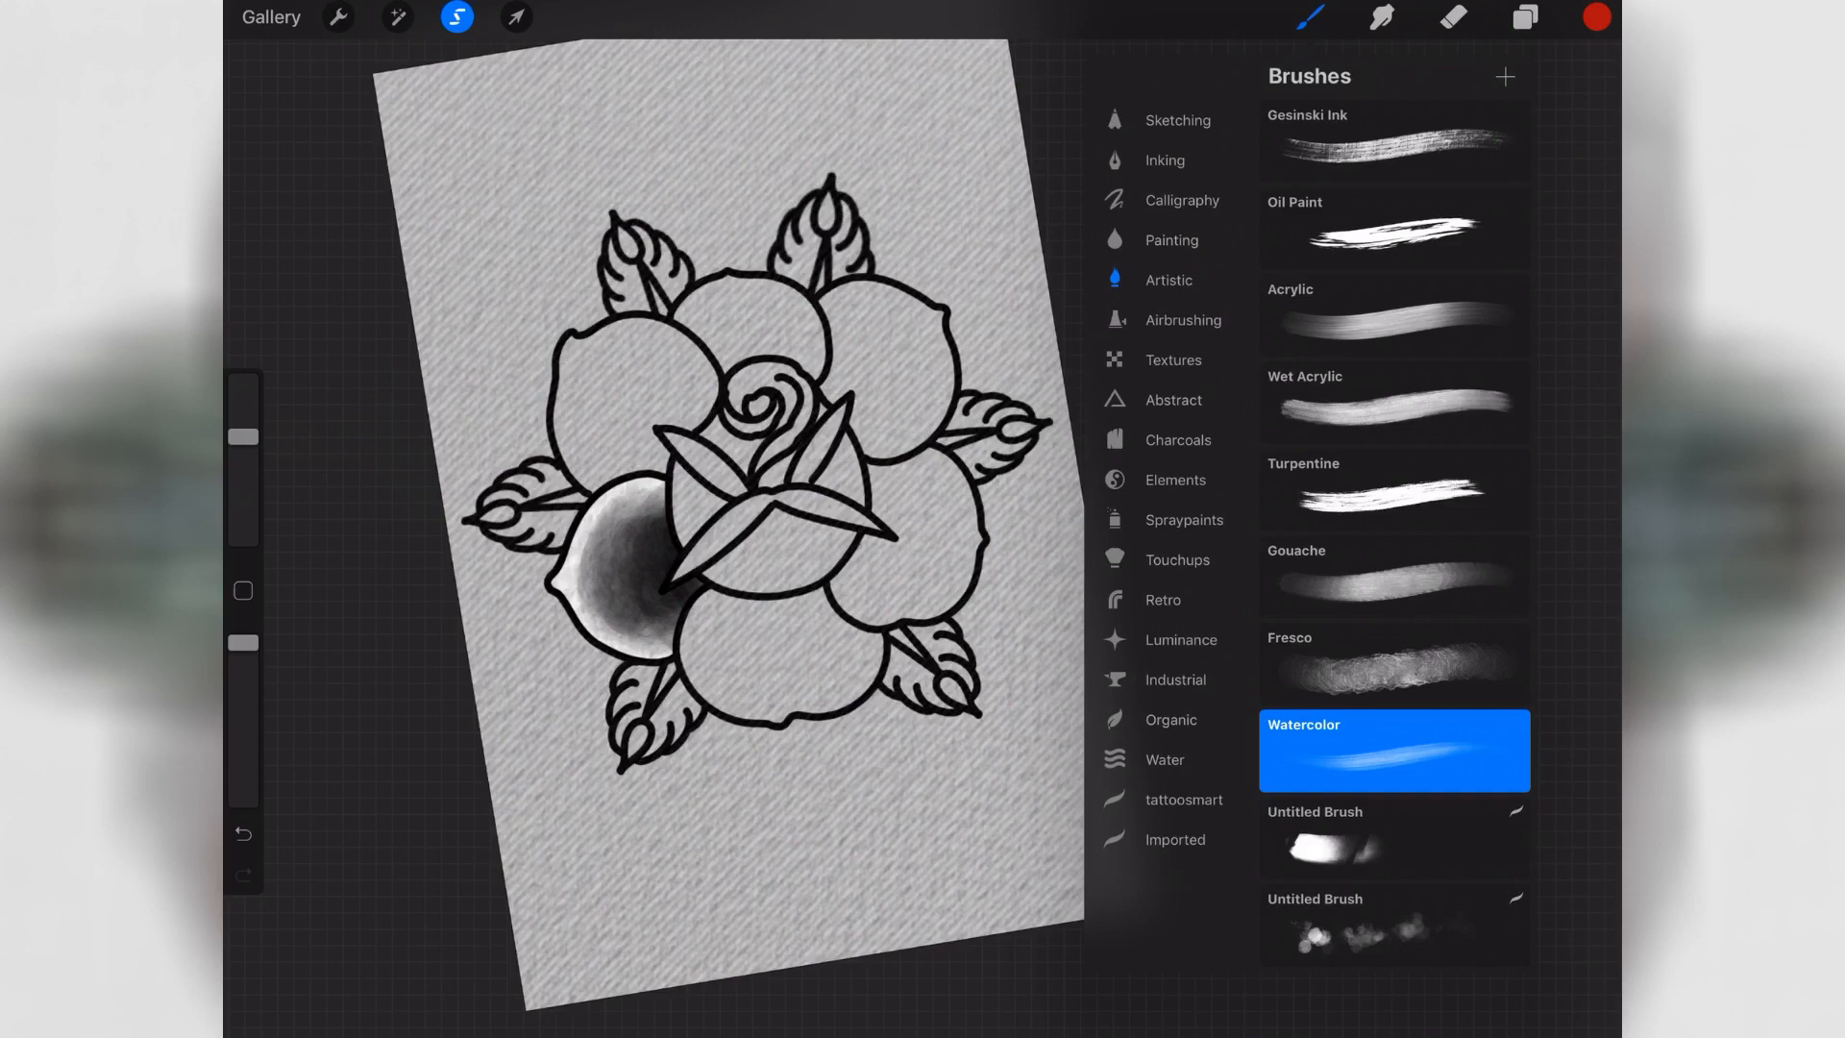
pyautogui.click(1518, 18)
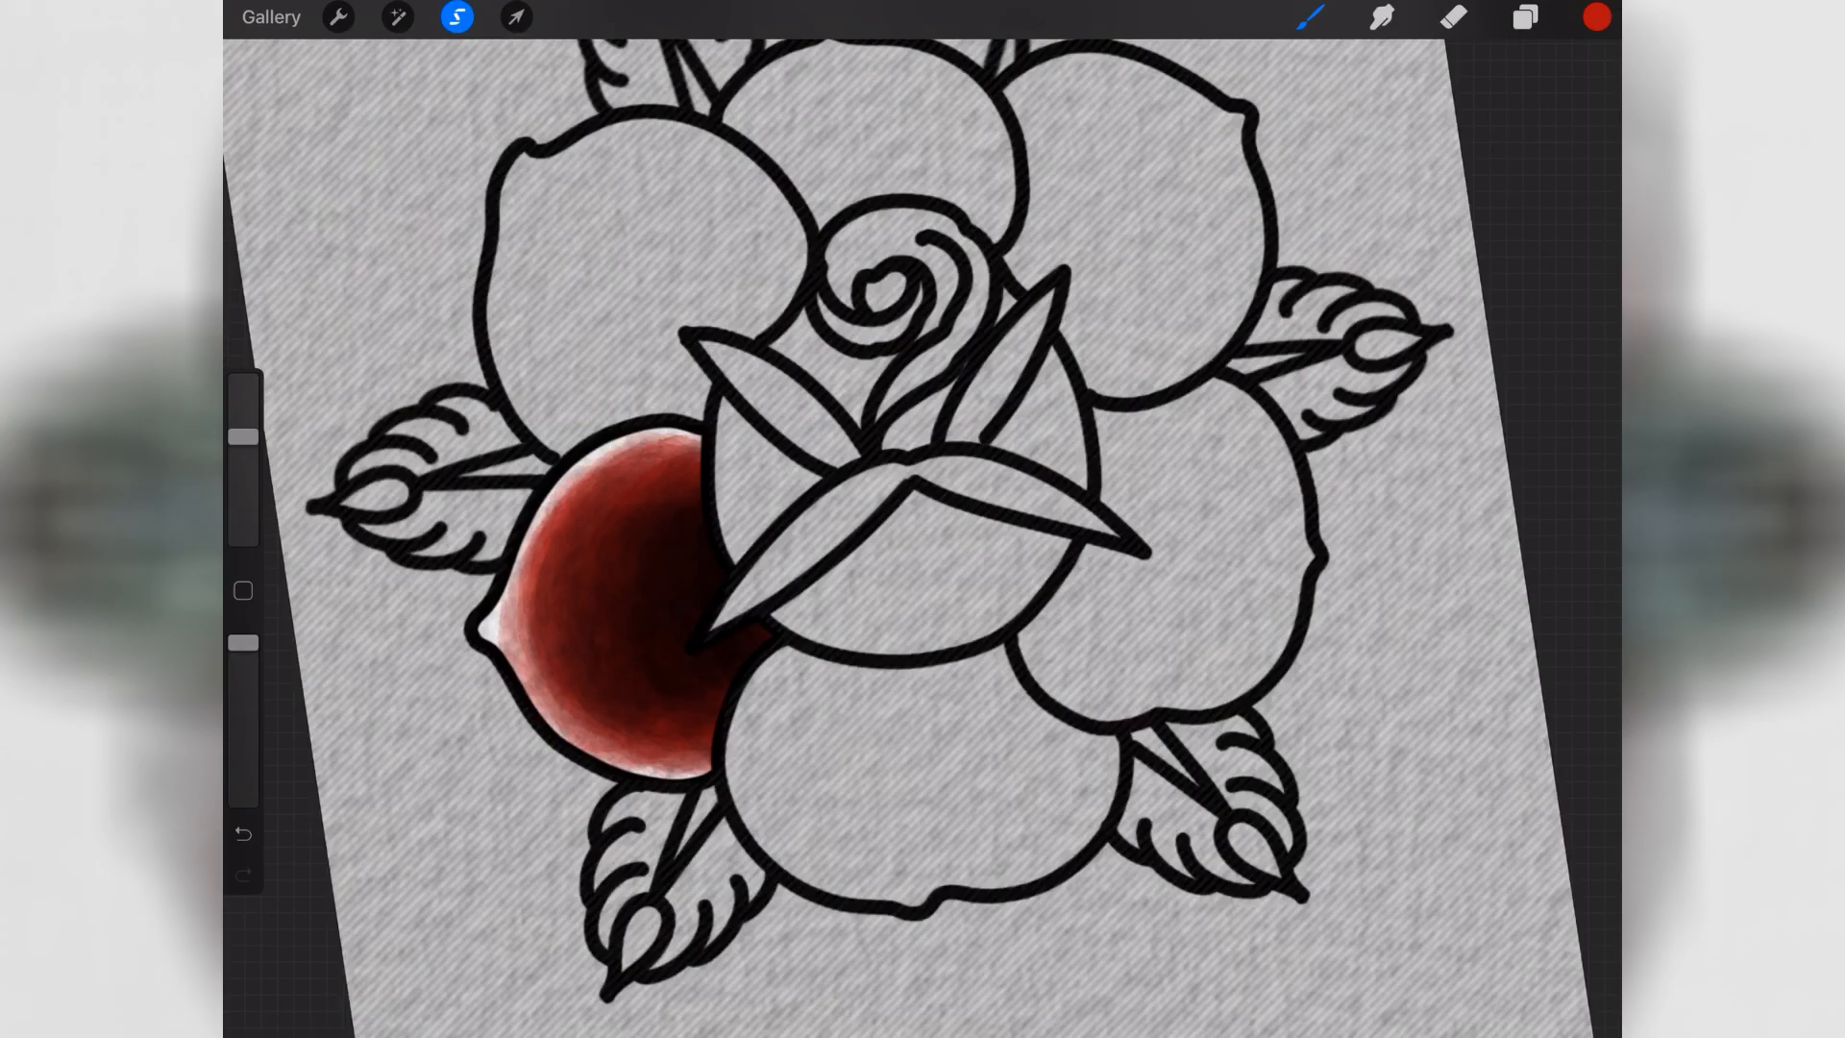
# - Undo the stray stroke and add a dark shadow along the petal's inner edge
pyautogui.click(450, 20)
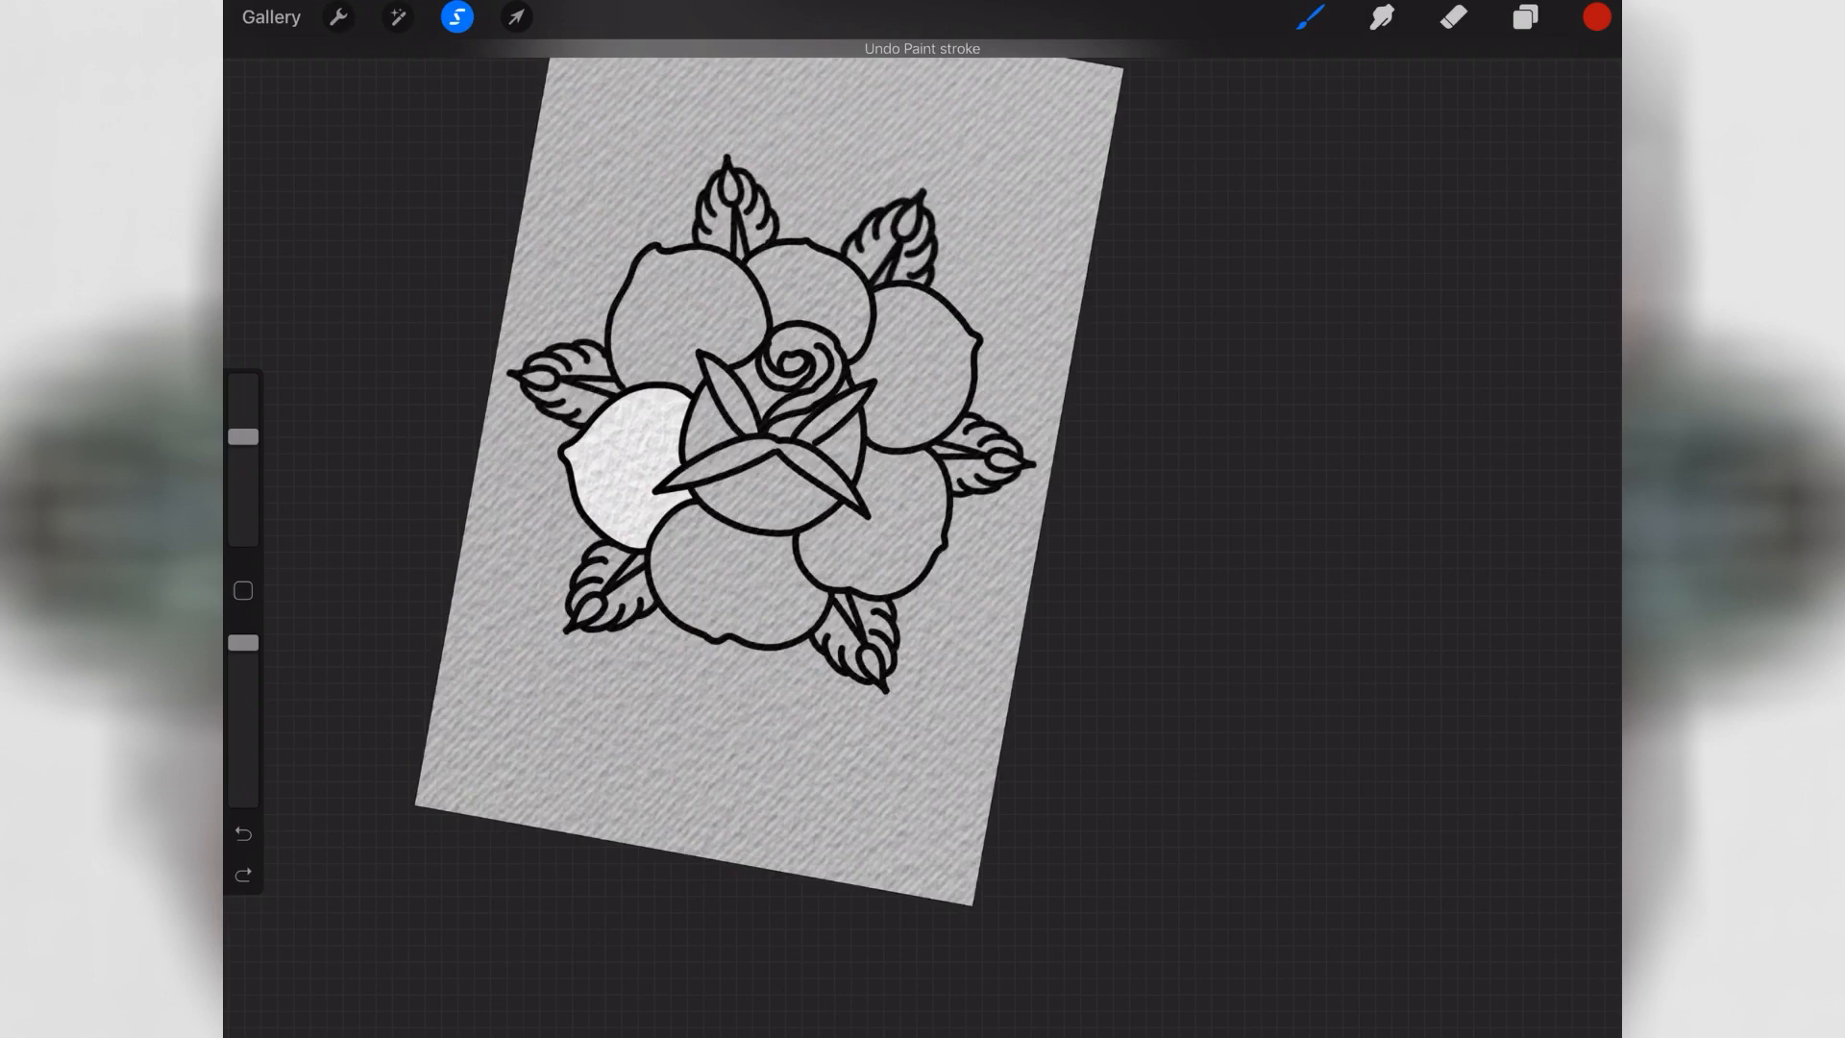
pyautogui.click(1596, 17)
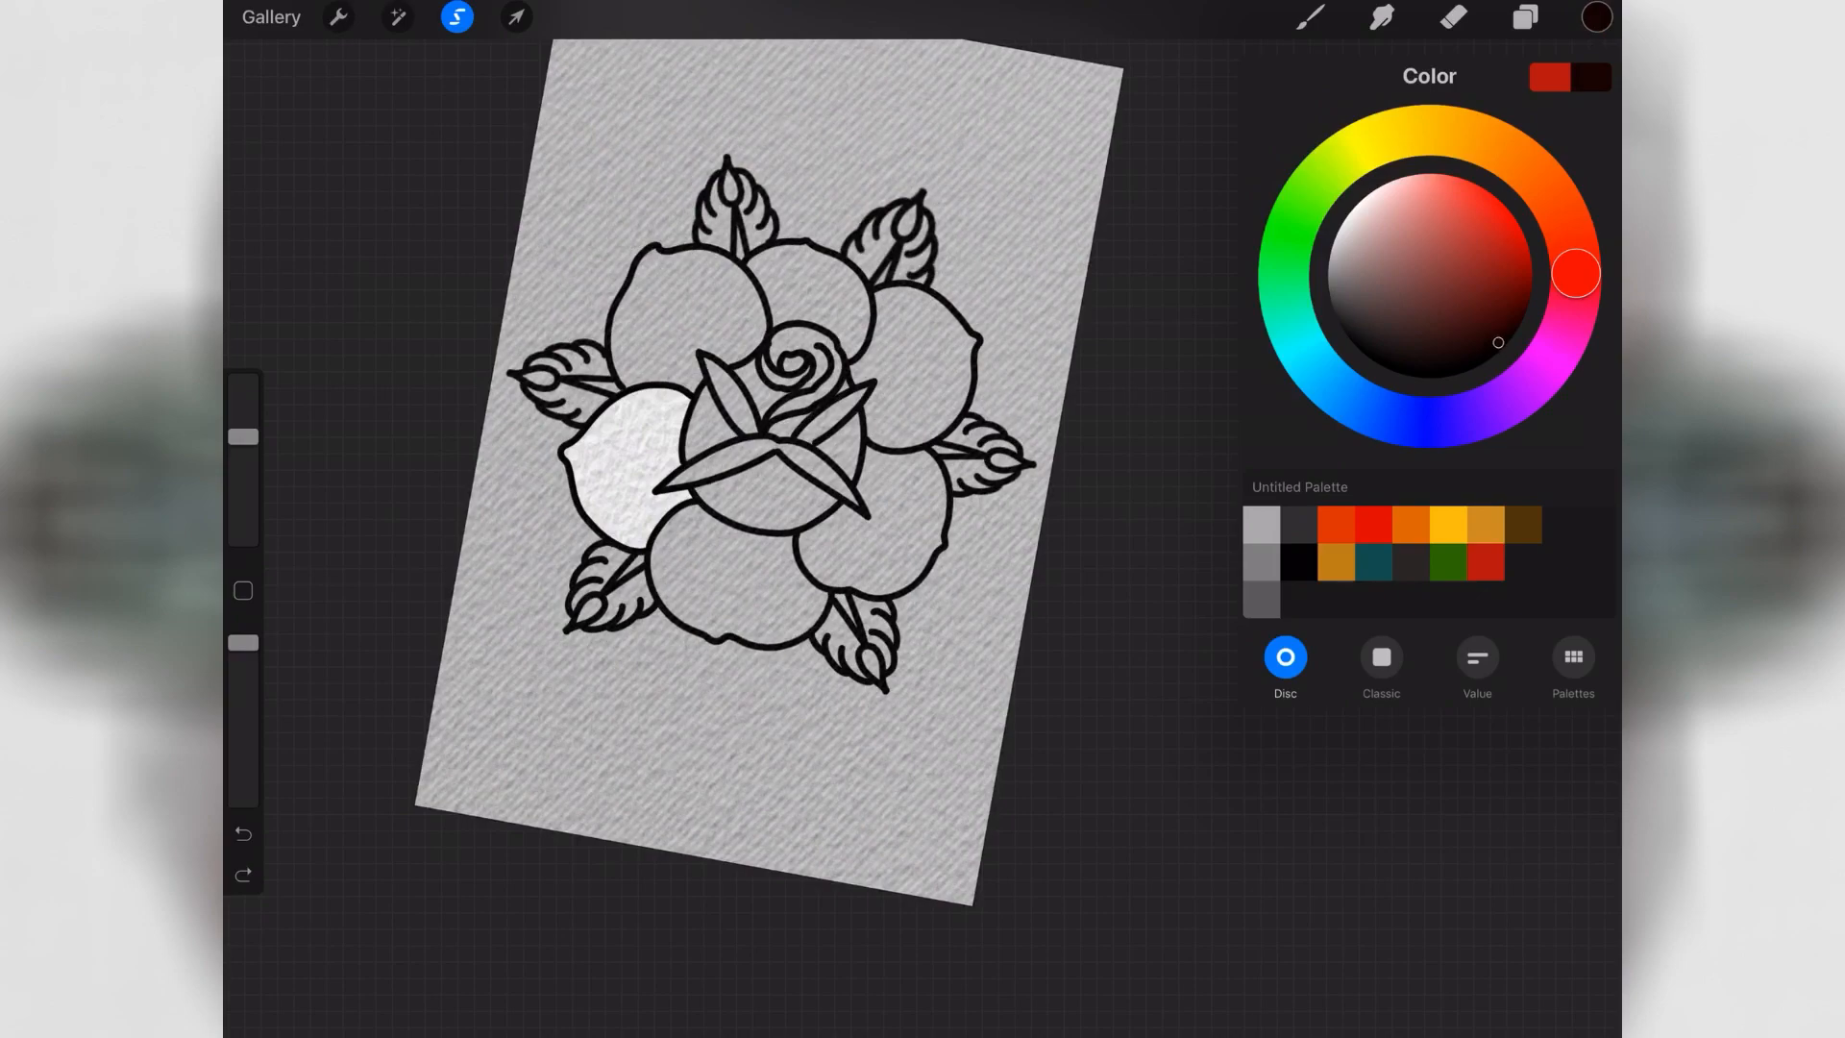
pyautogui.click(1309, 23)
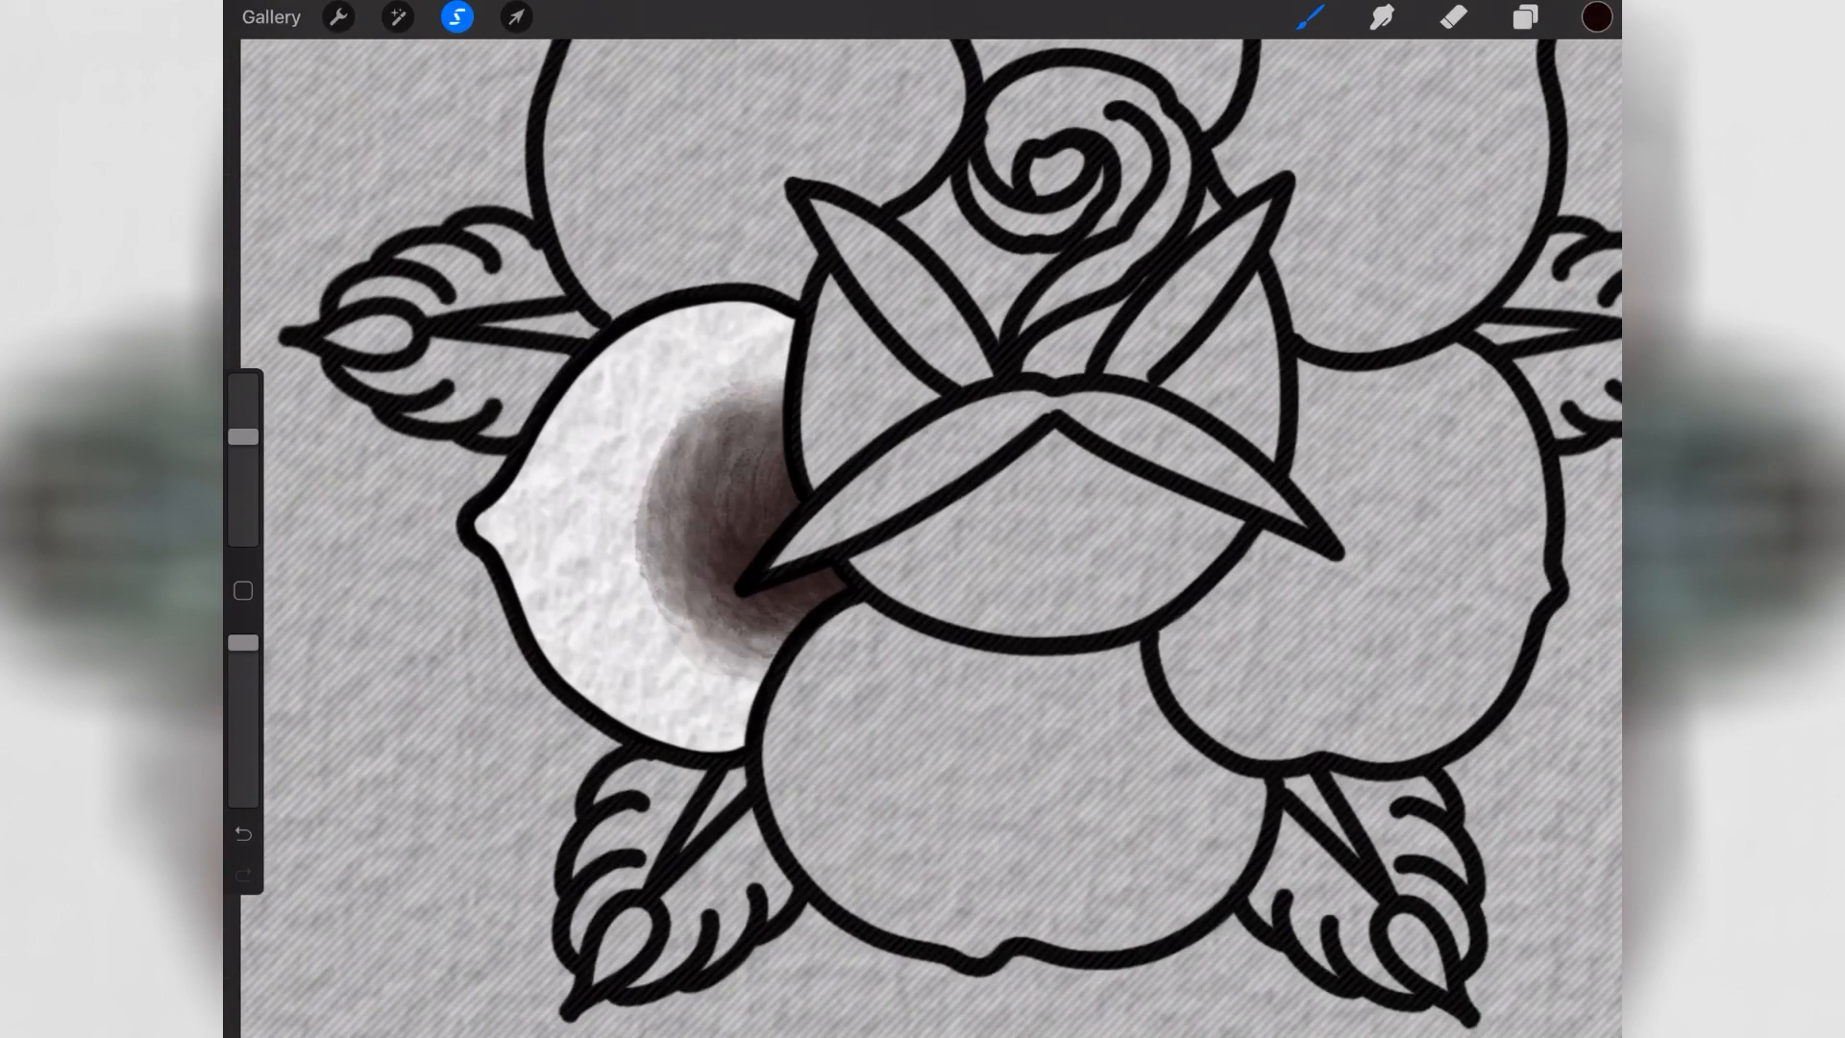
# - Add Layer 5 and paint the shaded lower-left petal deep red
pyautogui.click(1519, 19)
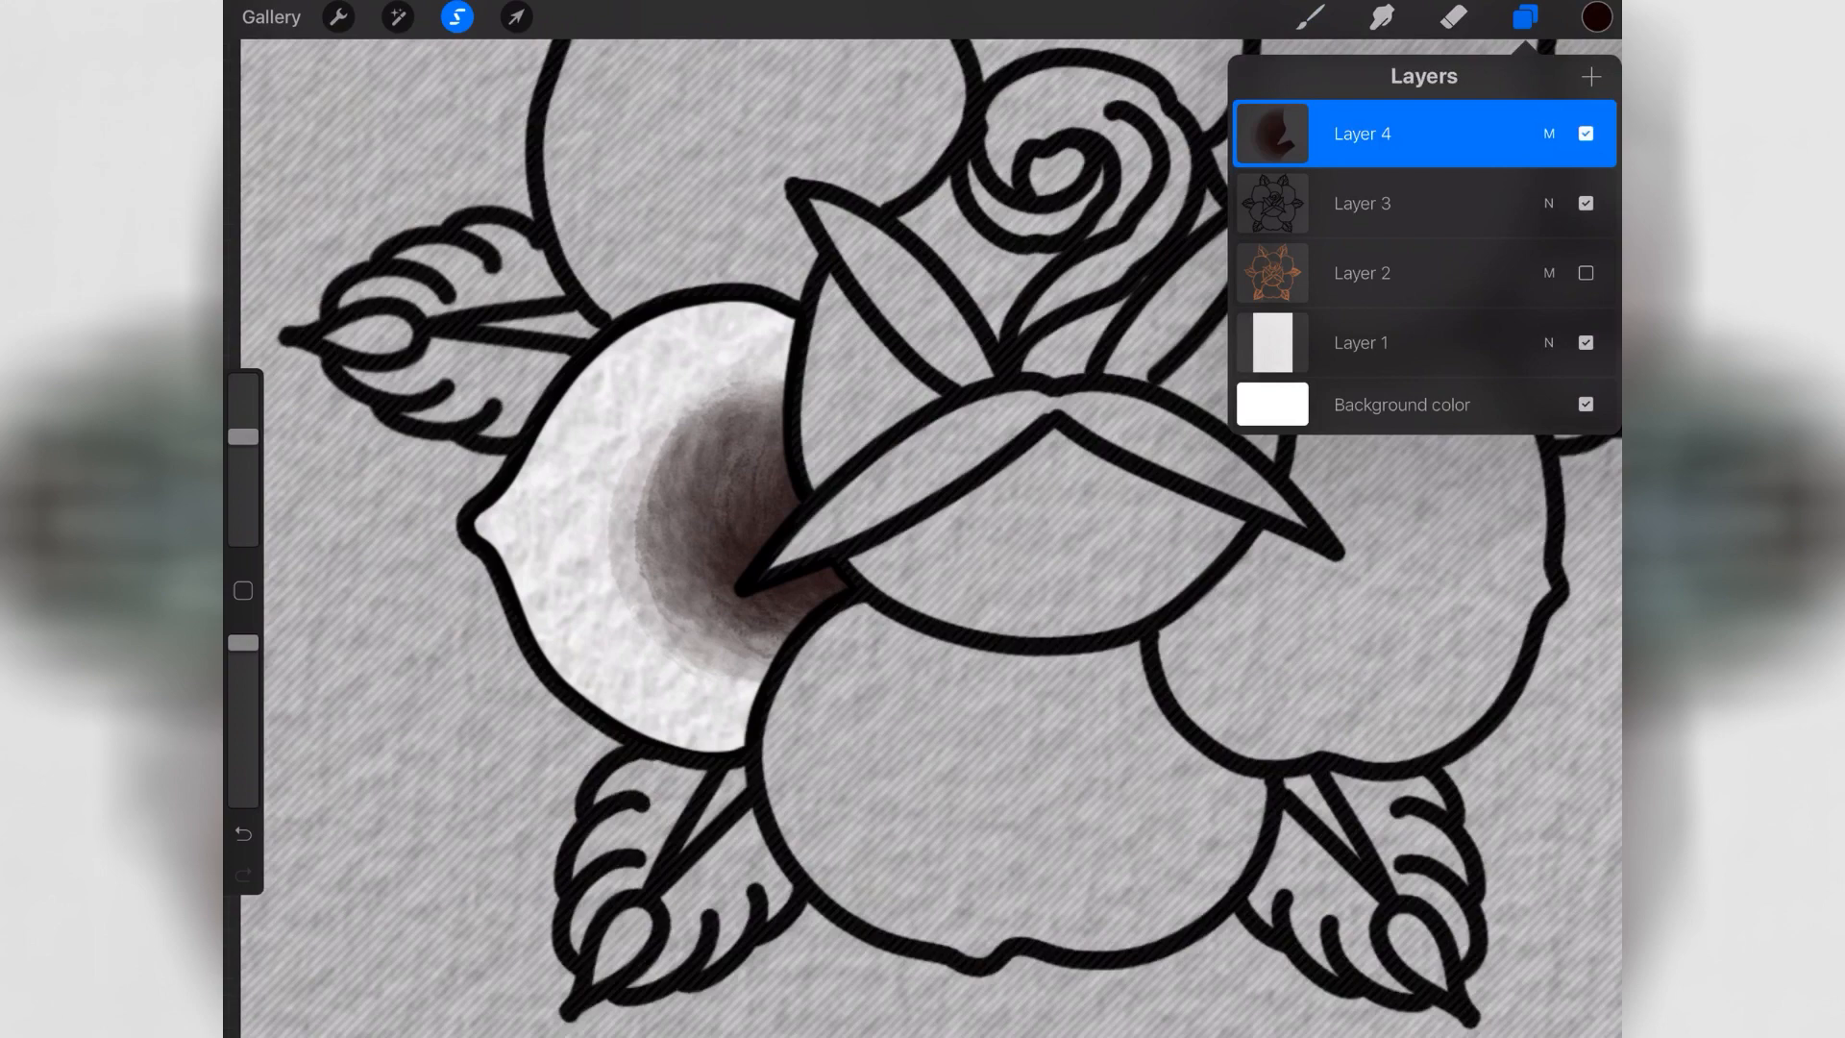
pyautogui.click(1595, 75)
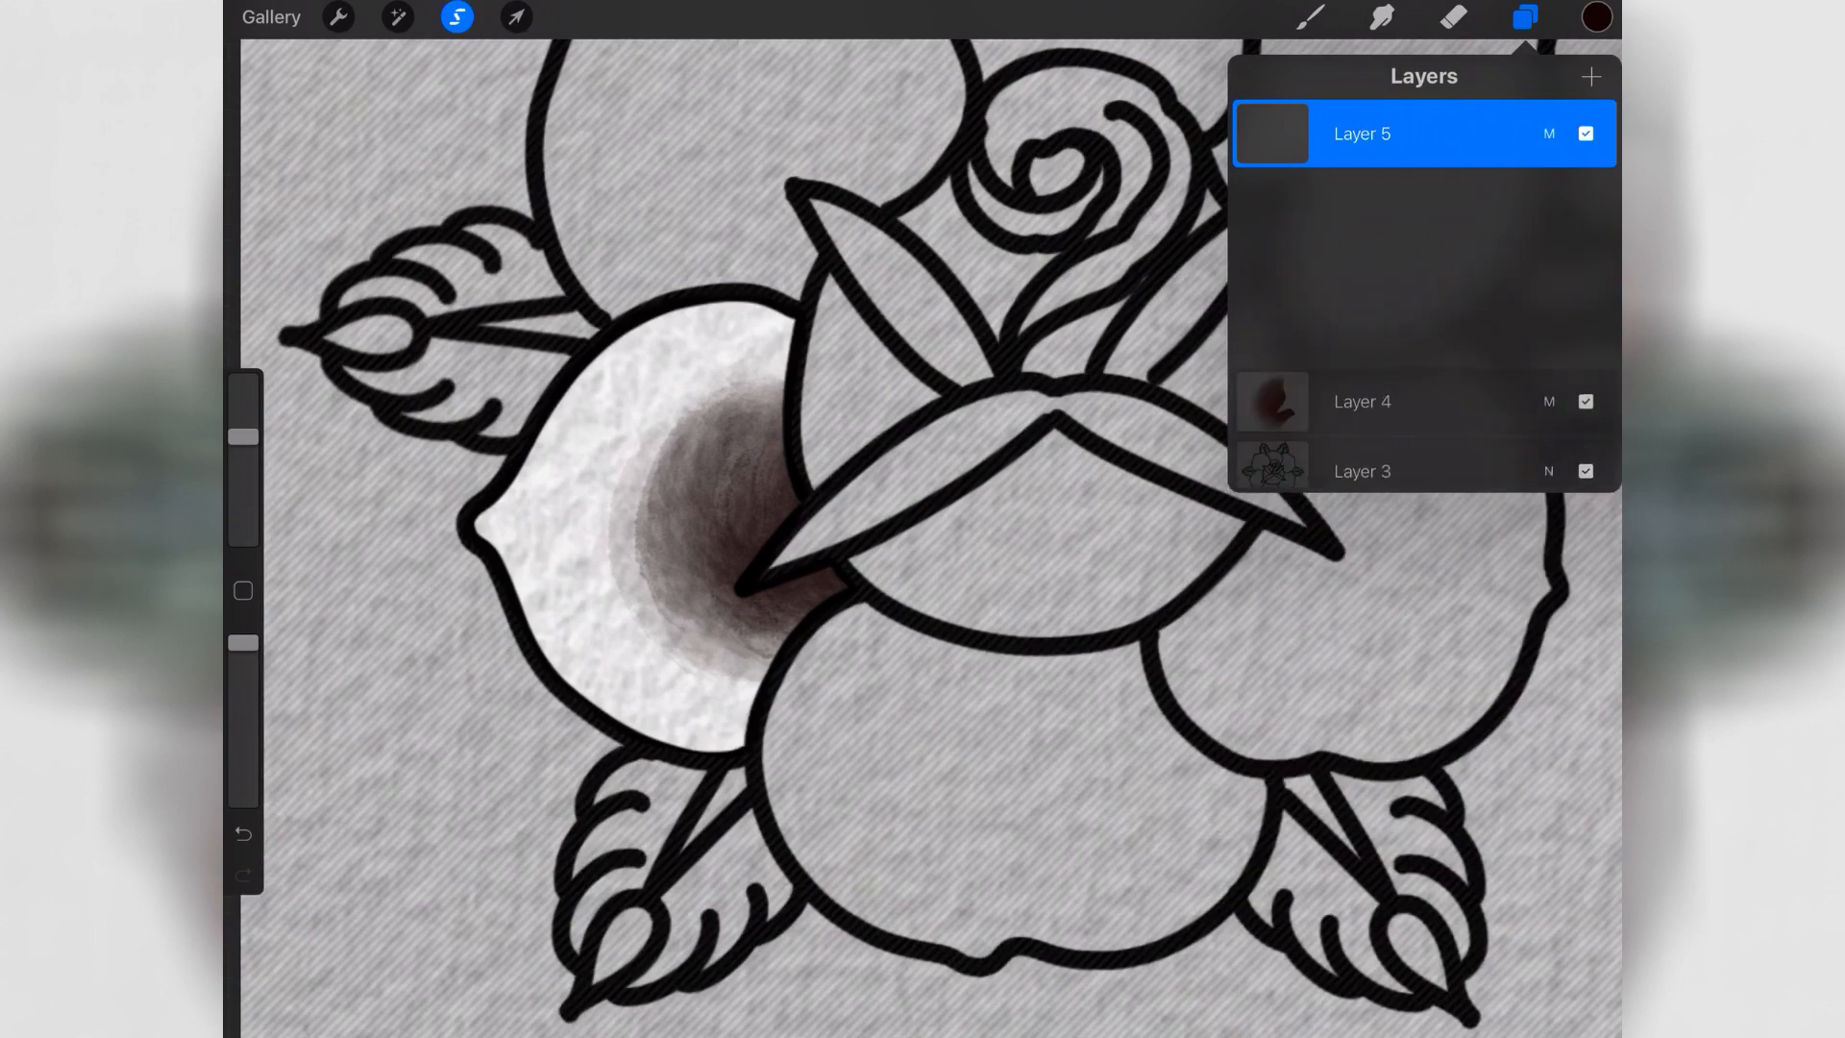
pyautogui.click(1599, 13)
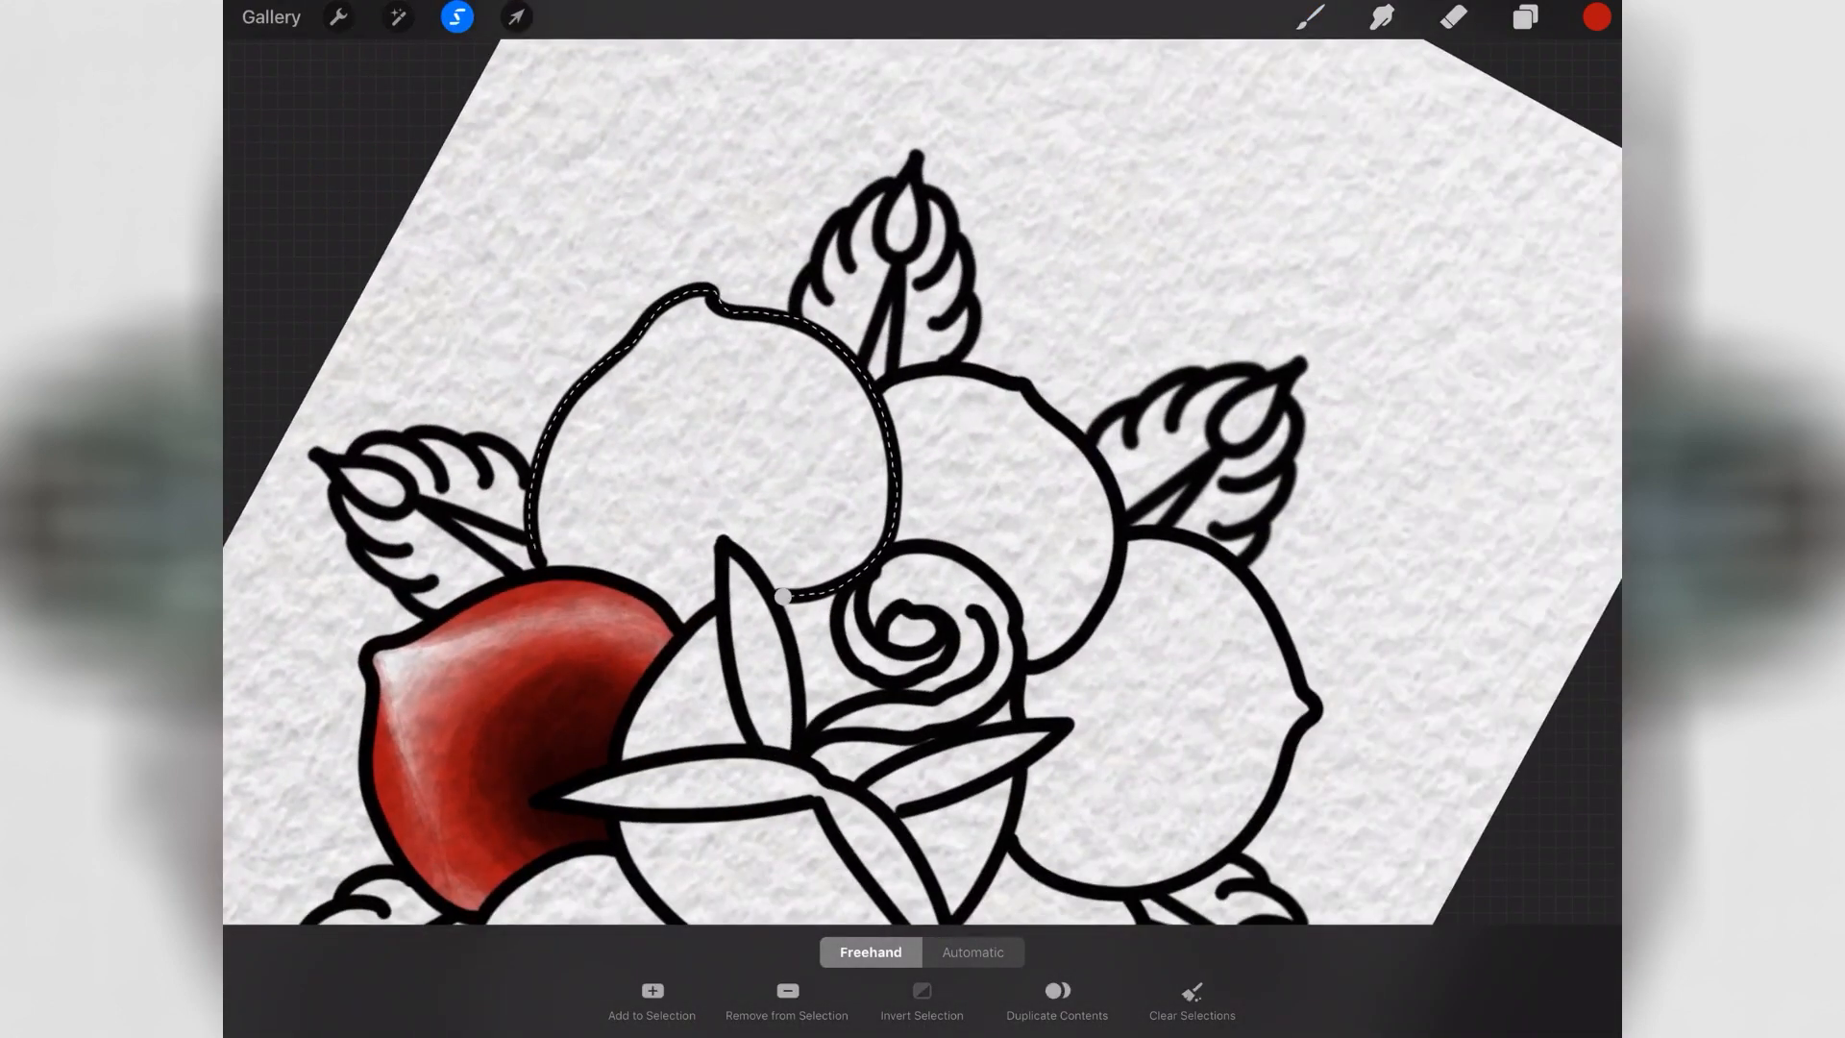
# - Lasso the next petals and airbrush black shading into them
pyautogui.click(1595, 17)
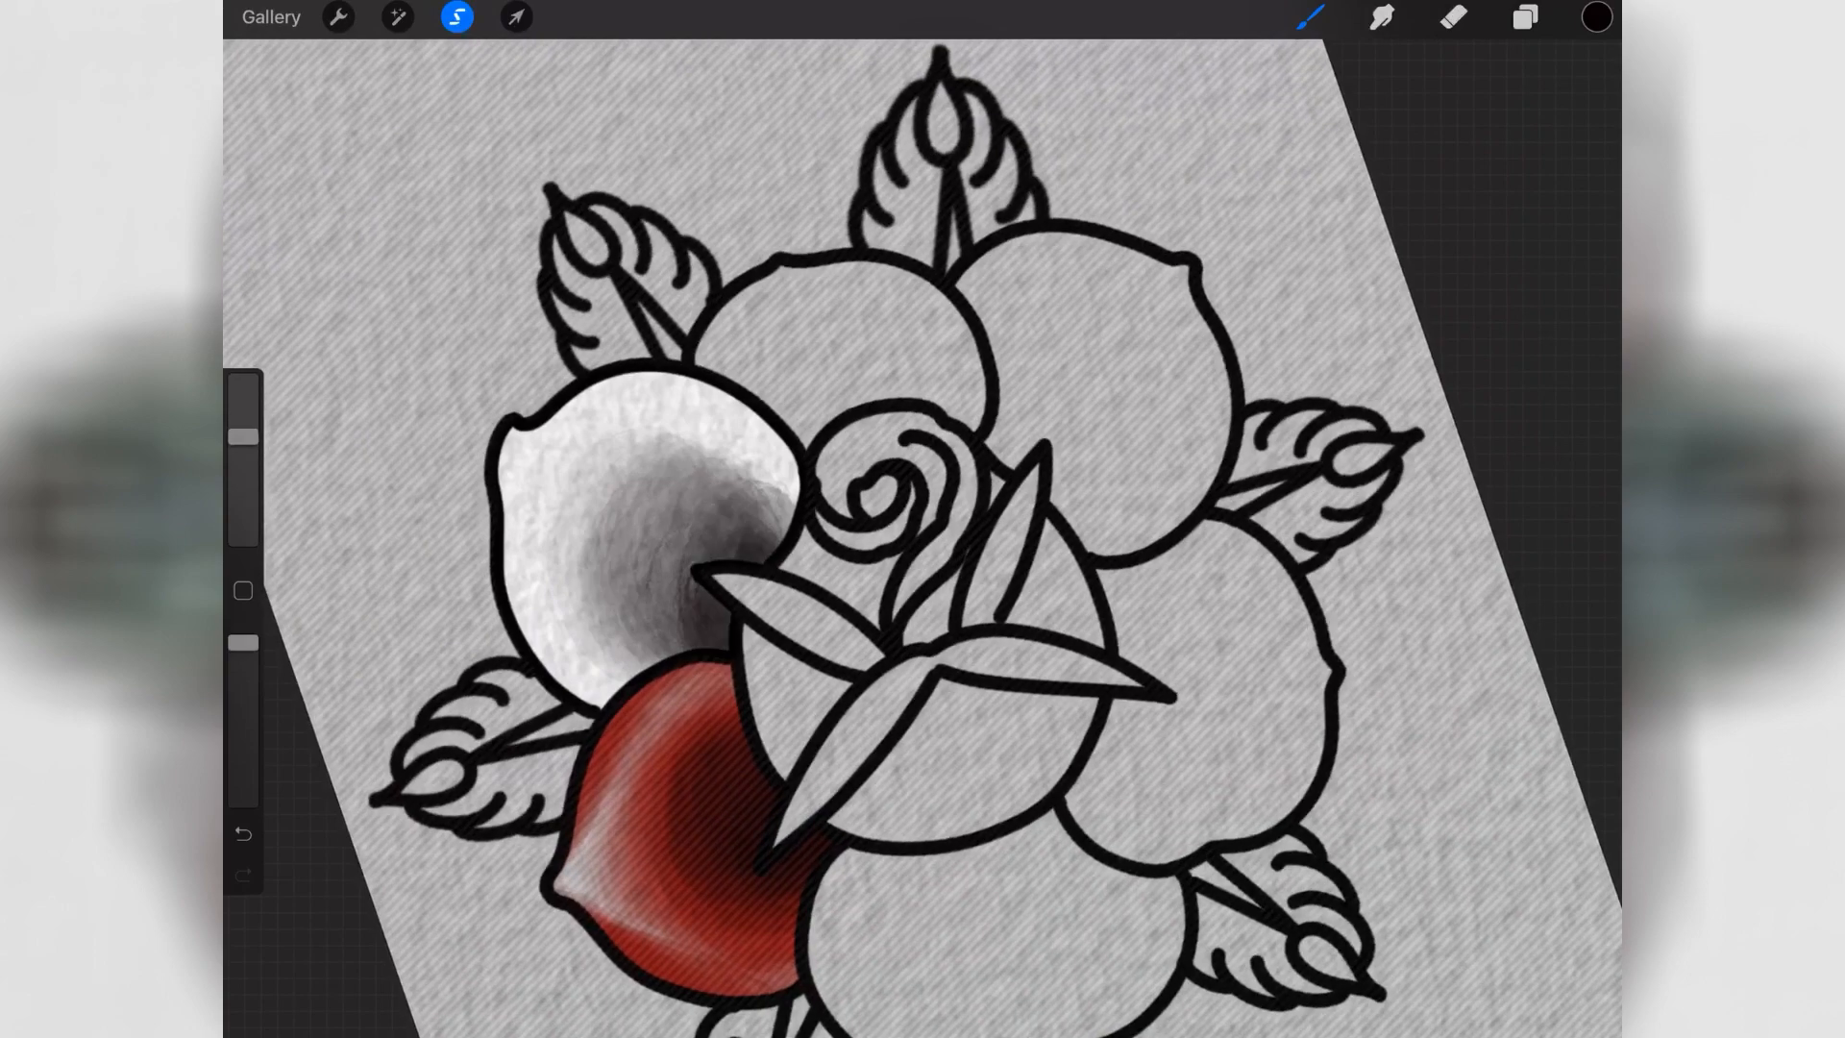
pyautogui.click(1597, 15)
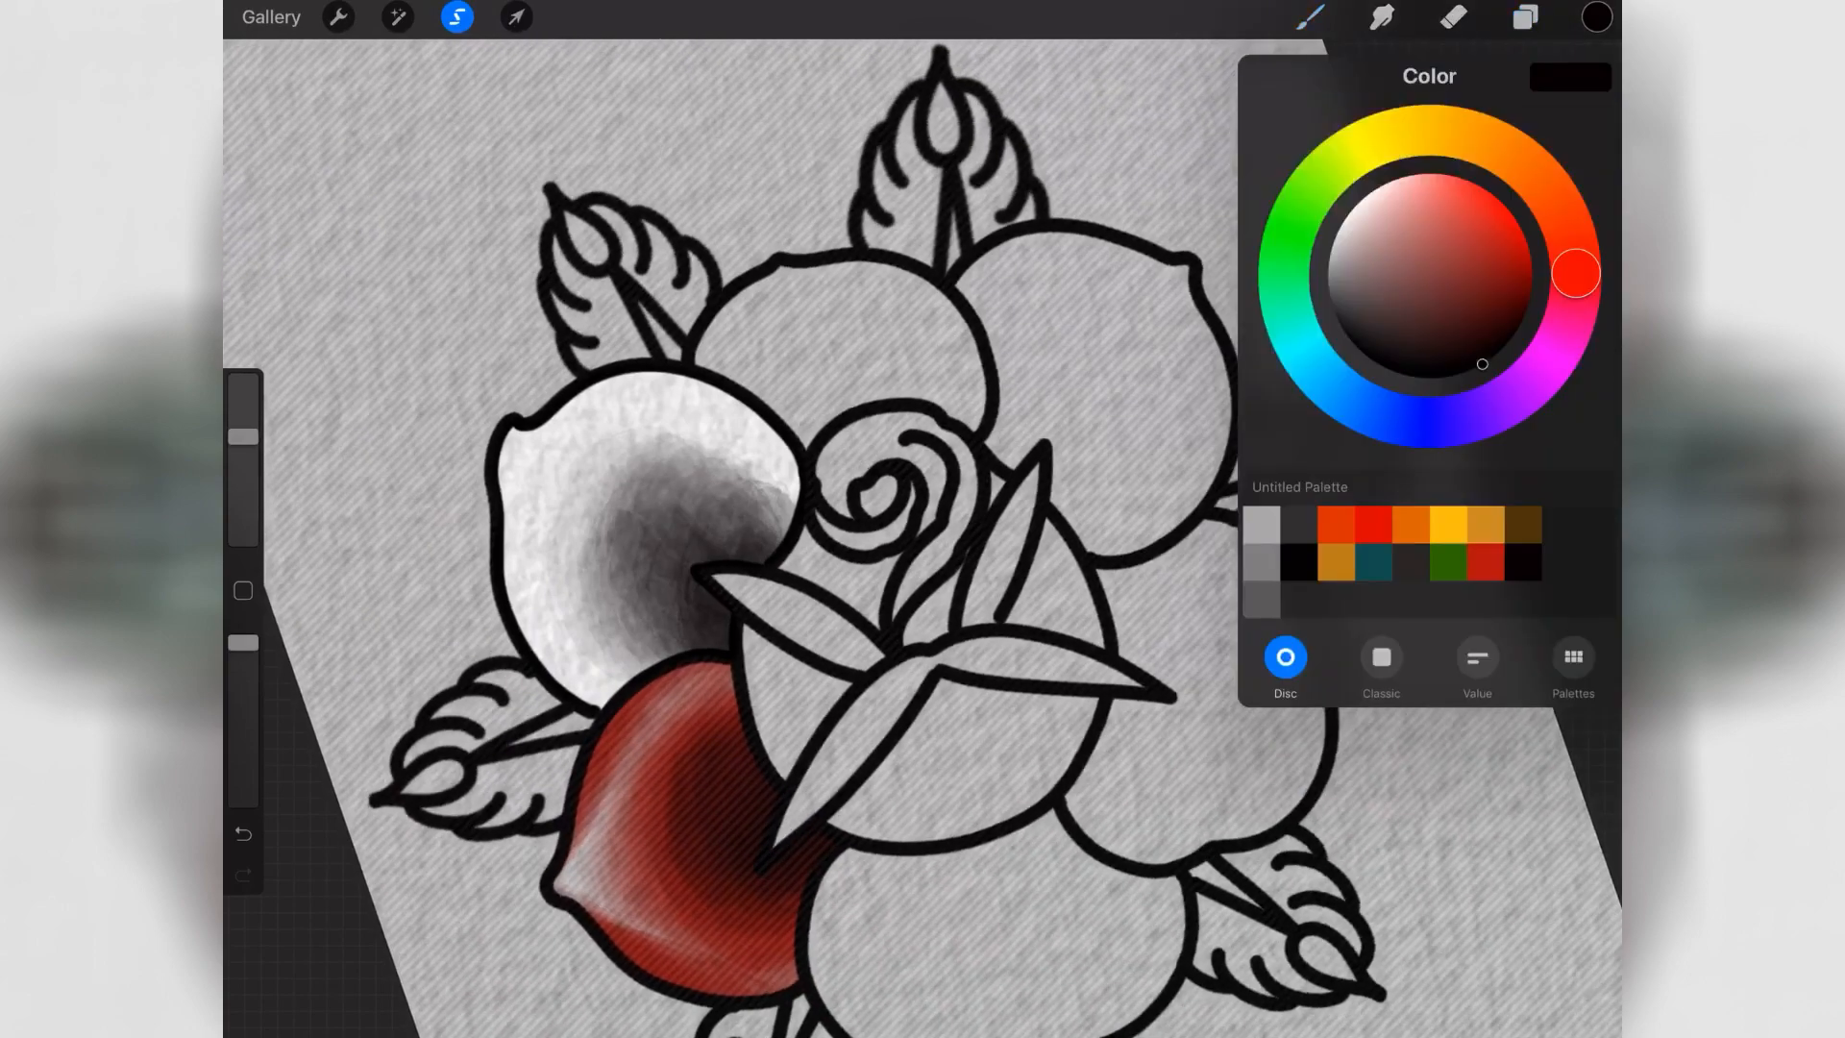
pyautogui.click(1595, 16)
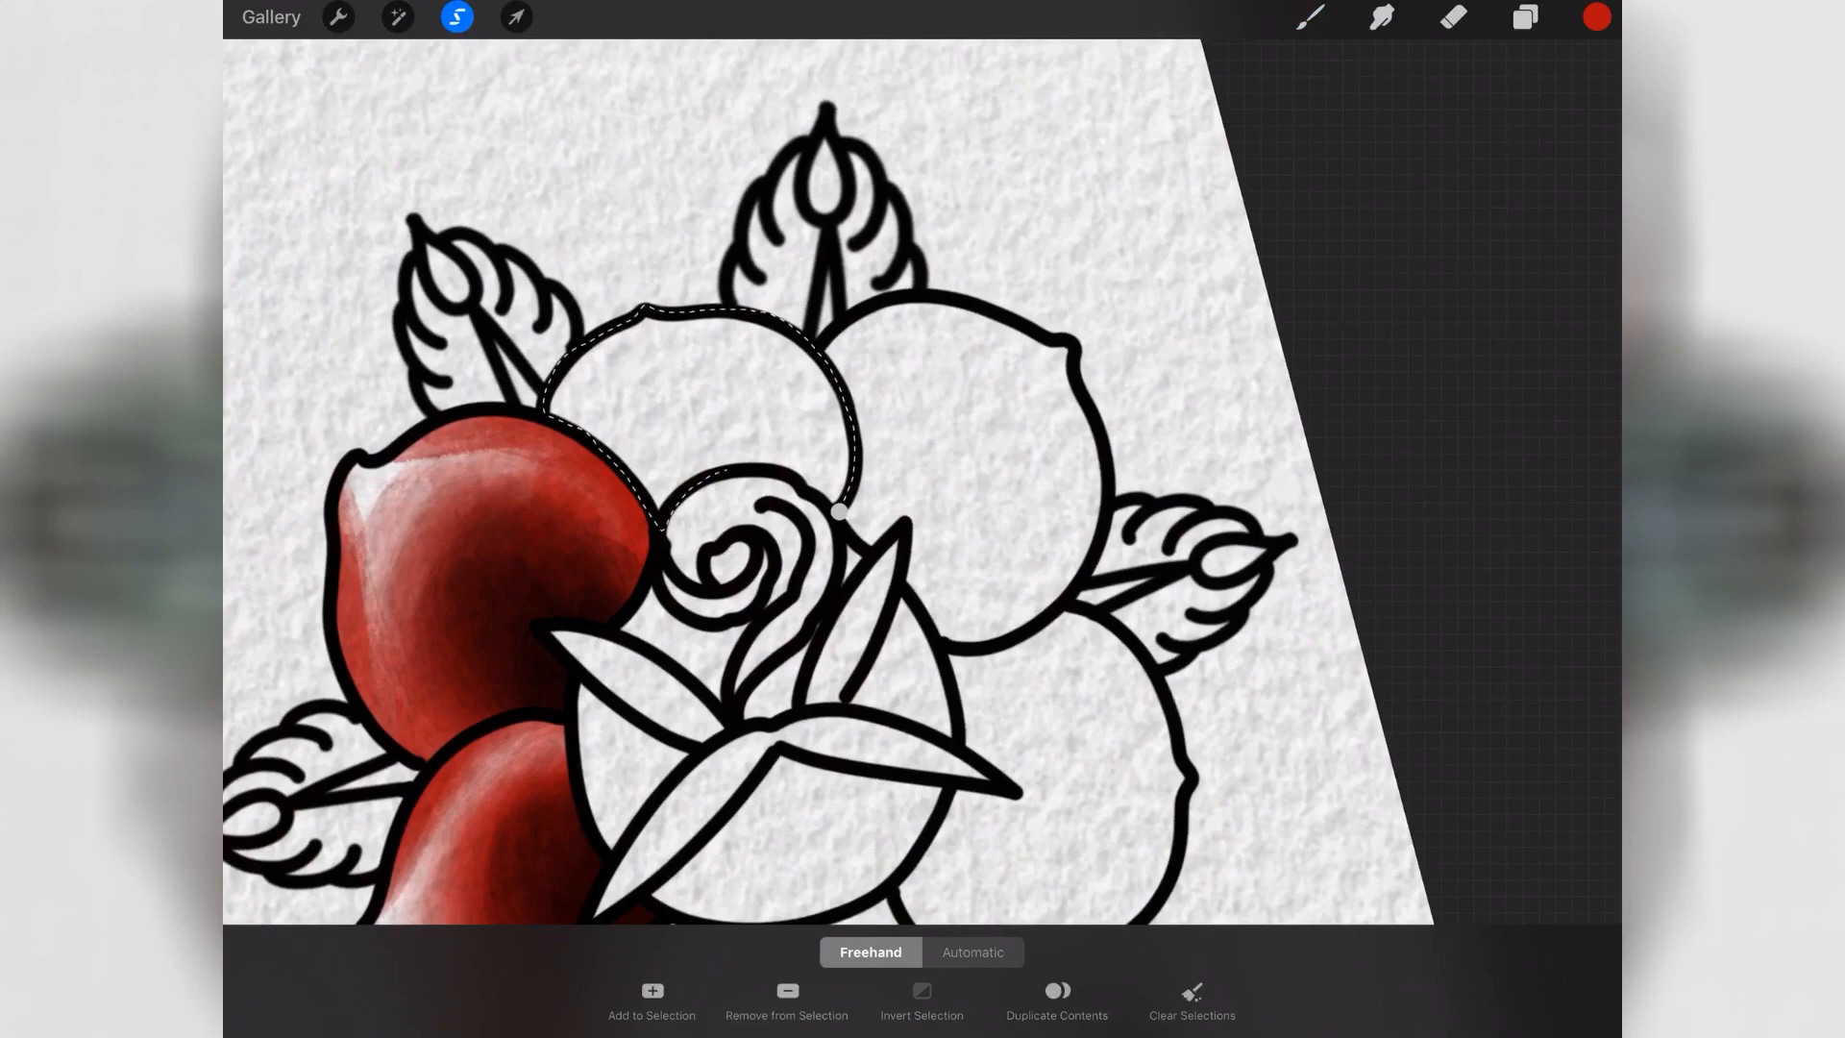
pyautogui.click(1595, 19)
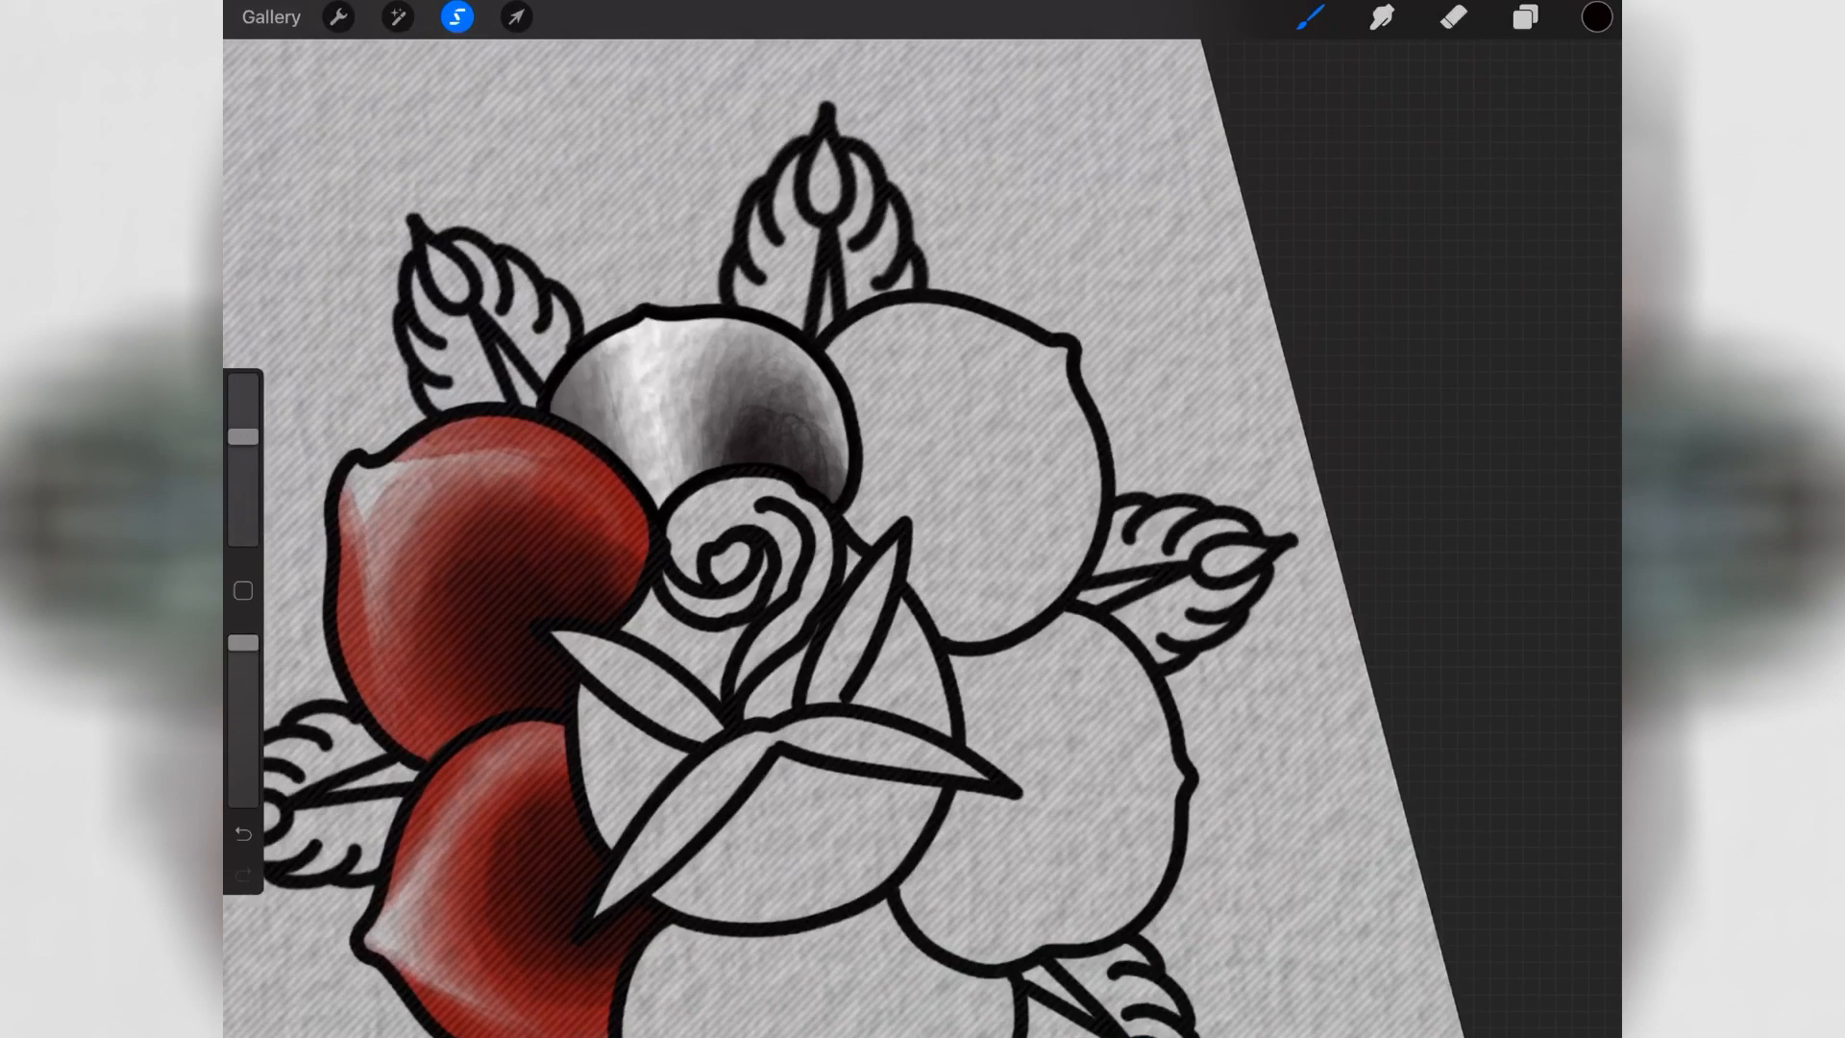
# - Colour the shaded petals dark red so four lower petals are red
pyautogui.click(1595, 18)
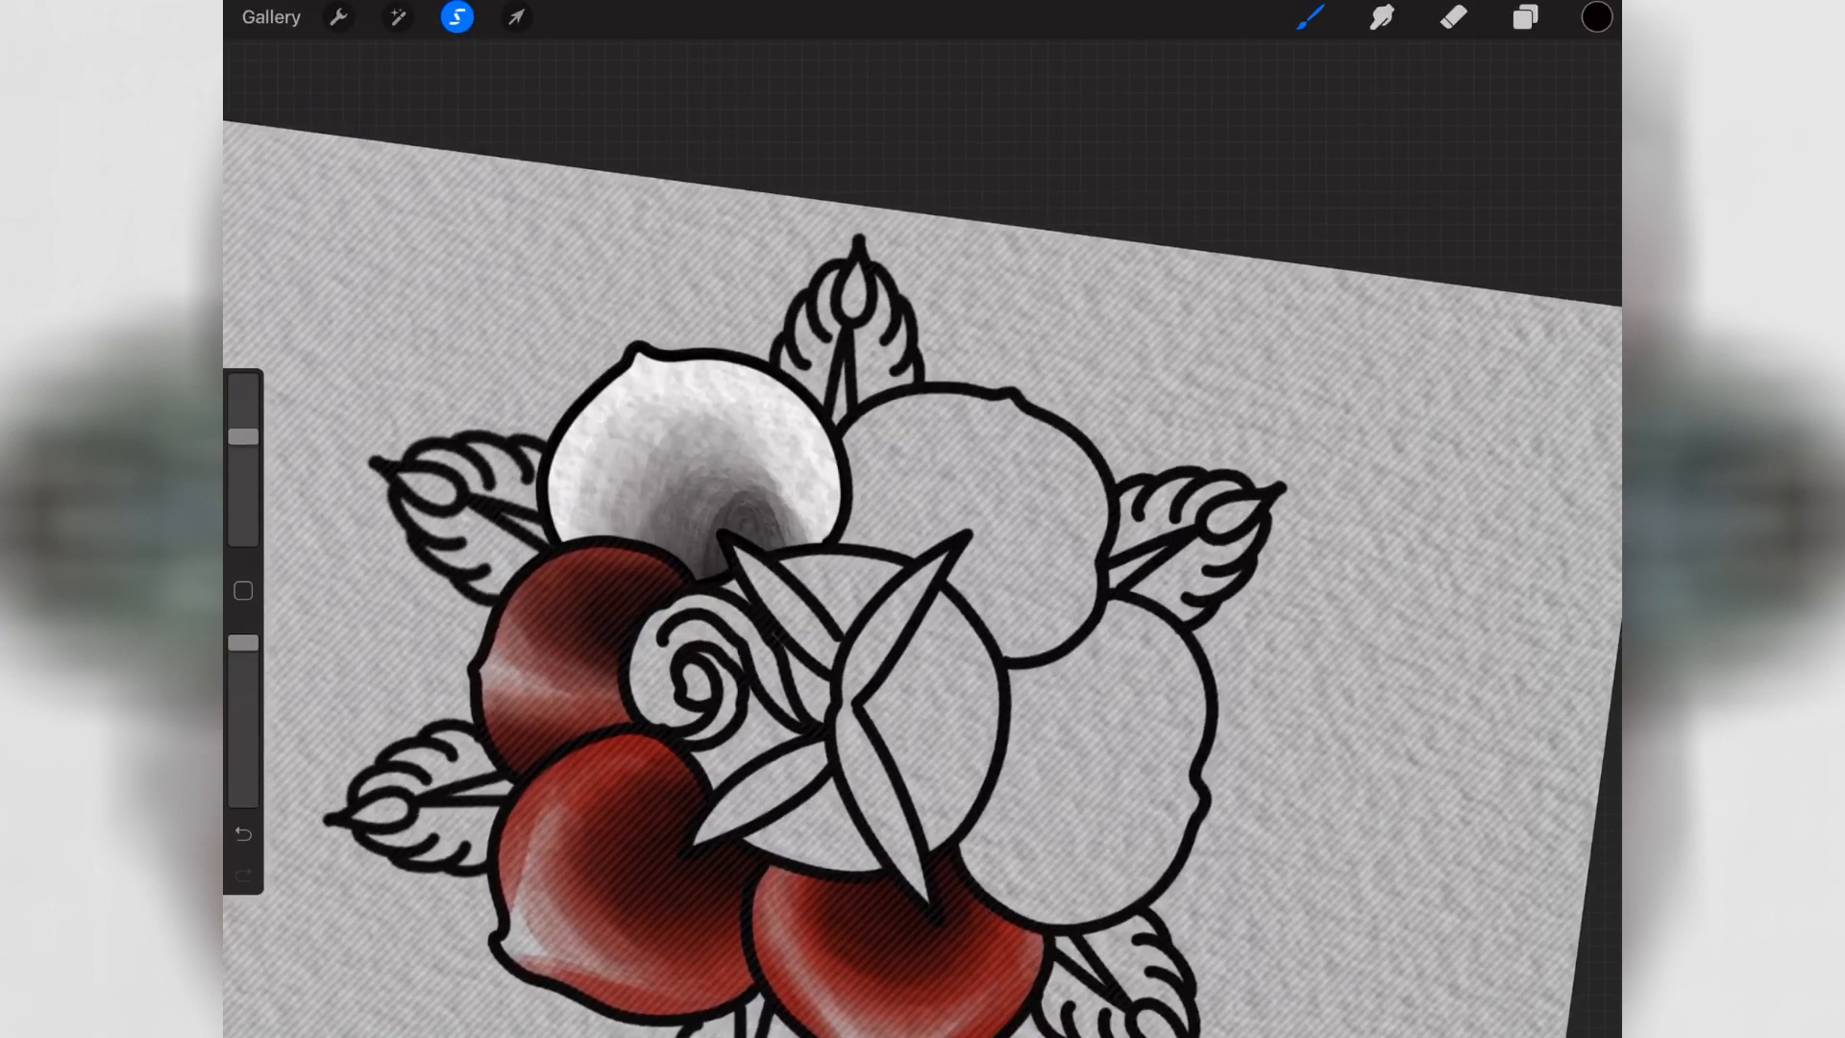
pyautogui.click(1595, 17)
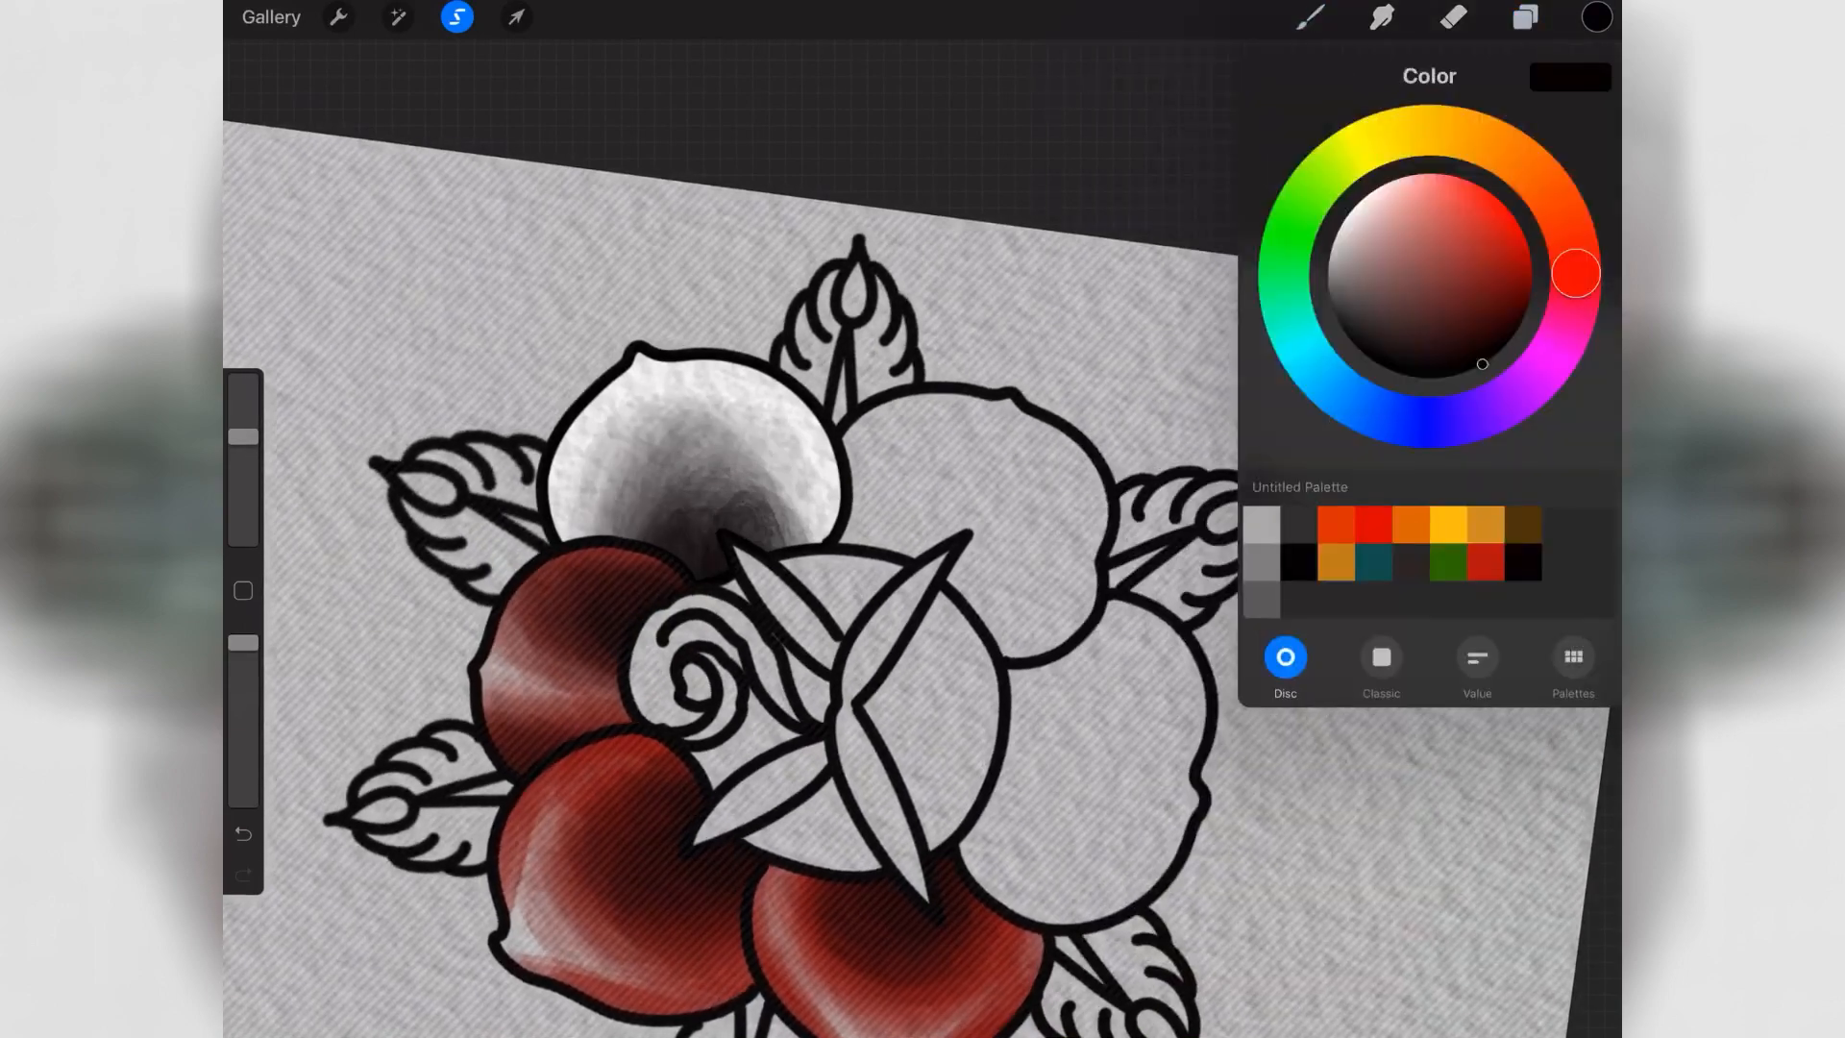
pyautogui.click(1595, 15)
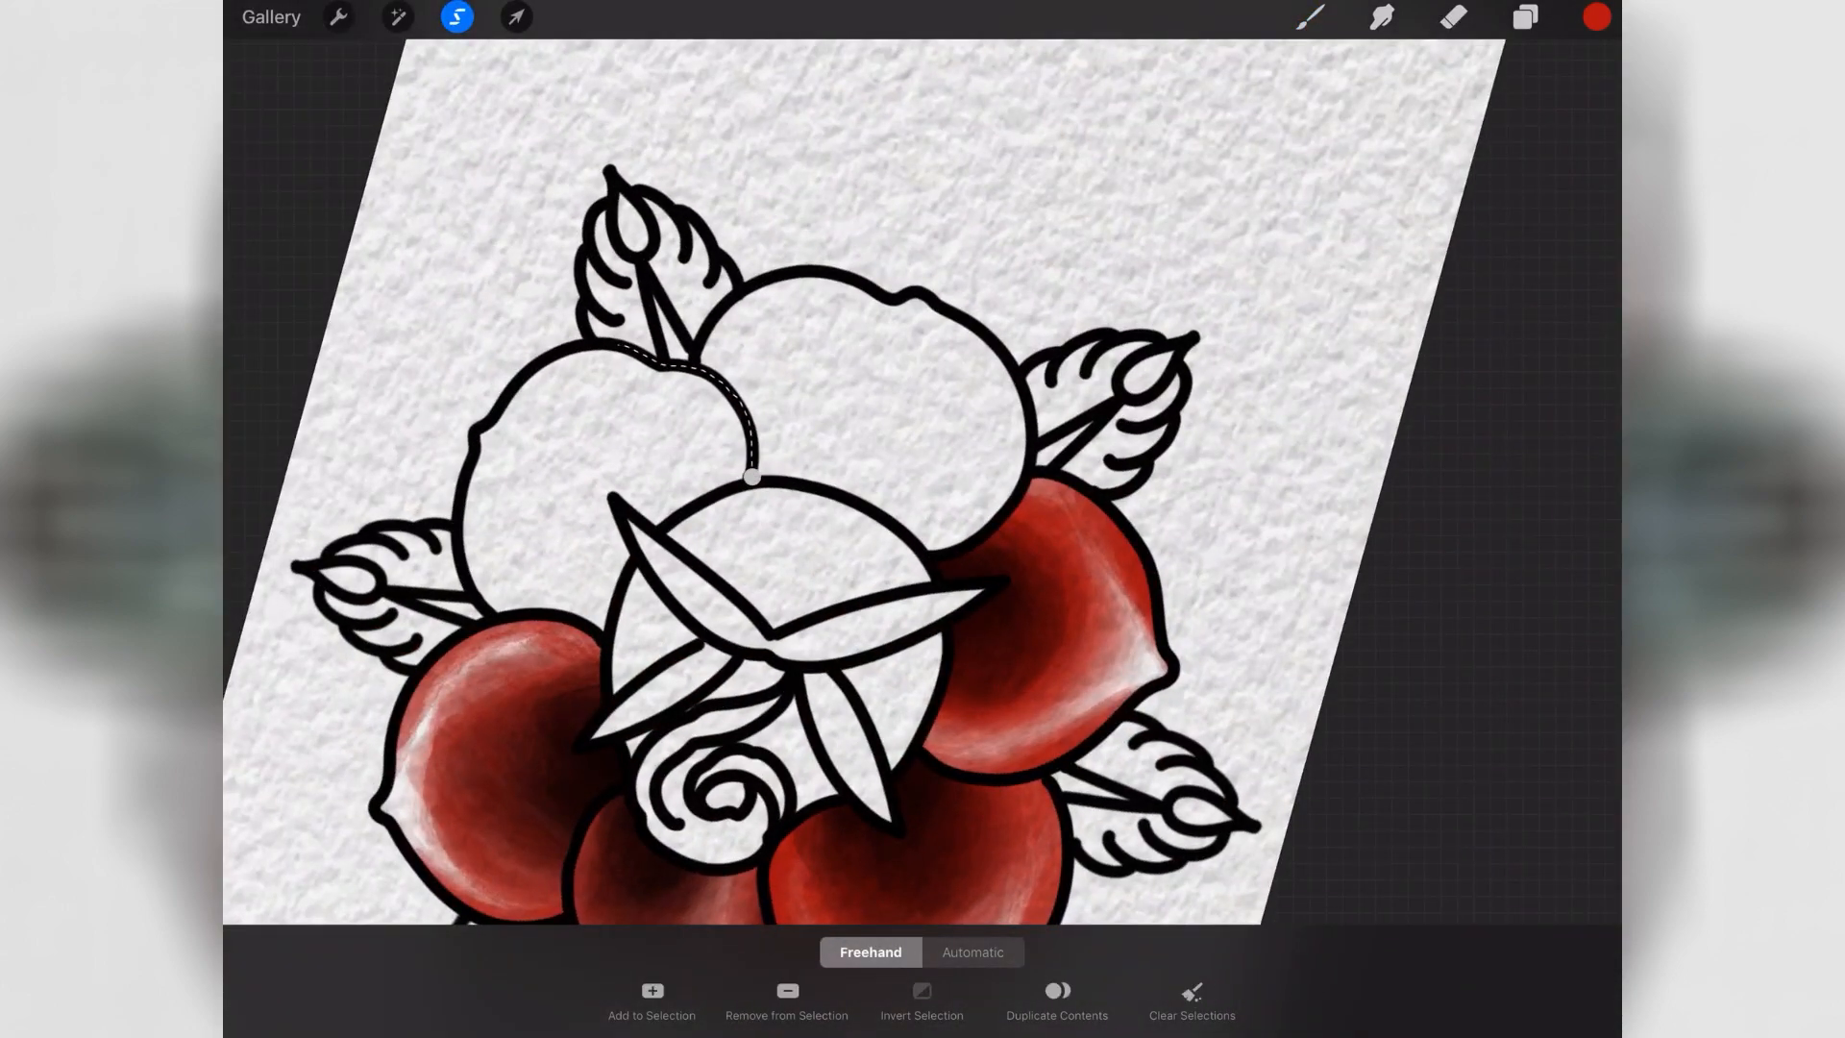
# - Airbrush black shading on an upper petal on Layer 4, then start its red tint
pyautogui.click(1595, 16)
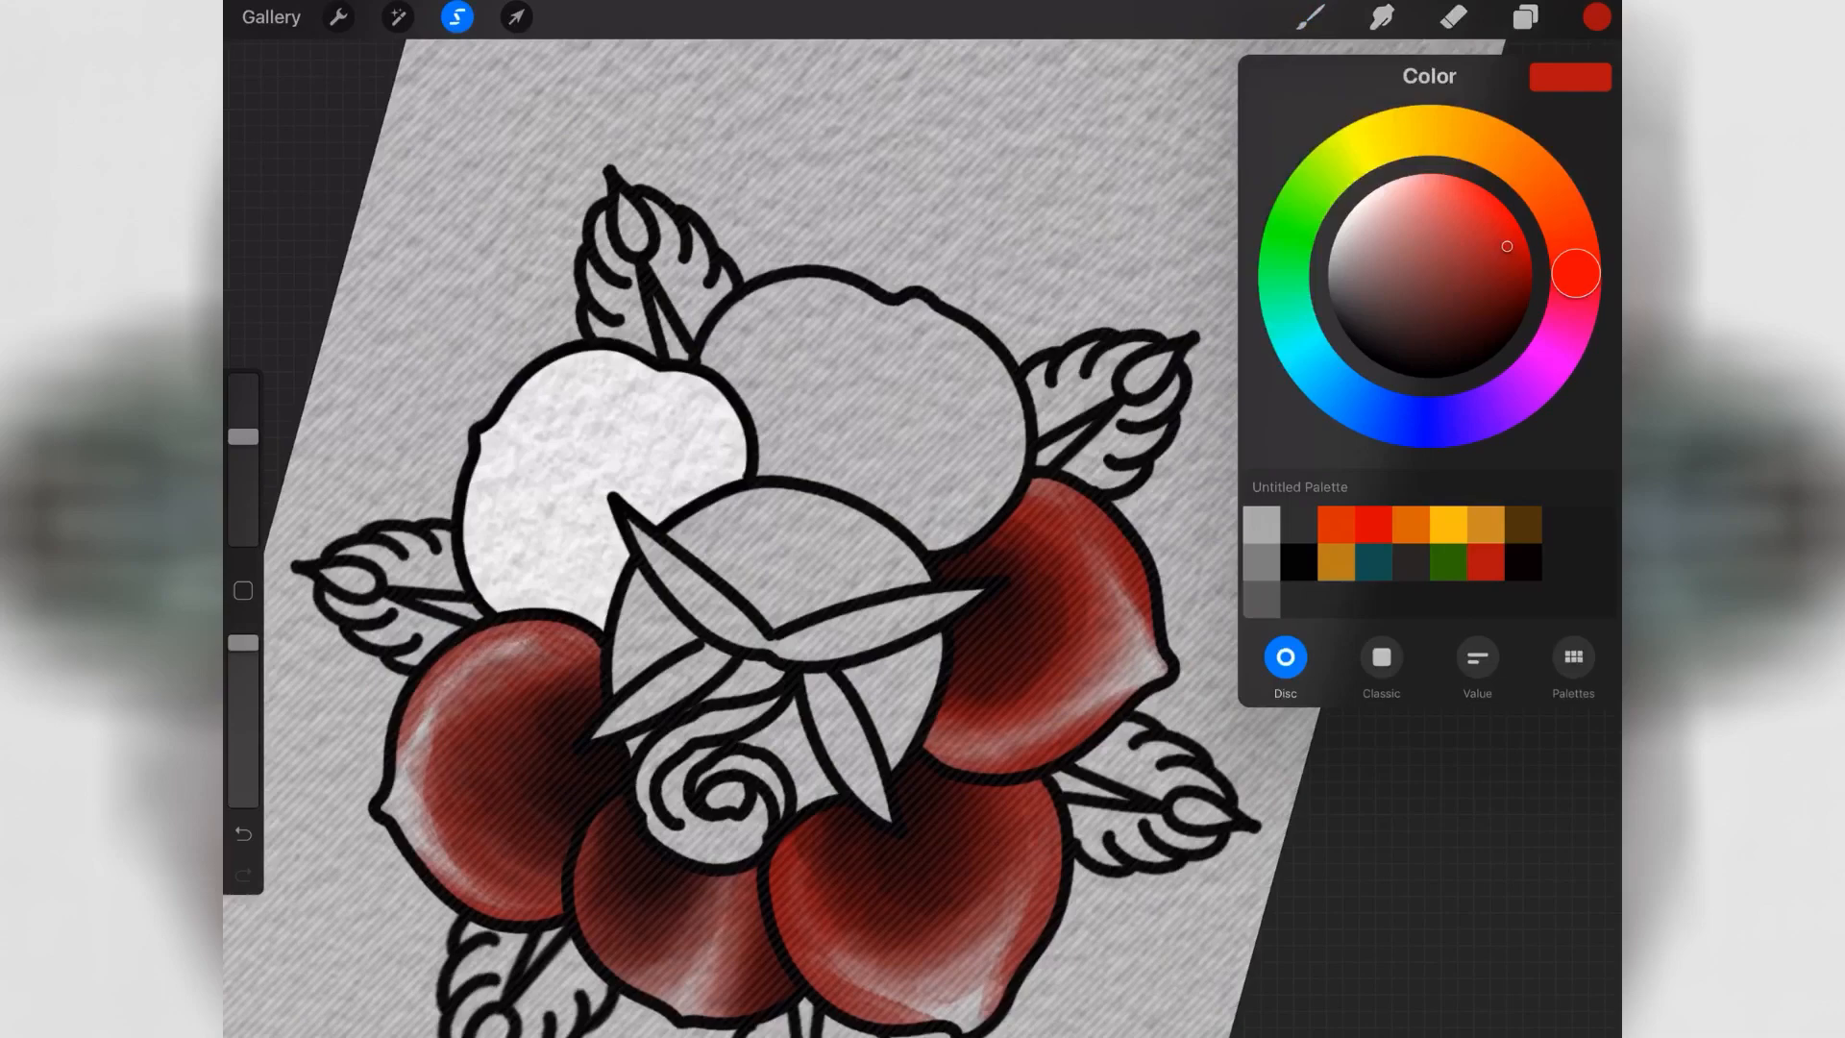
pyautogui.click(1596, 15)
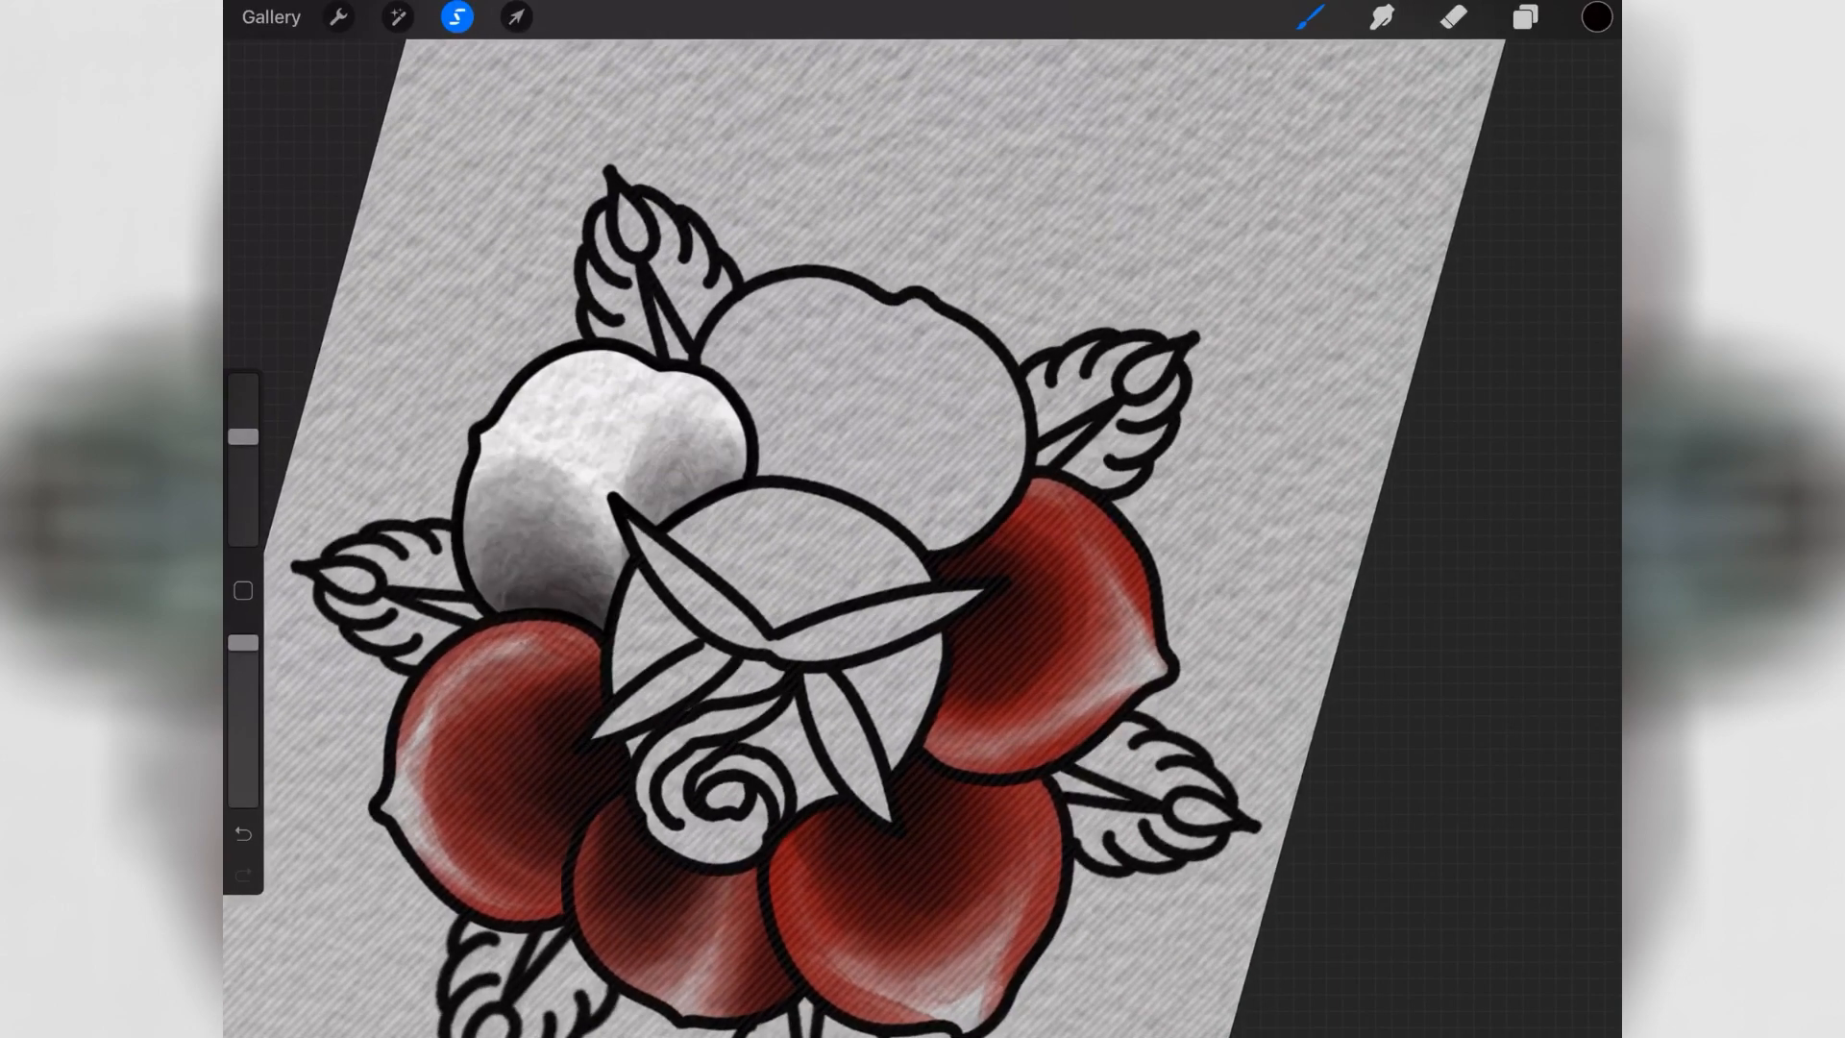
pyautogui.click(1526, 19)
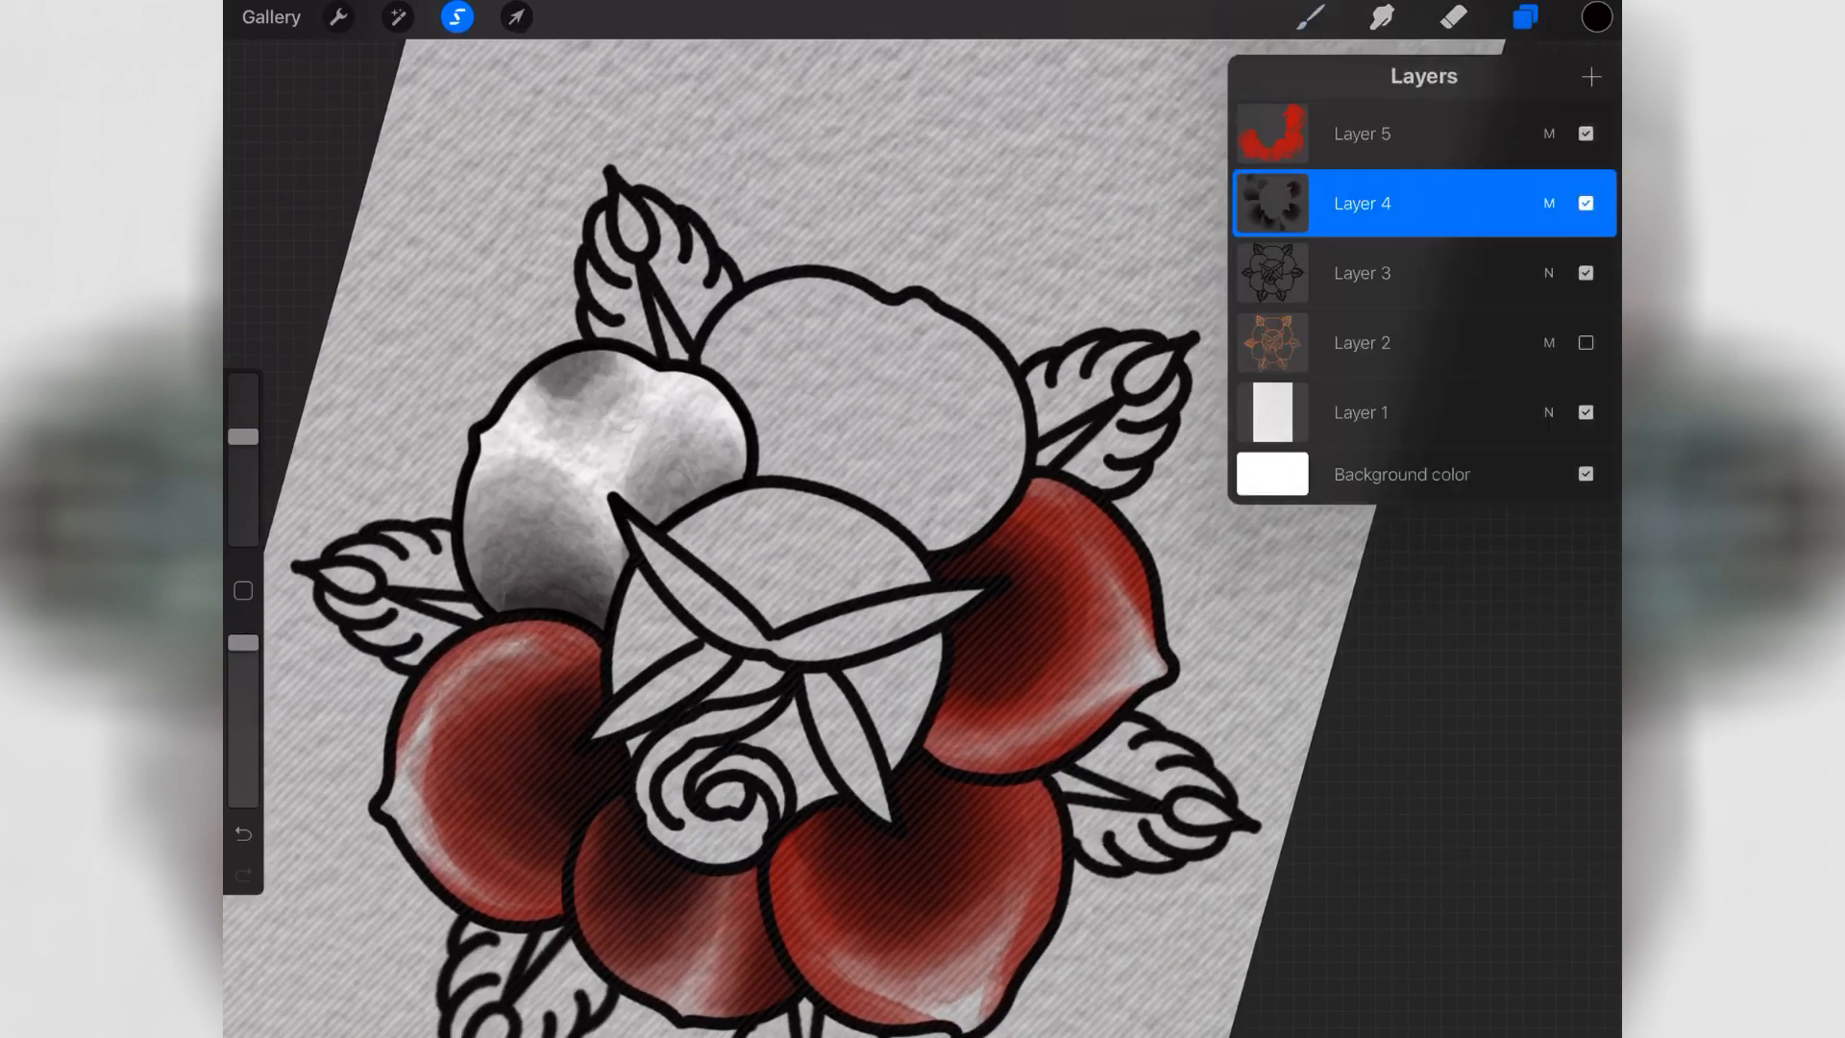
pyautogui.click(1524, 20)
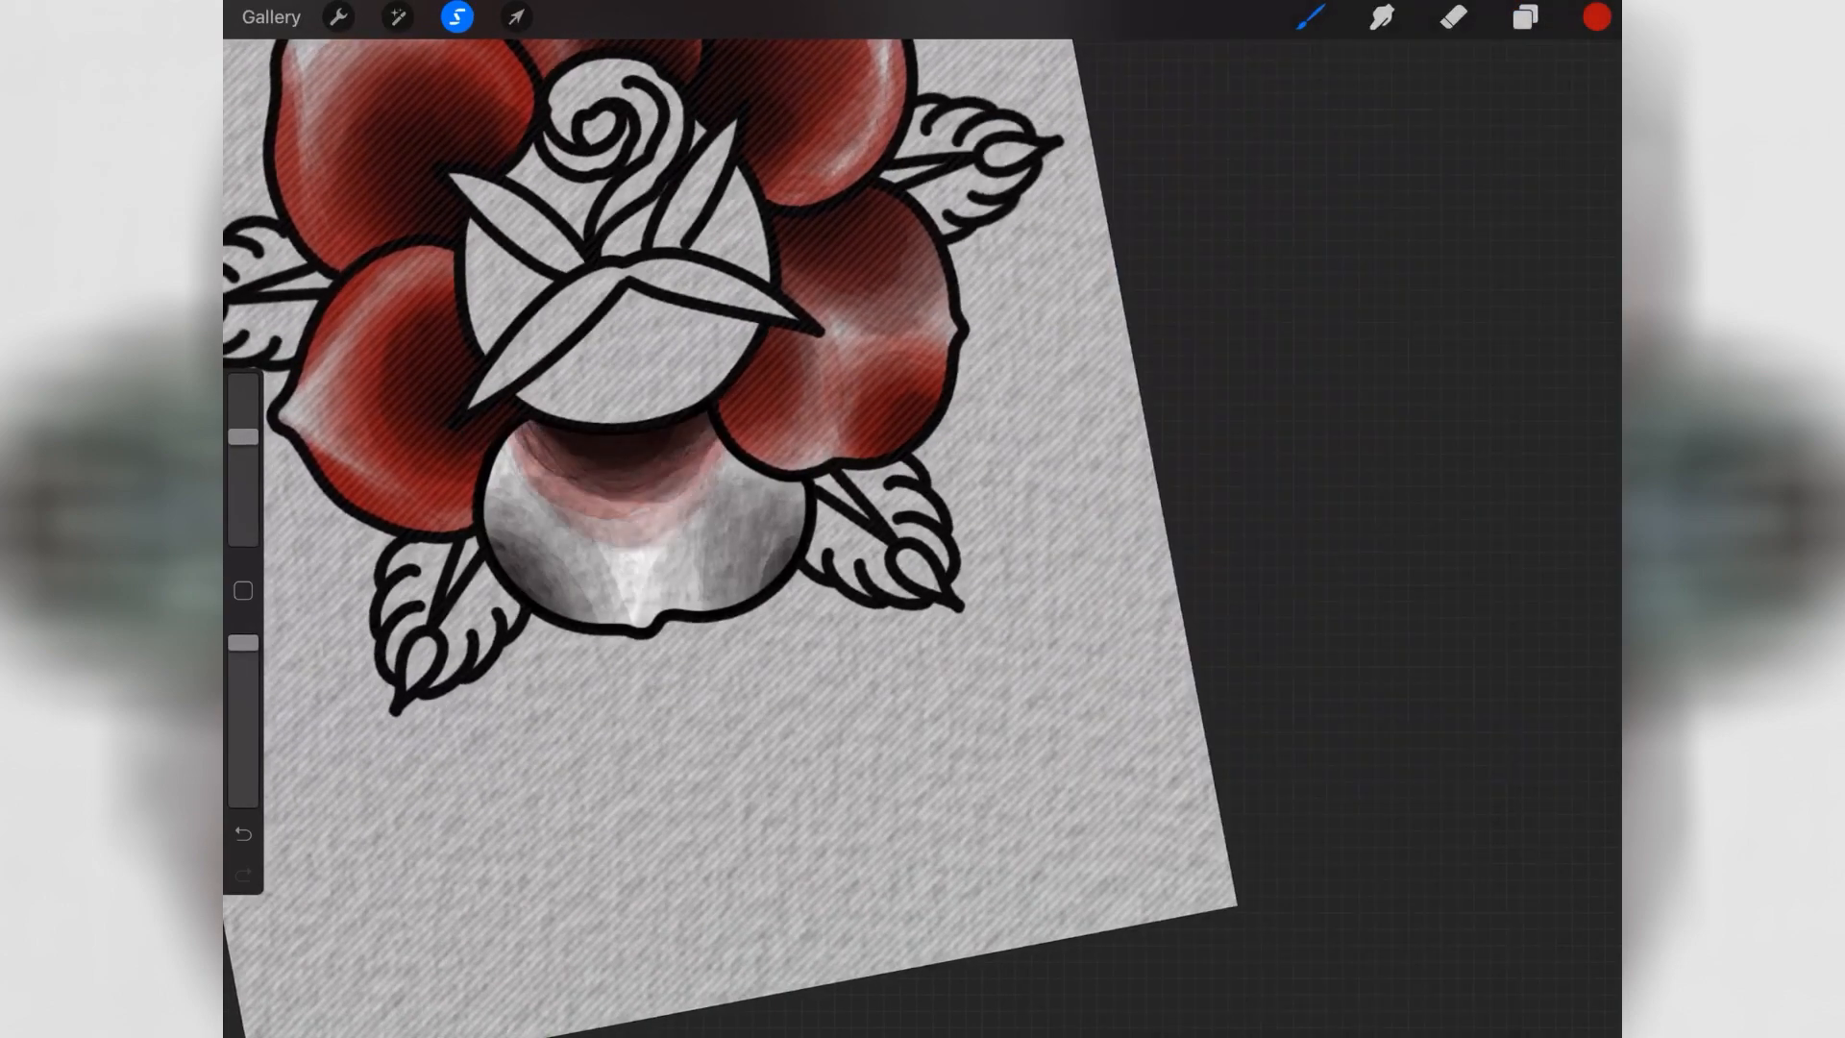
# - Zoom out to check all six red petals, then lasso part of the pale centre bud
pyautogui.moveTo(565, 471); pyautogui.dragTo(706, 542)
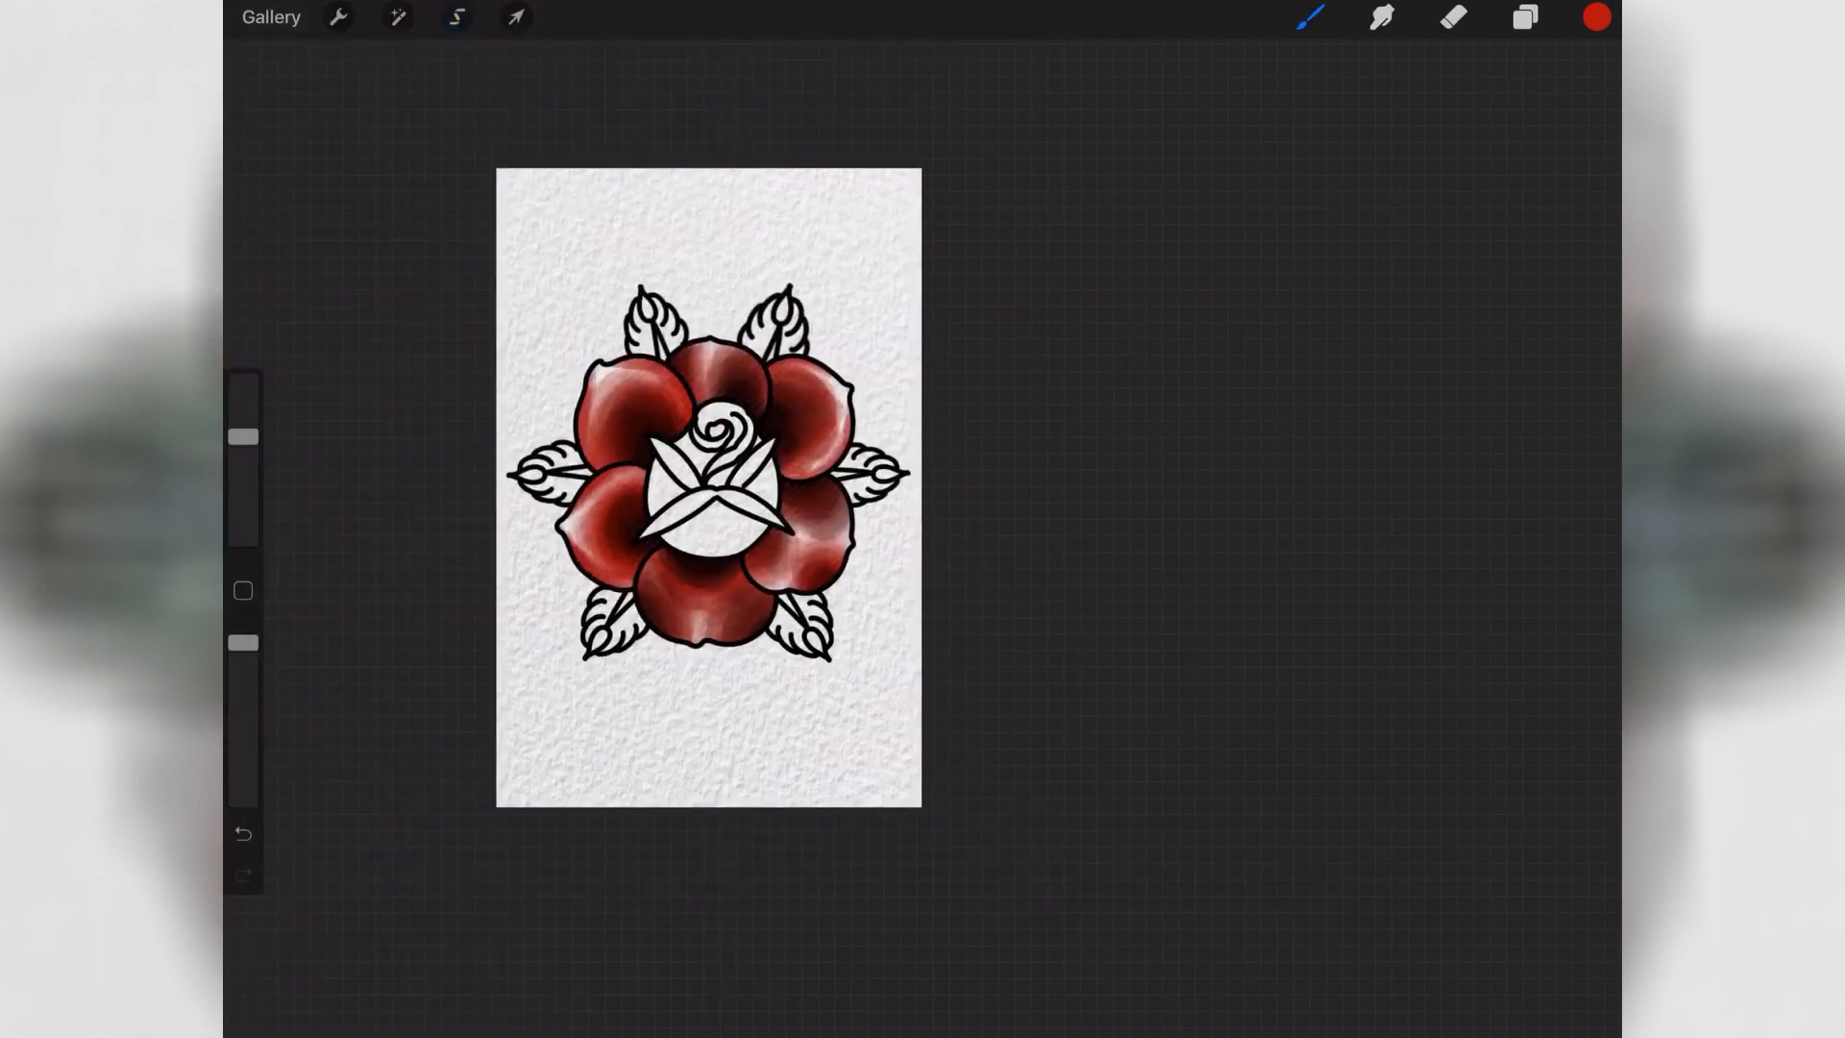
pyautogui.click(458, 18)
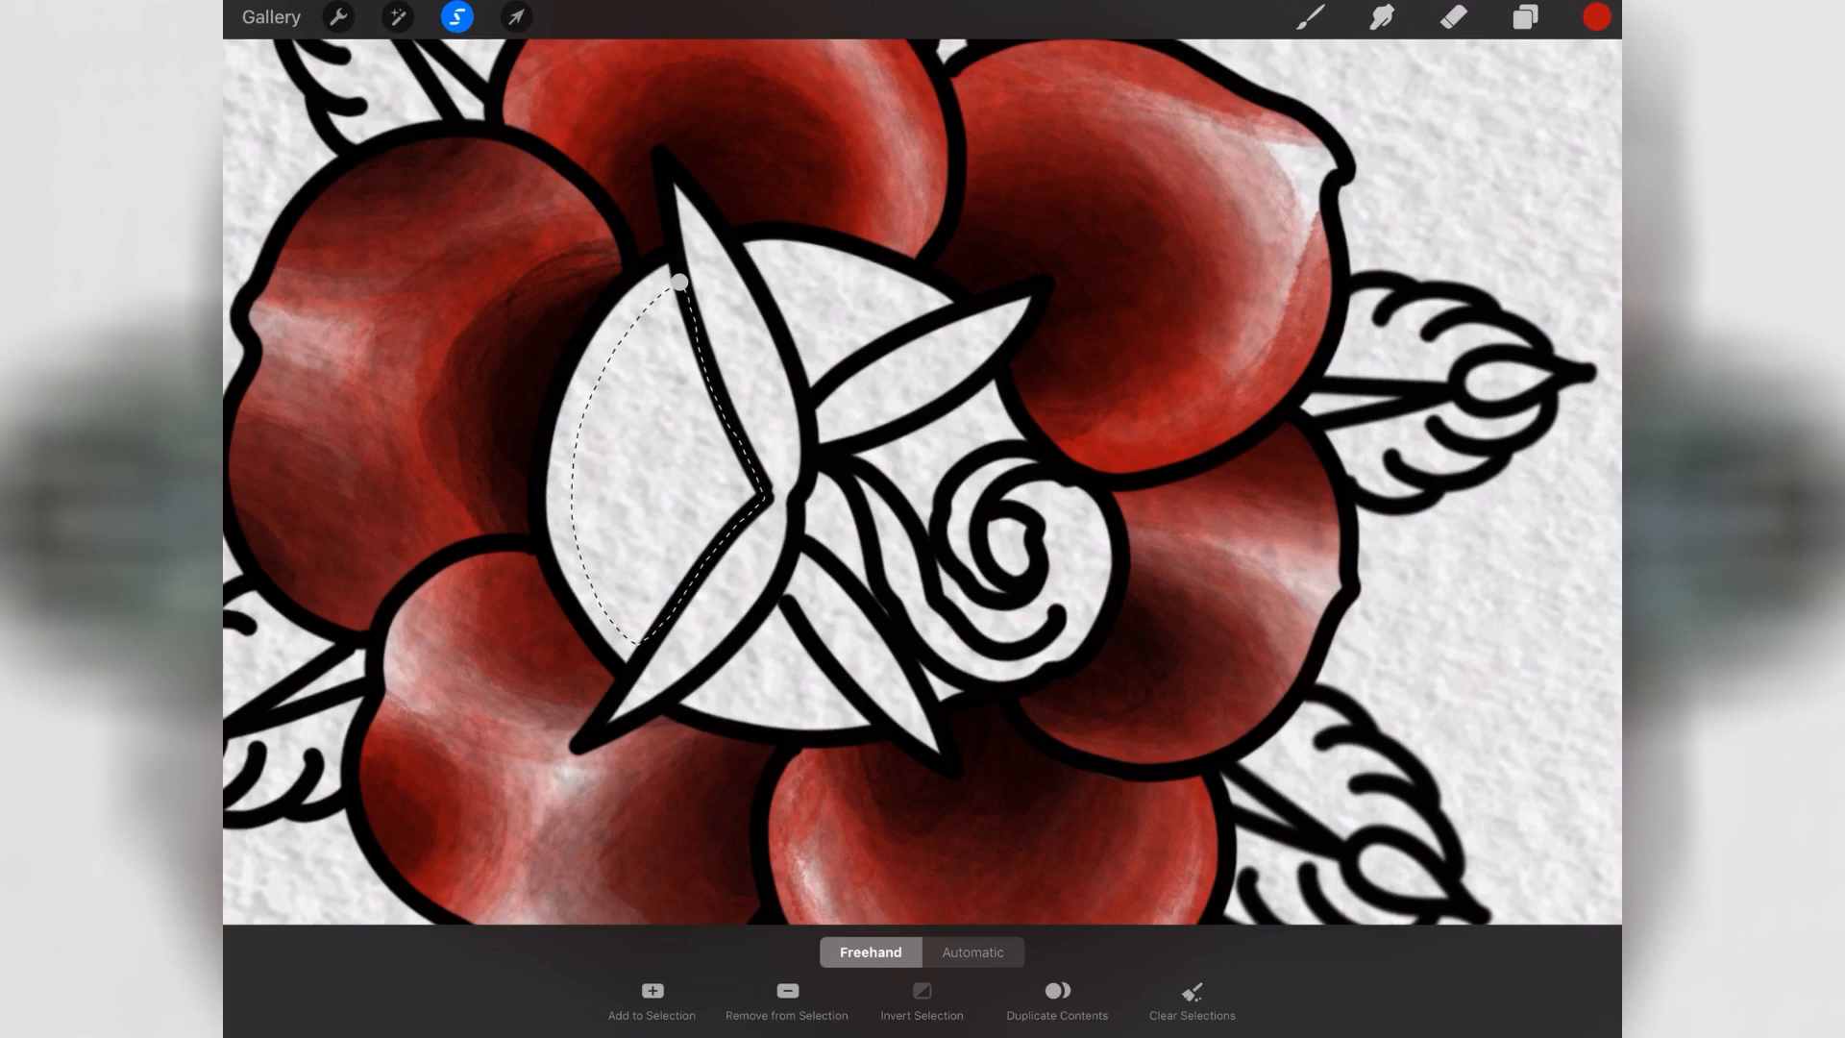
# - Choose the Painting > Watercolor brush and lasso the bottom leaf for colouring
pyautogui.click(1595, 17)
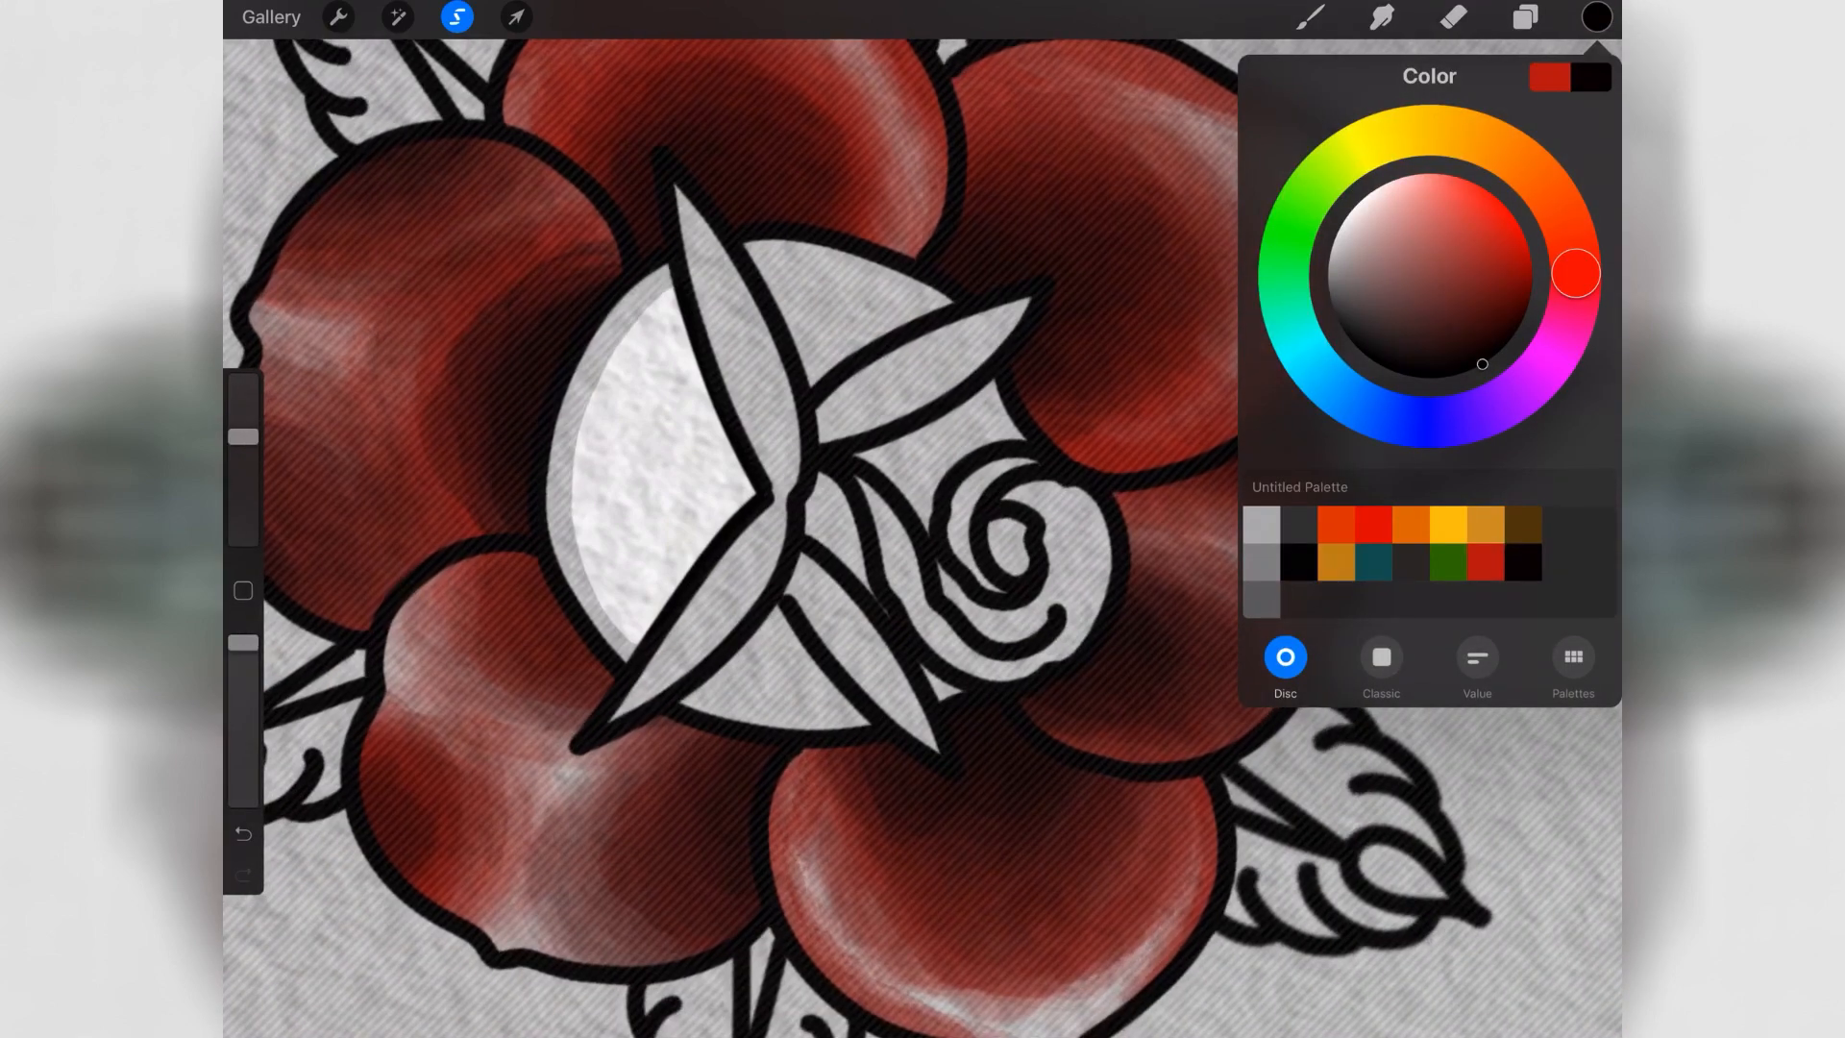
pyautogui.click(1317, 21)
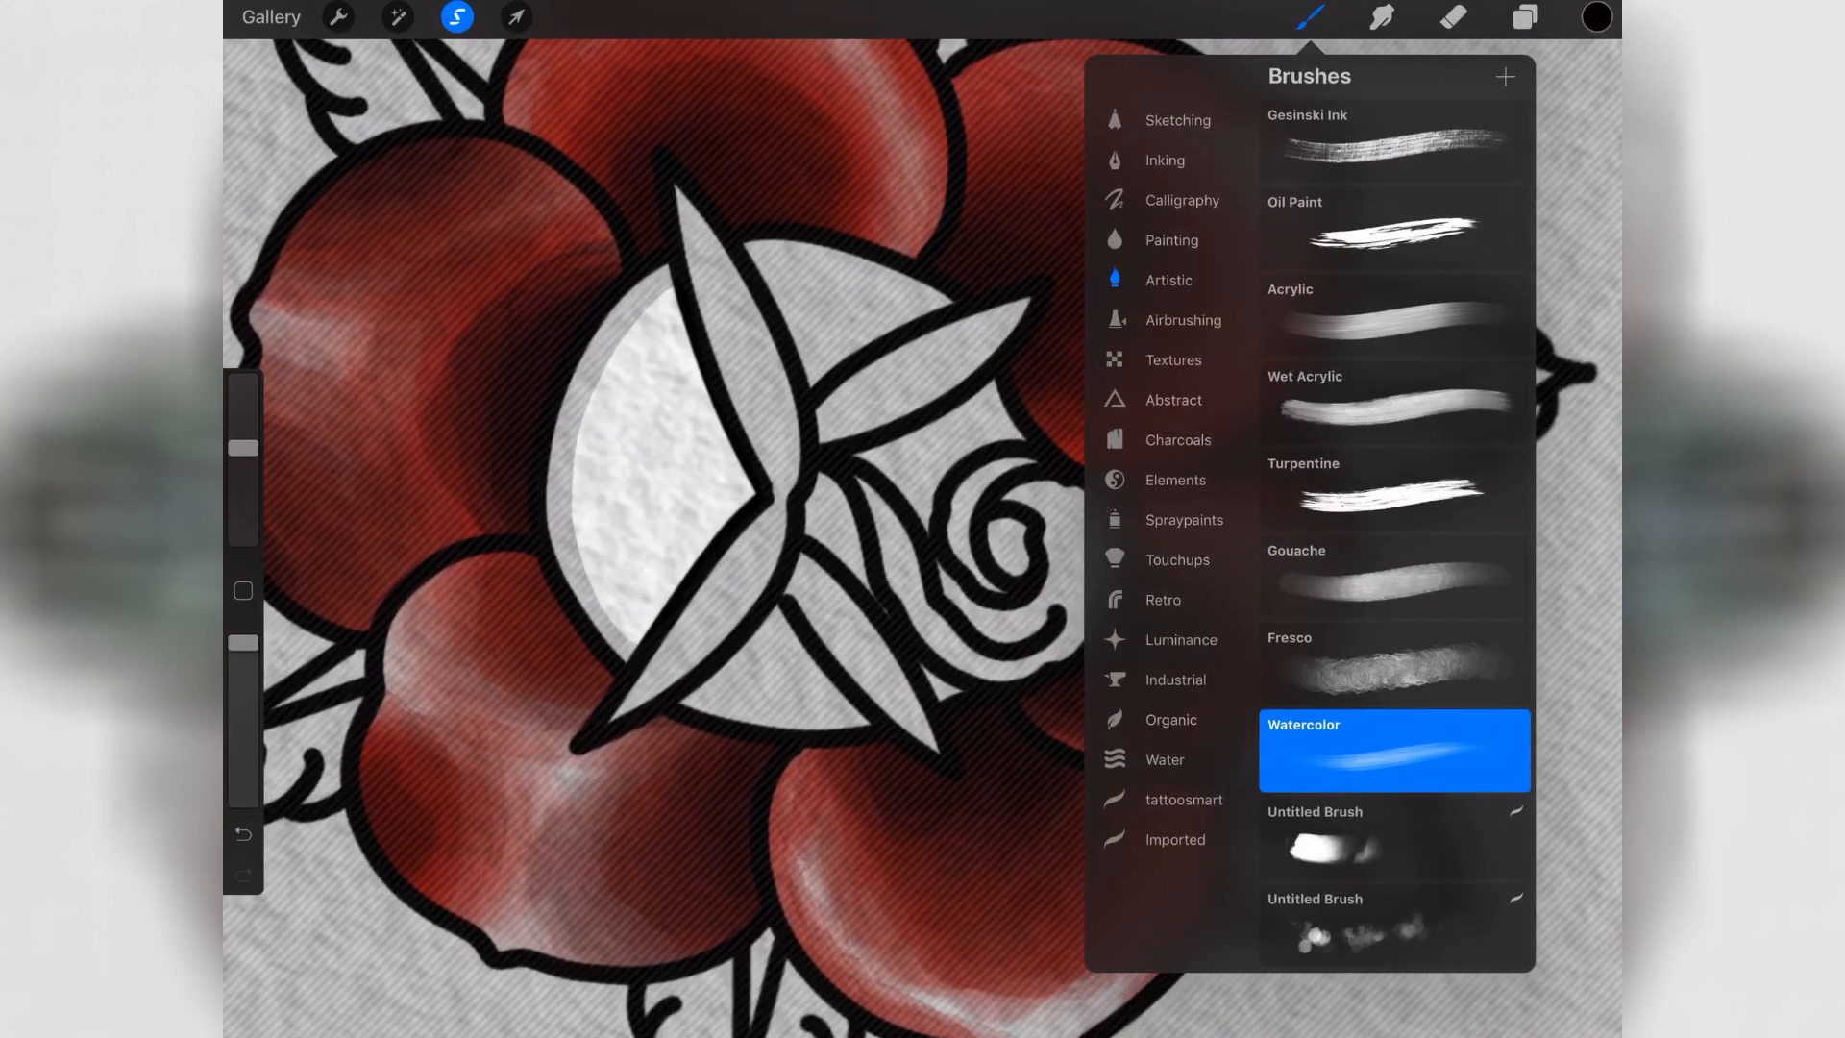
pyautogui.click(1311, 19)
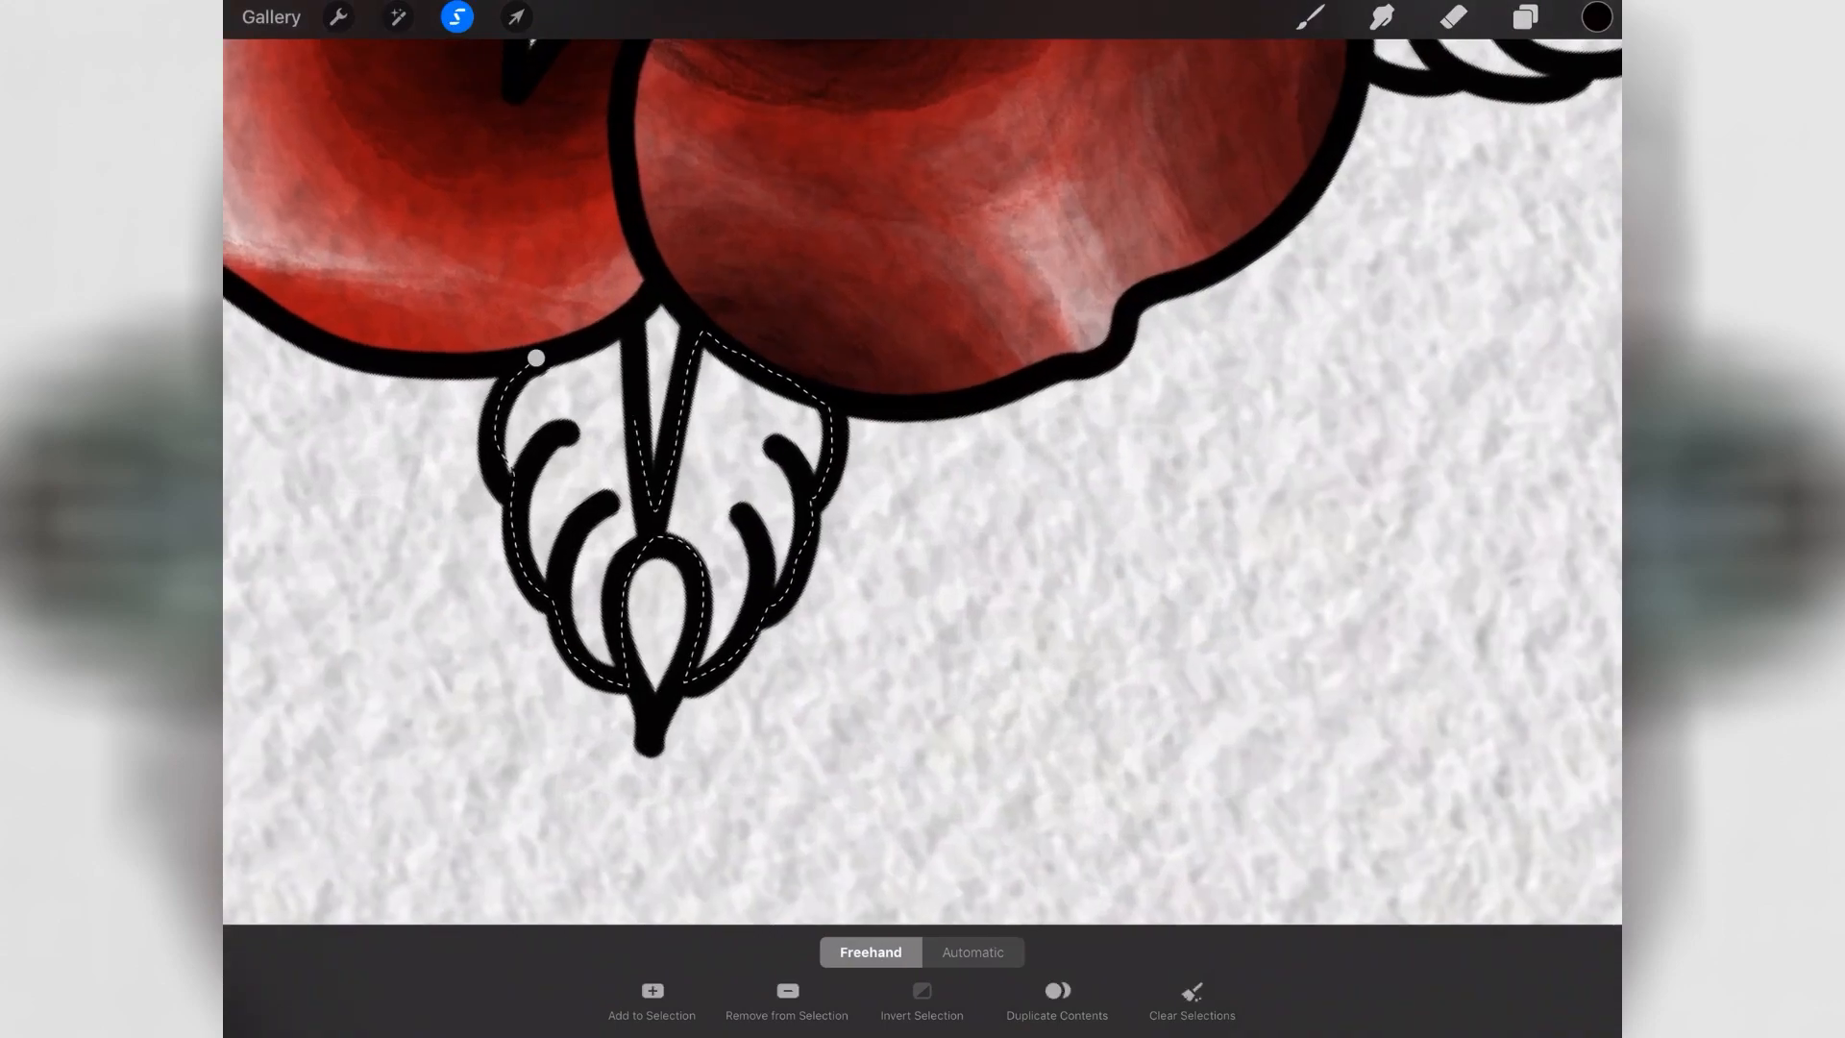
# - Paint the first lassoed leaves green blending into blue with the Watercolor brush
pyautogui.click(1597, 15)
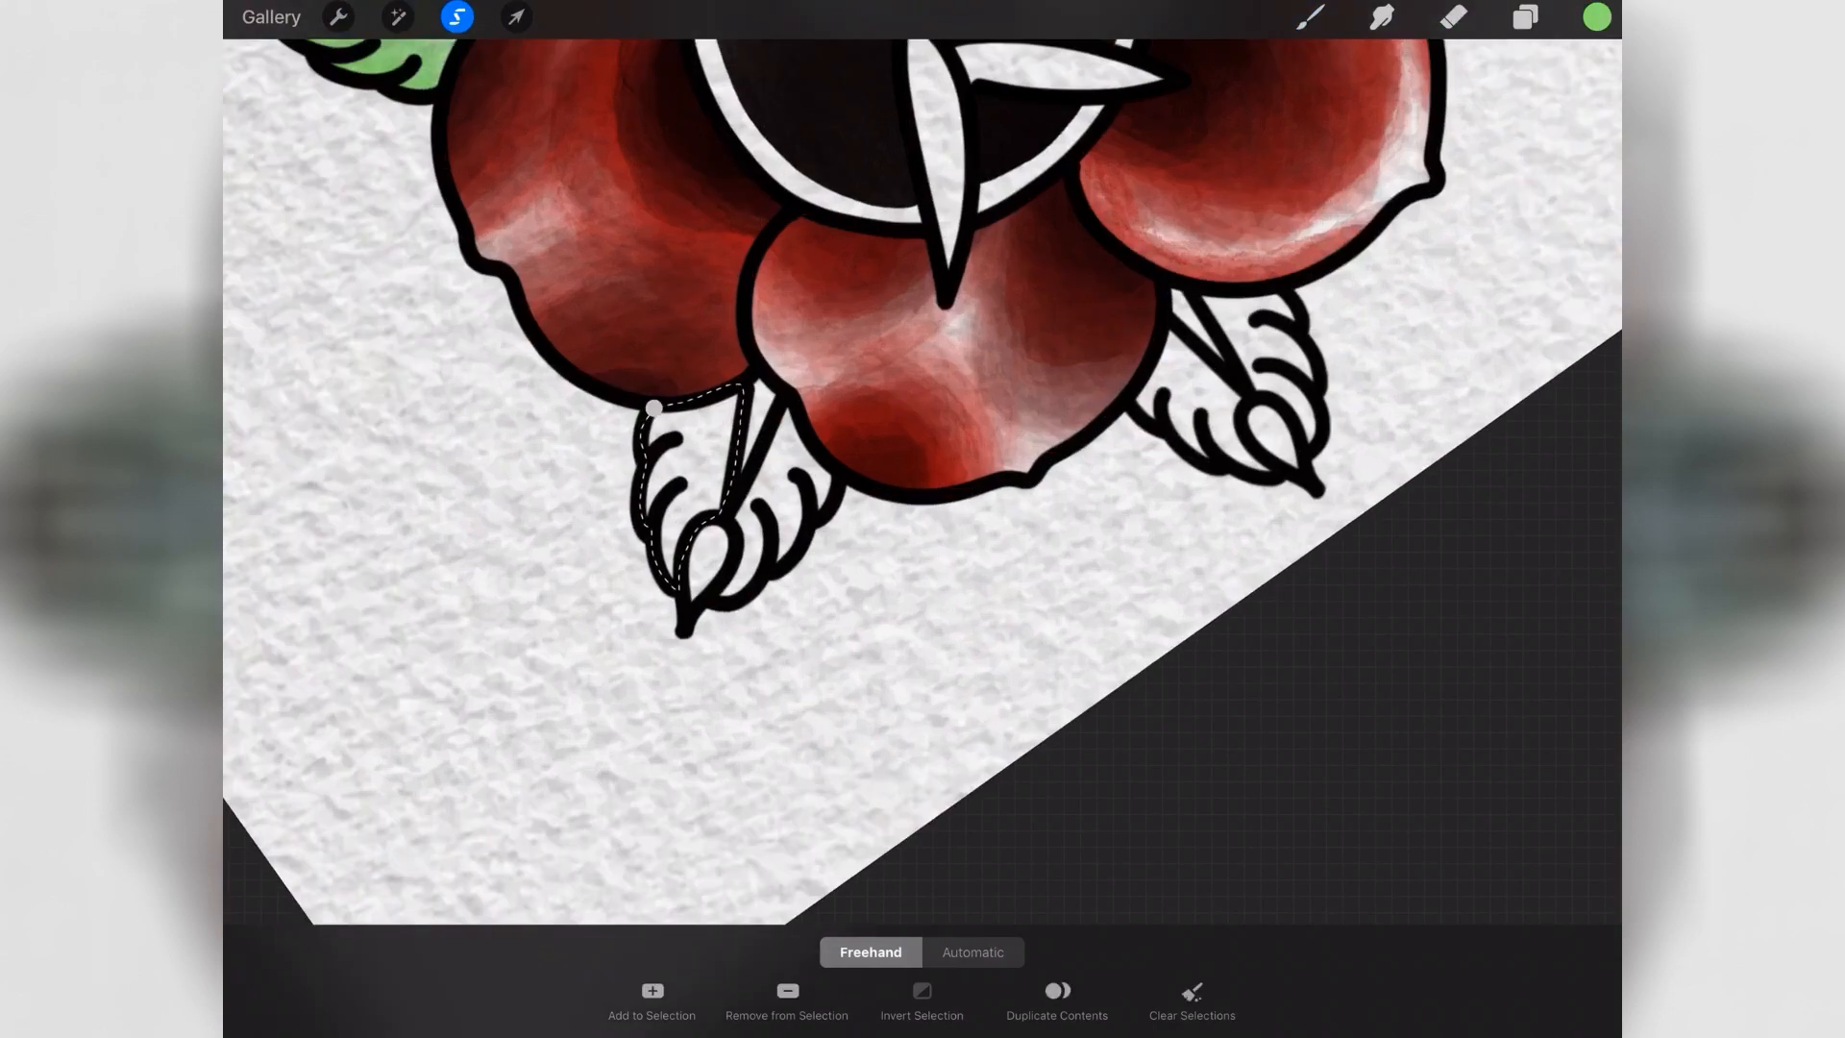
pyautogui.click(1603, 19)
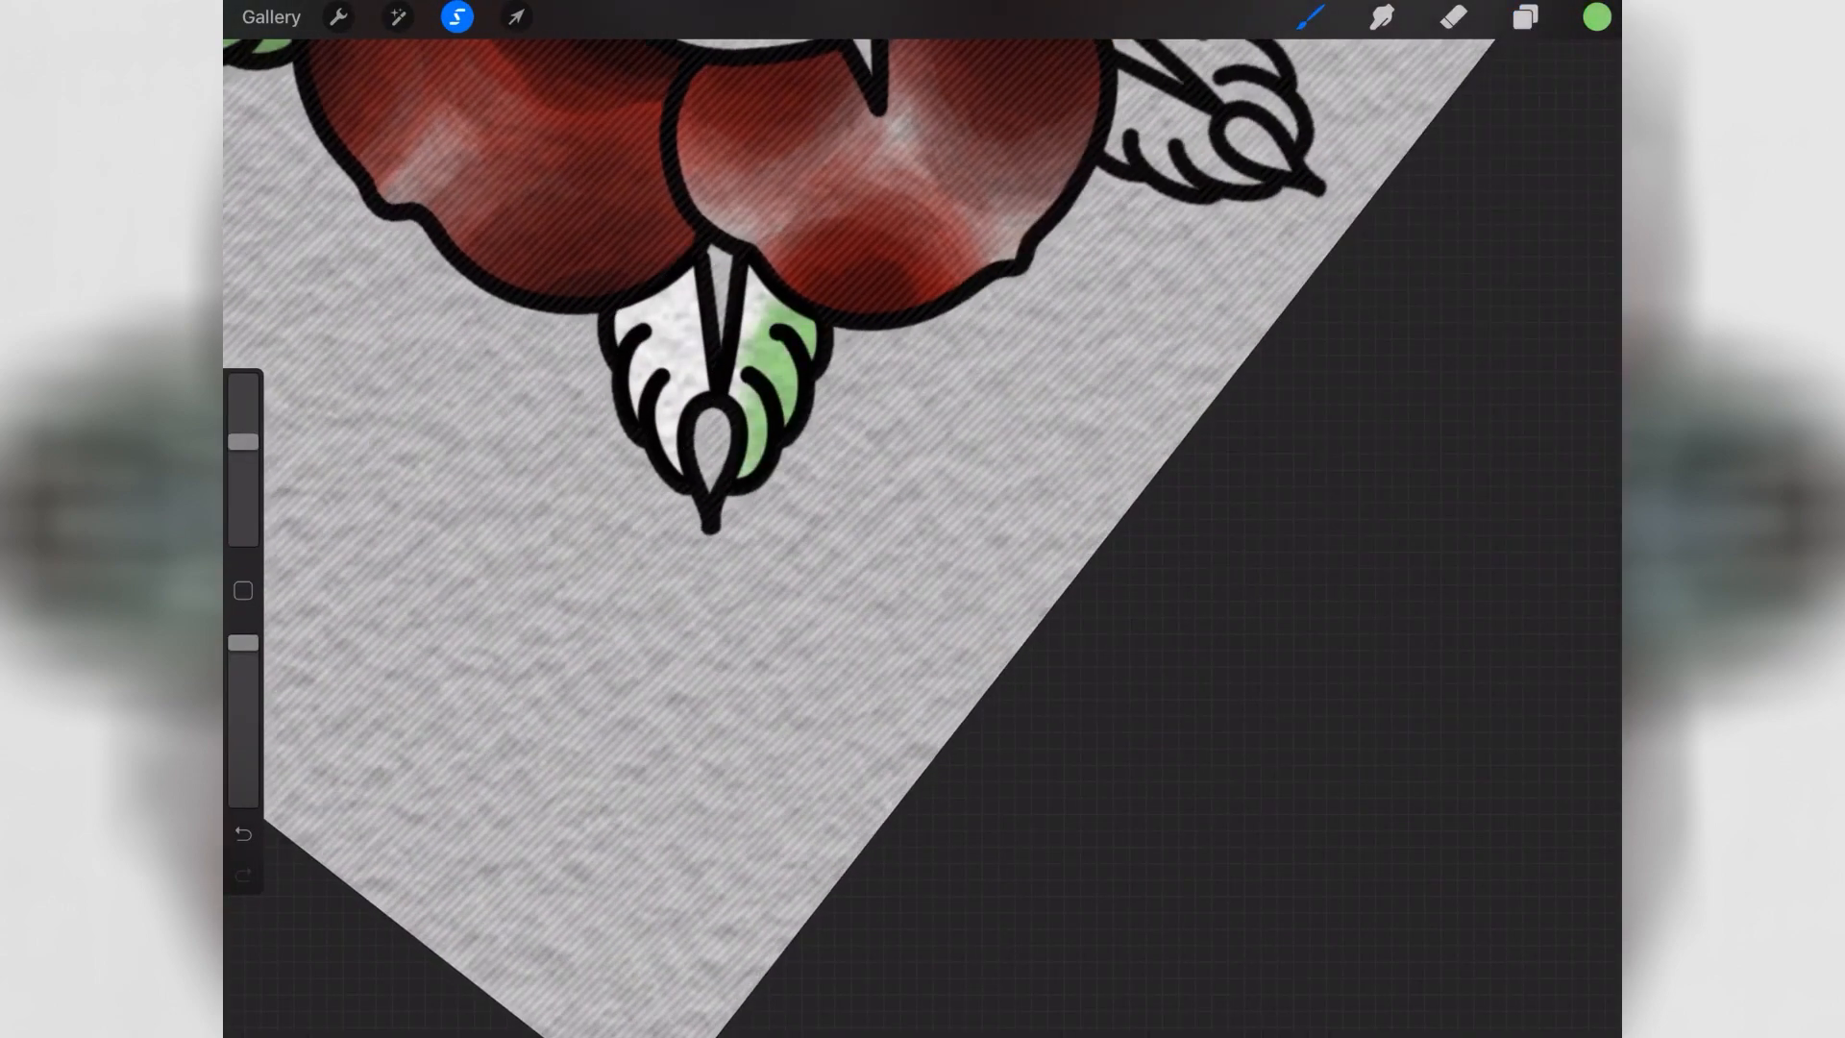
pyautogui.click(1598, 15)
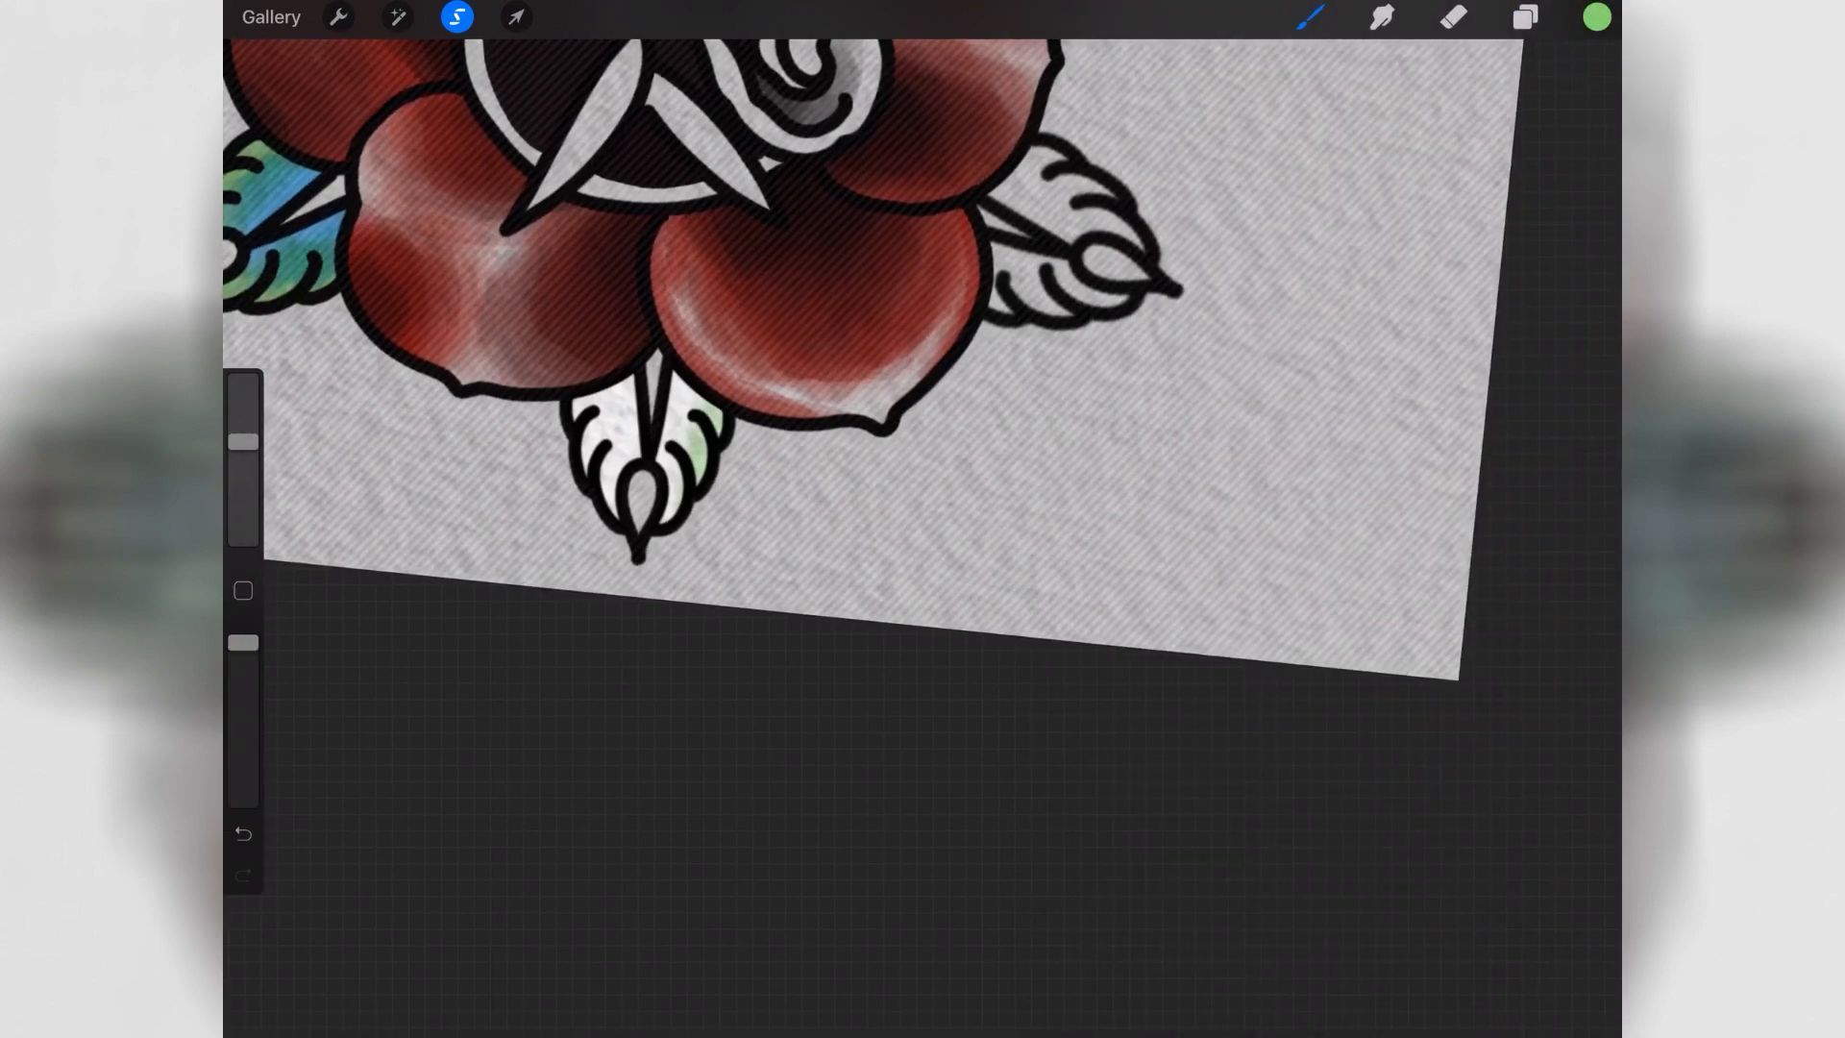
pyautogui.click(1518, 20)
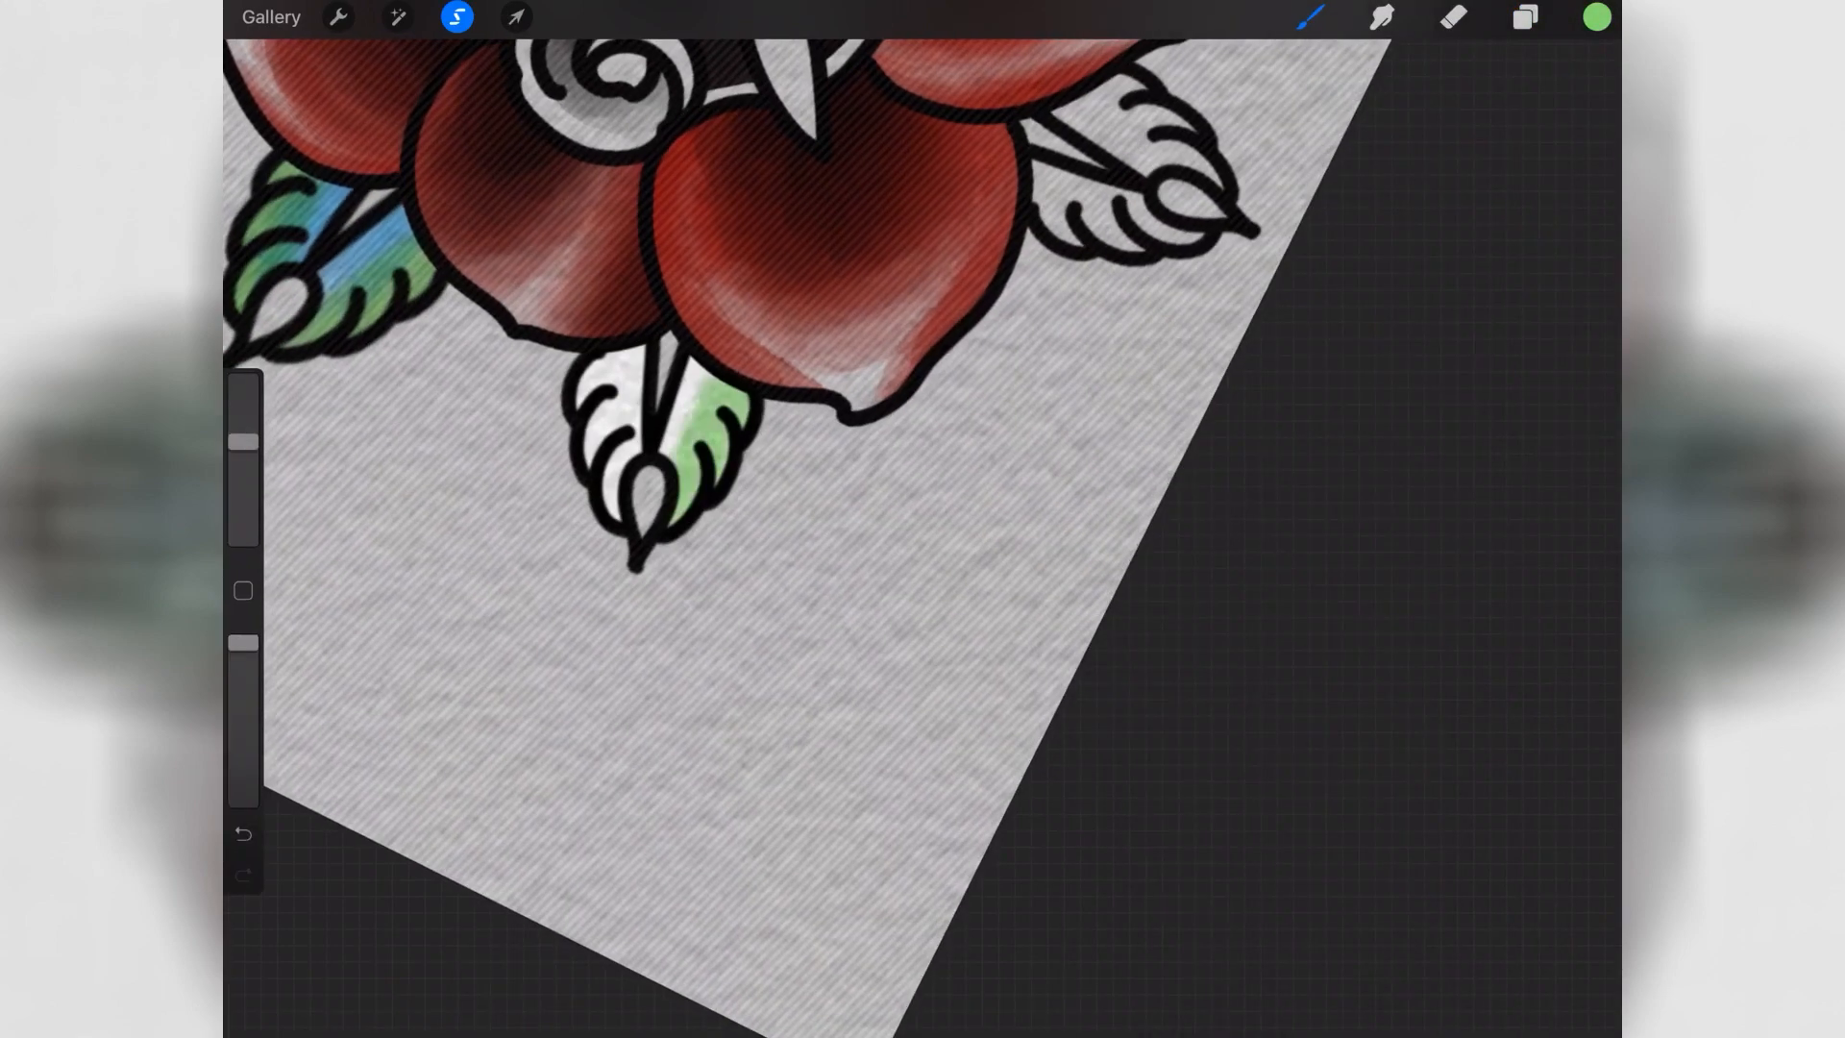
# - Colour the remaining leaves green-blue, lassoing each before painting
pyautogui.click(1599, 19)
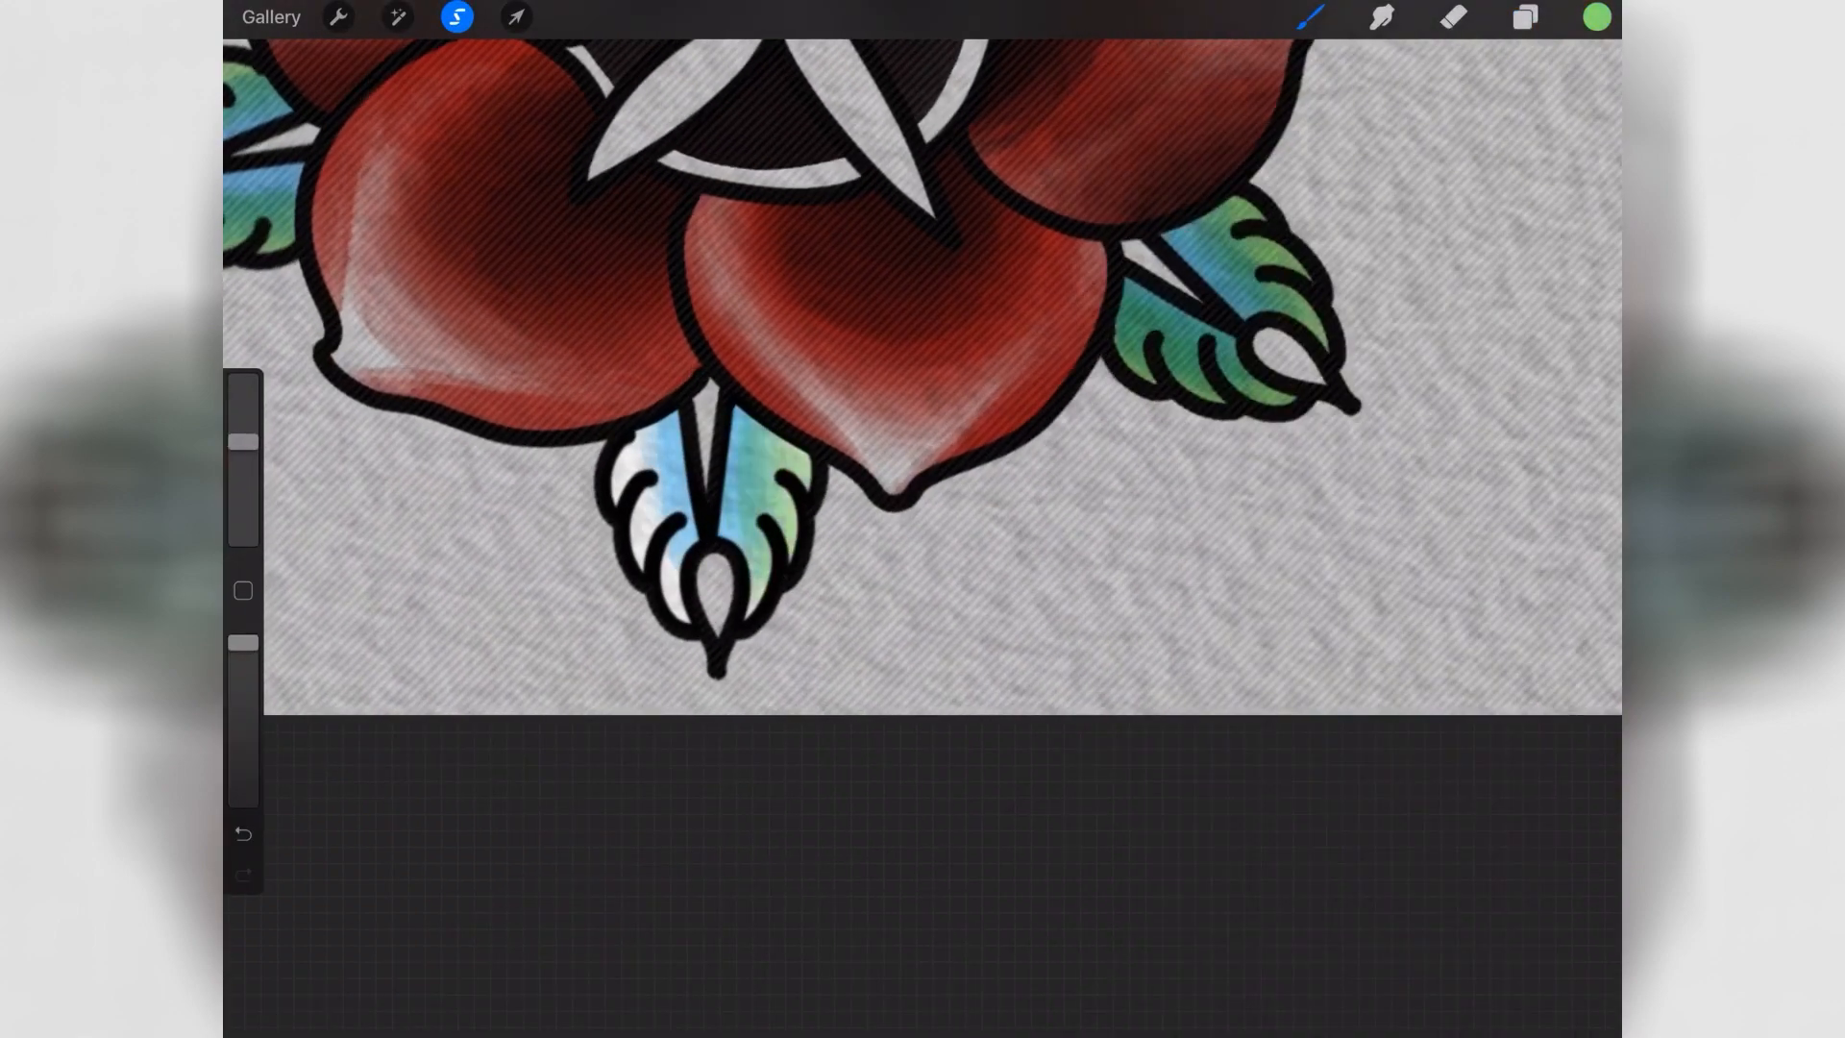
pyautogui.click(454, 19)
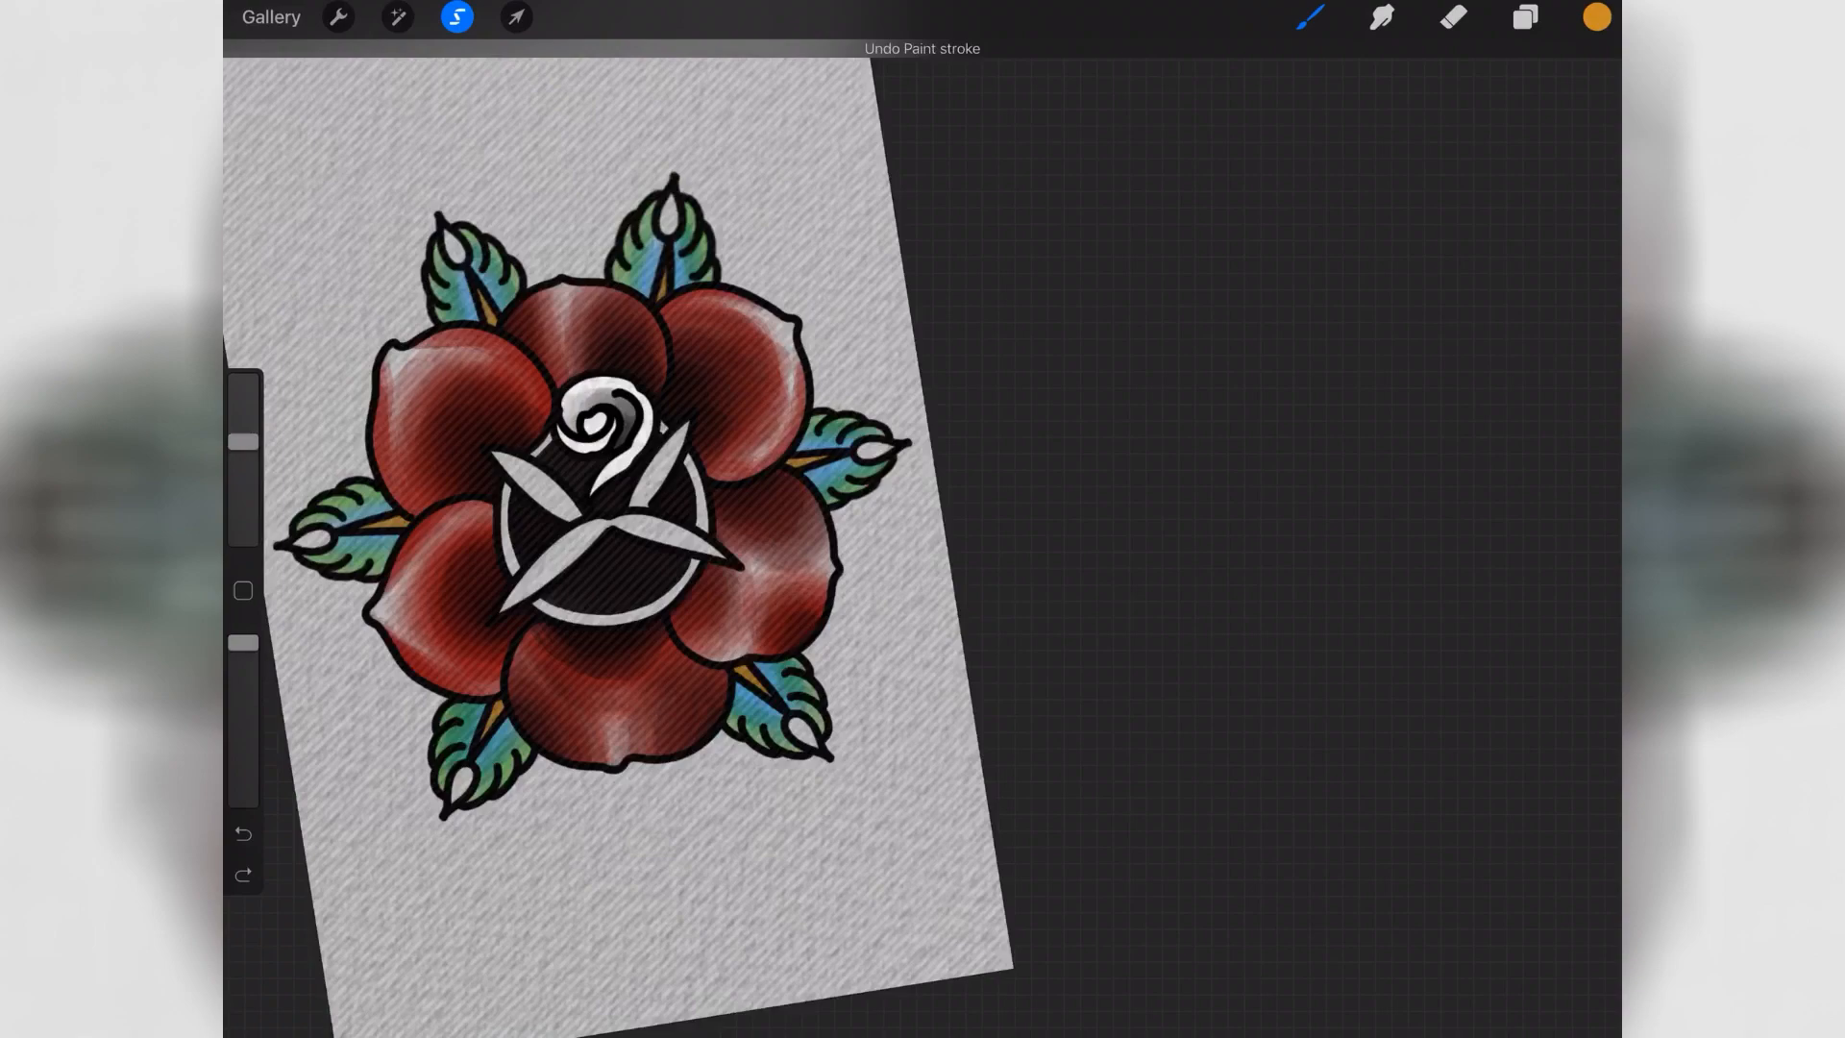
pyautogui.click(1524, 22)
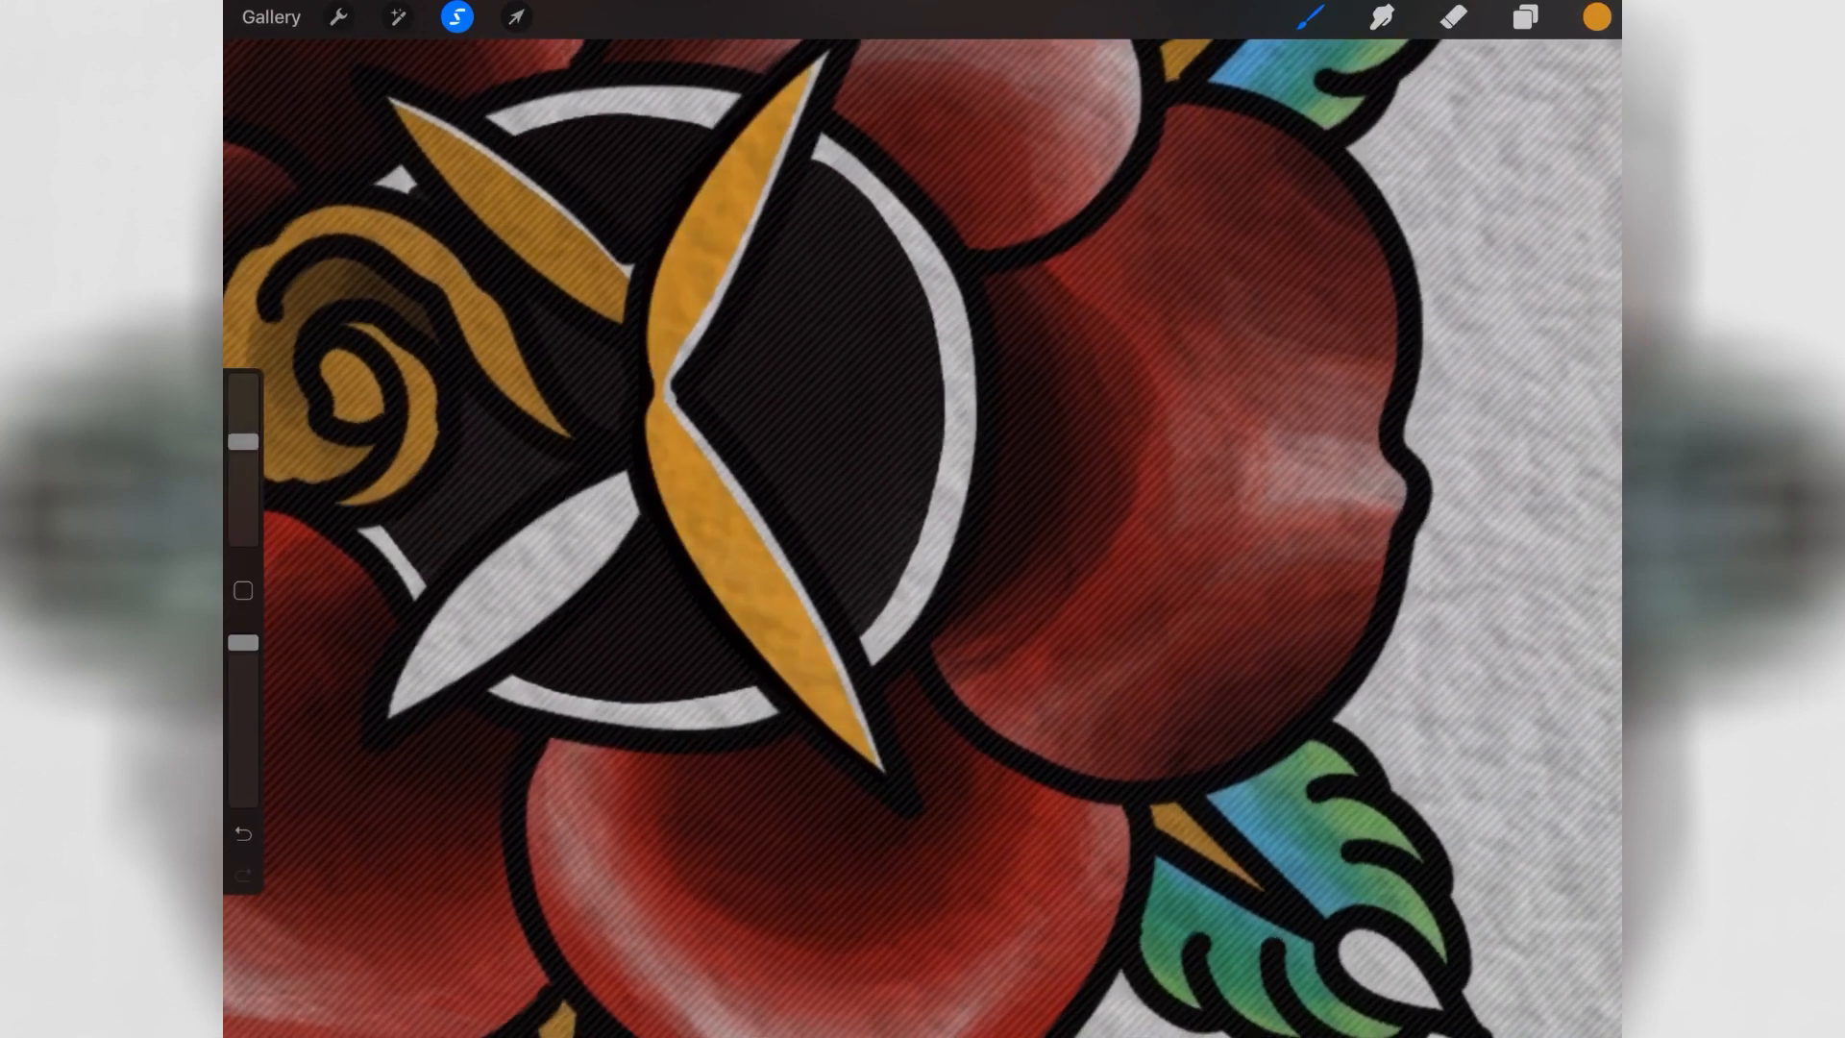
# - Lasso the remaining white centre sepal so it can be painted gold
pyautogui.click(452, 18)
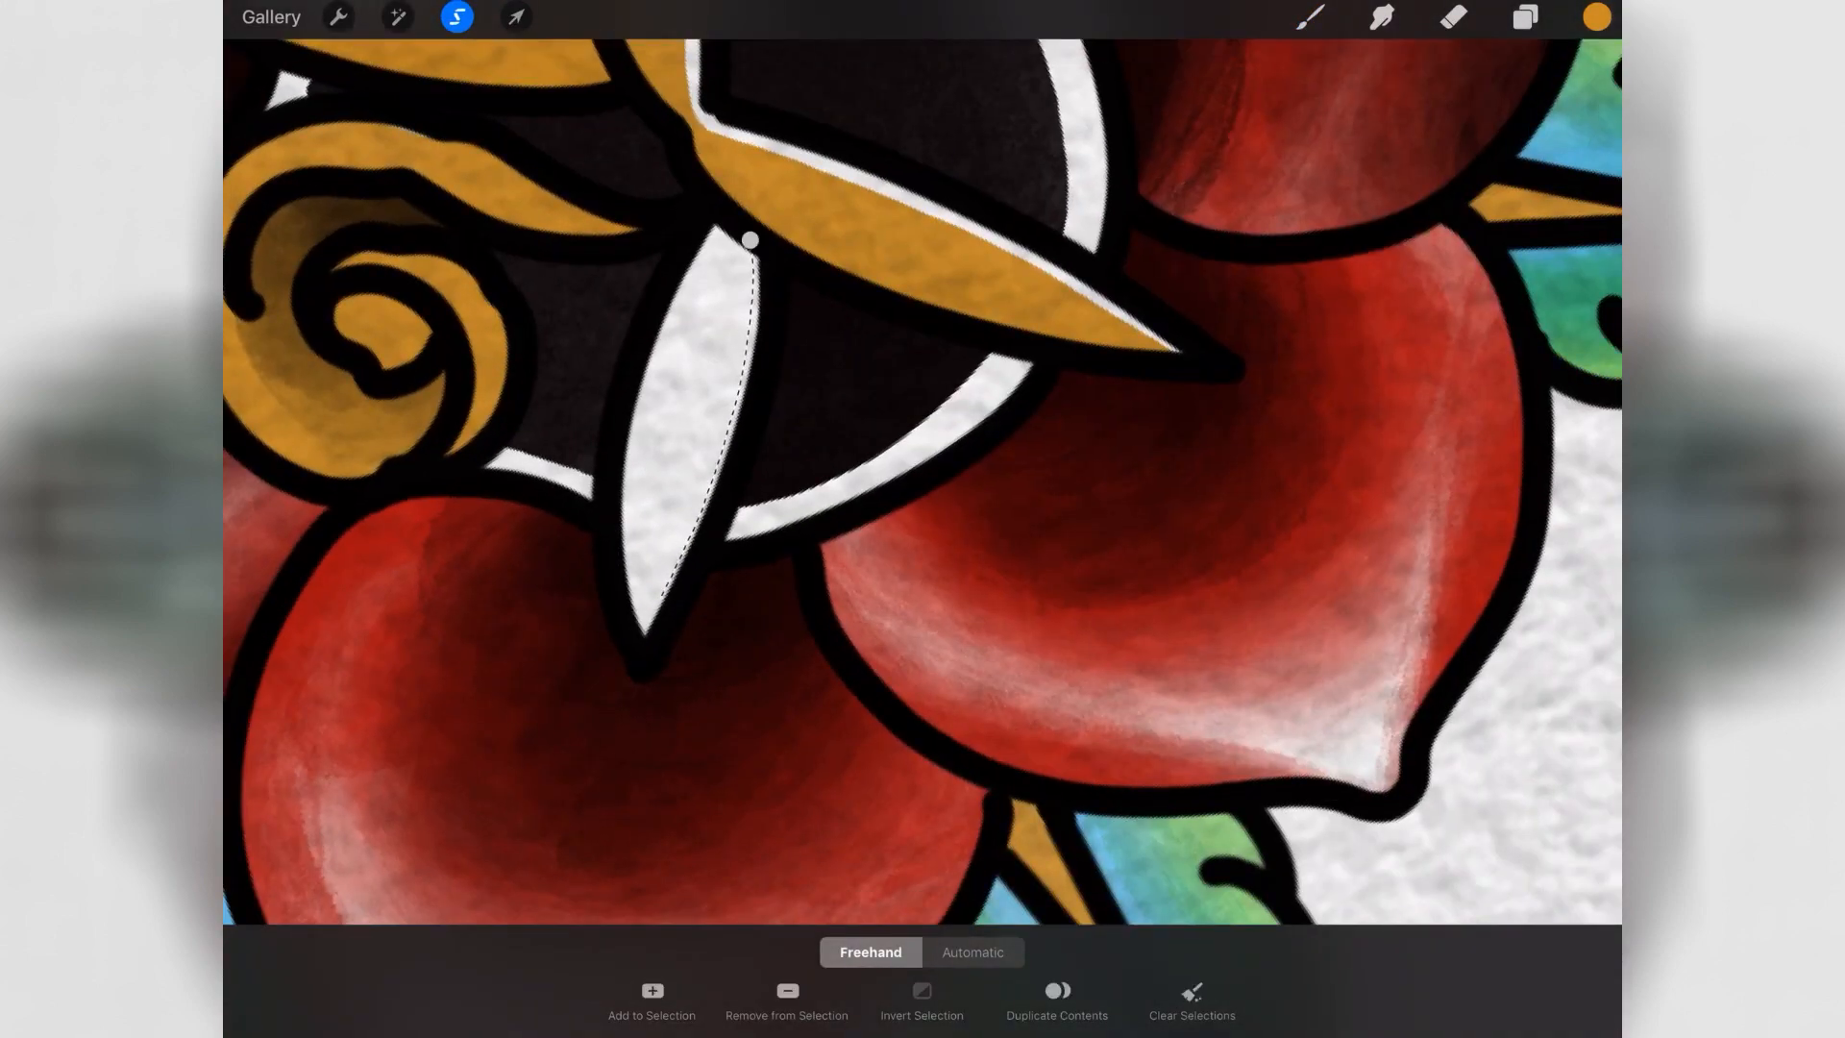